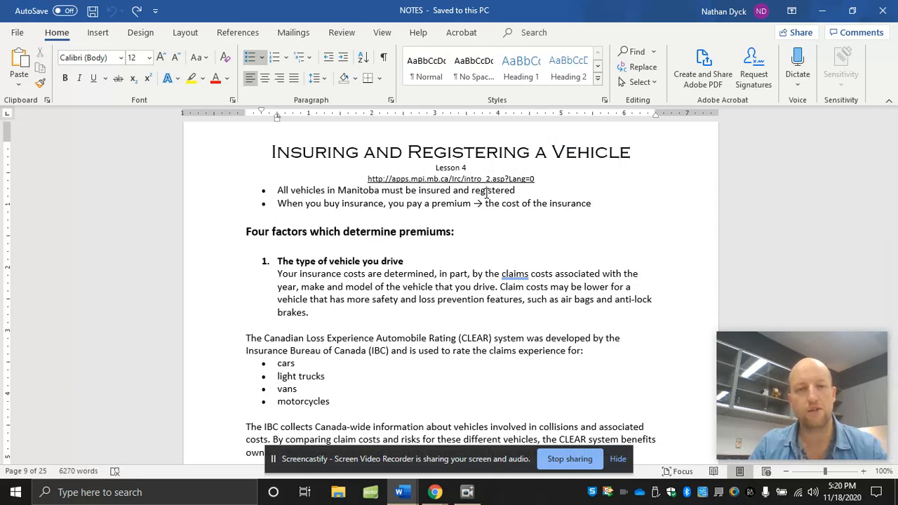
mouse_move(421, 208)
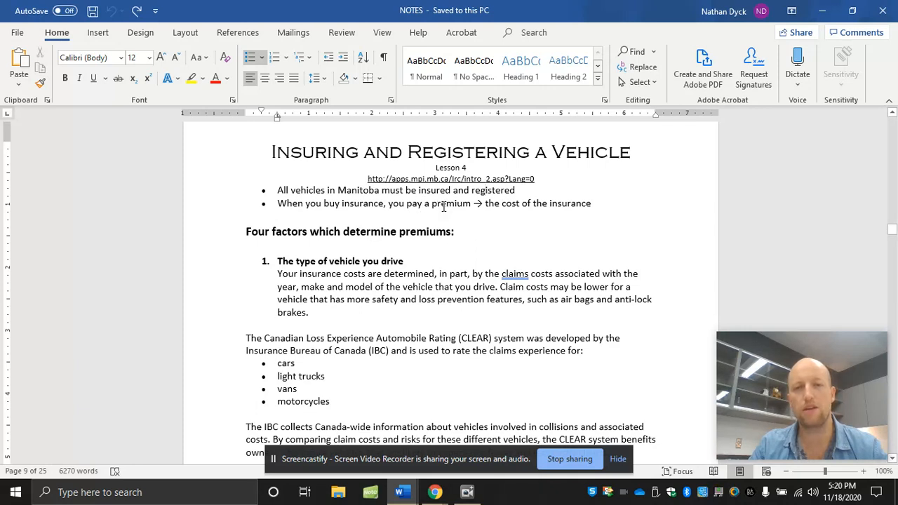
mouse_move(644, 210)
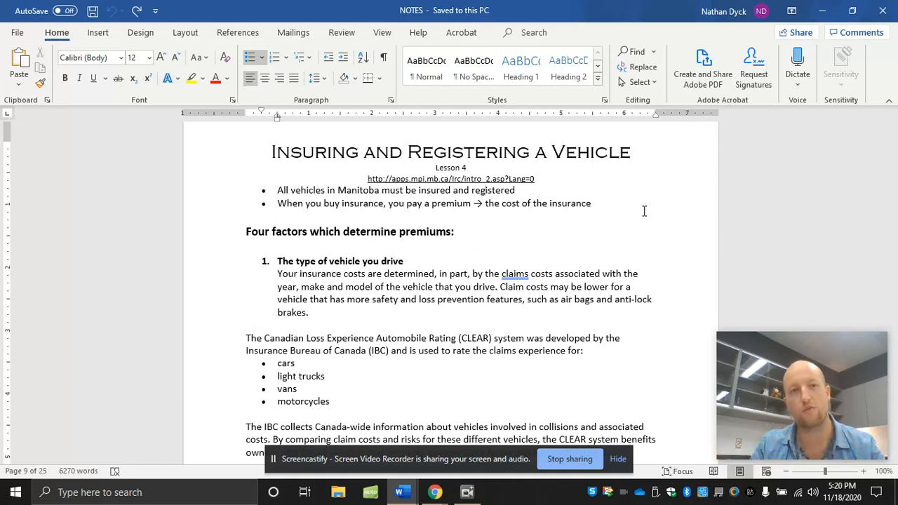
Step: Scroll the notes down to the Manitoba territory map beside the Where you live section
scroll(down, 3)
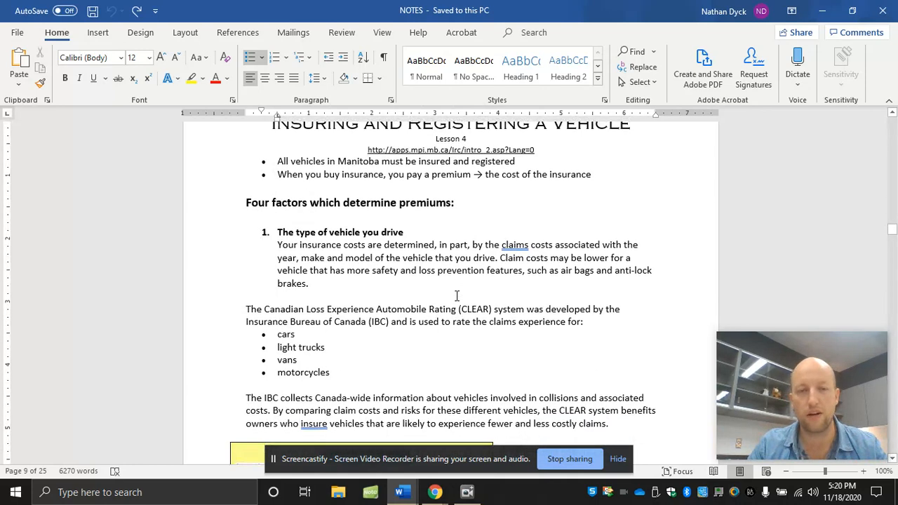
scroll(down, 3)
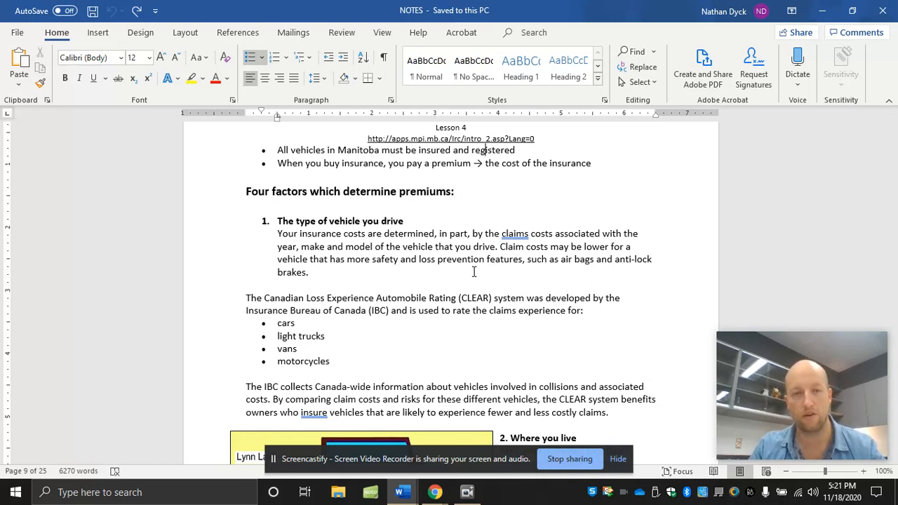
scroll(down, 3)
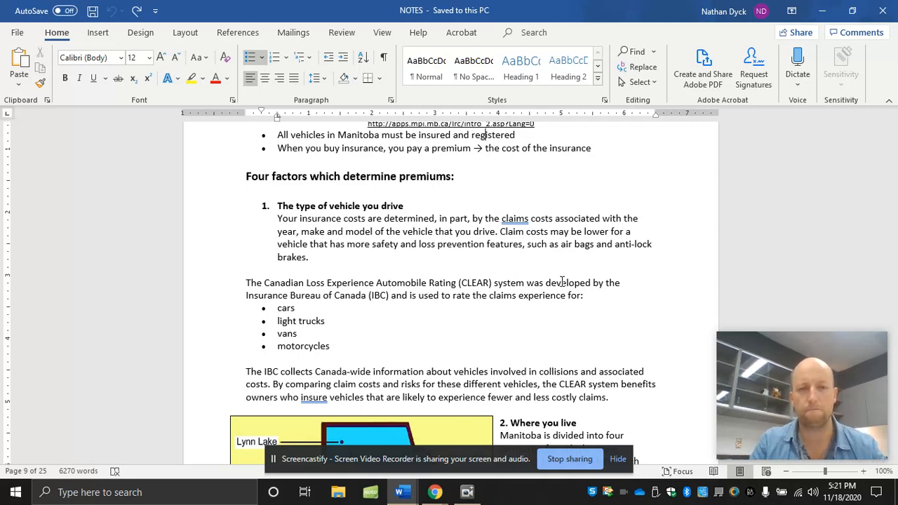
mouse_move(517, 244)
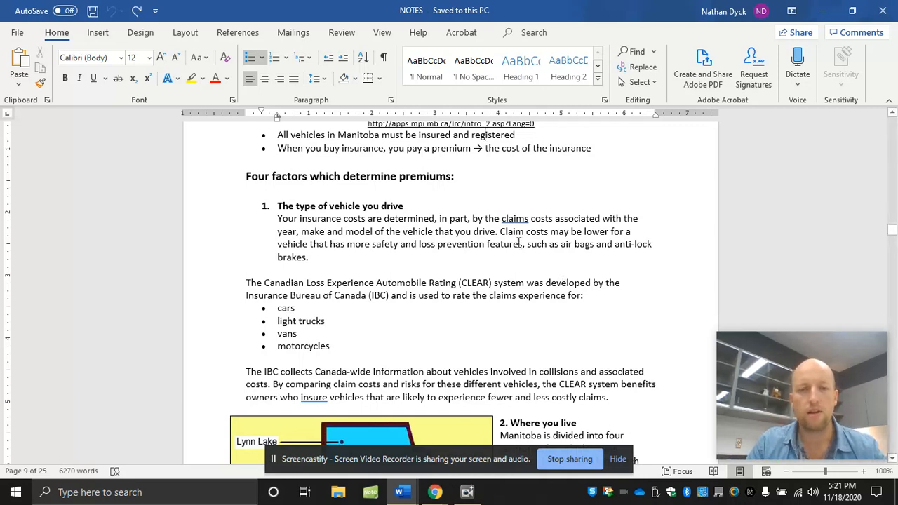
mouse_move(496, 250)
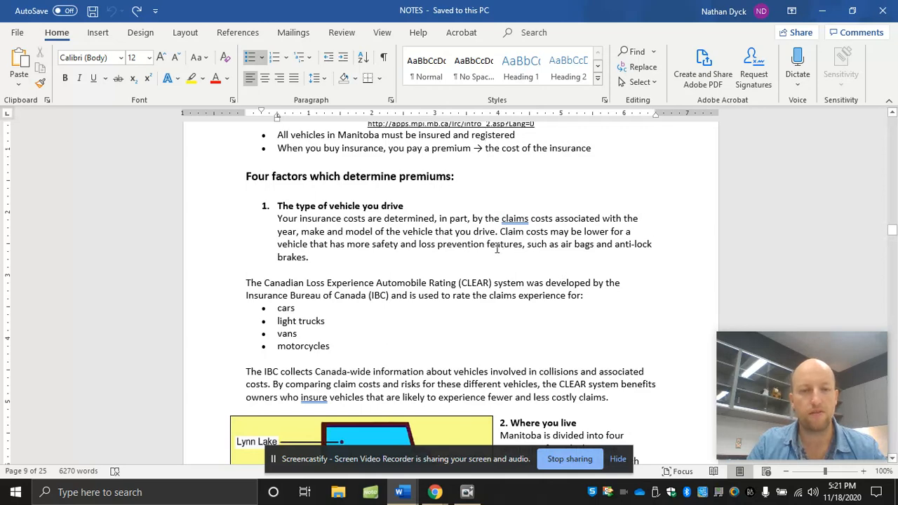
scroll(down, 3)
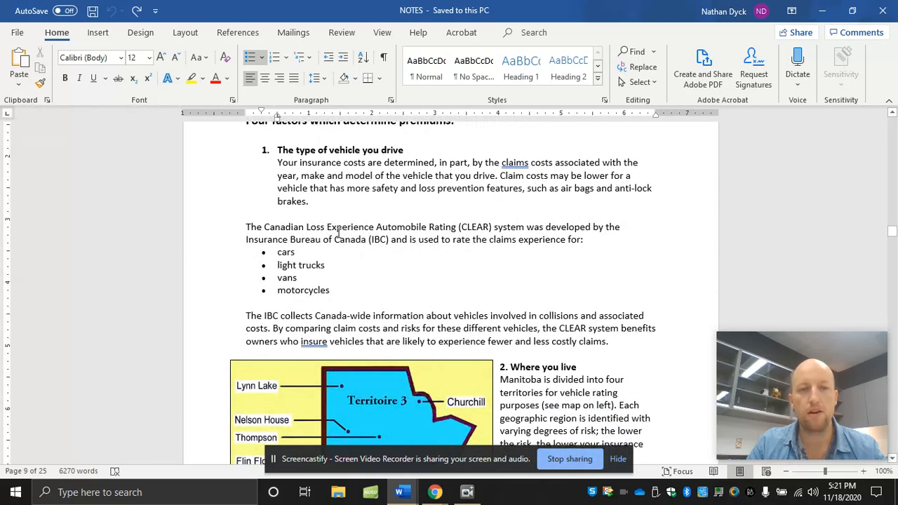
mouse_move(503, 250)
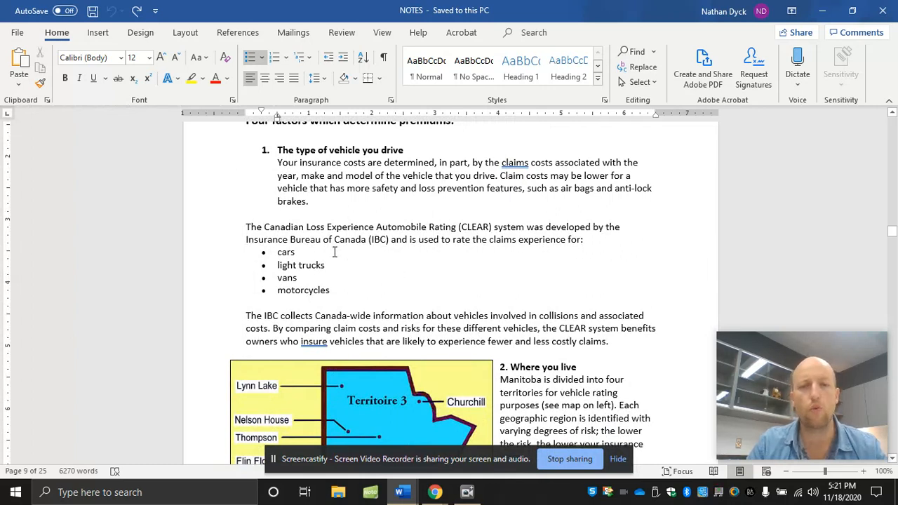
mouse_move(330, 253)
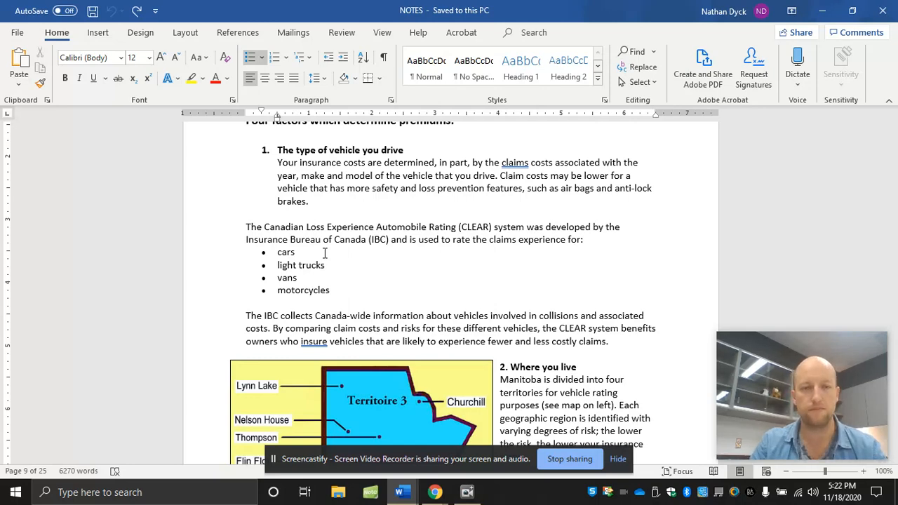
scroll(down, 3)
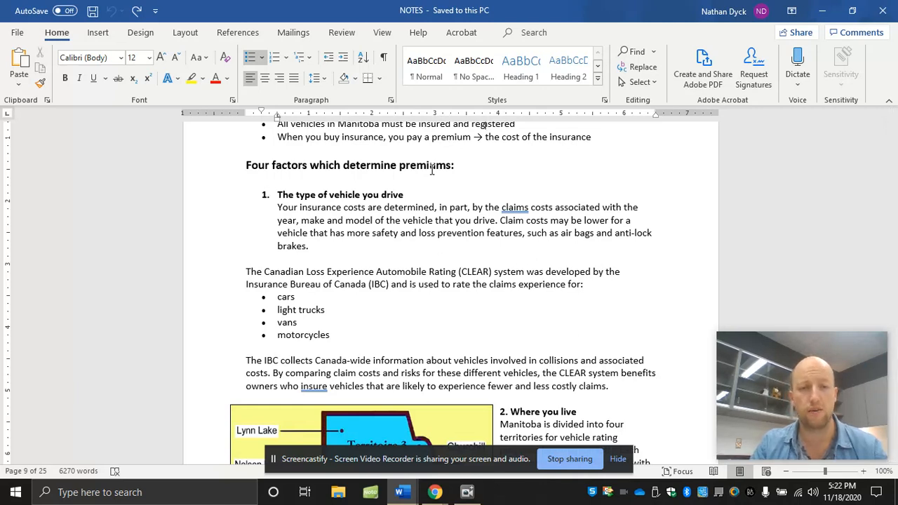
scroll(down, 3)
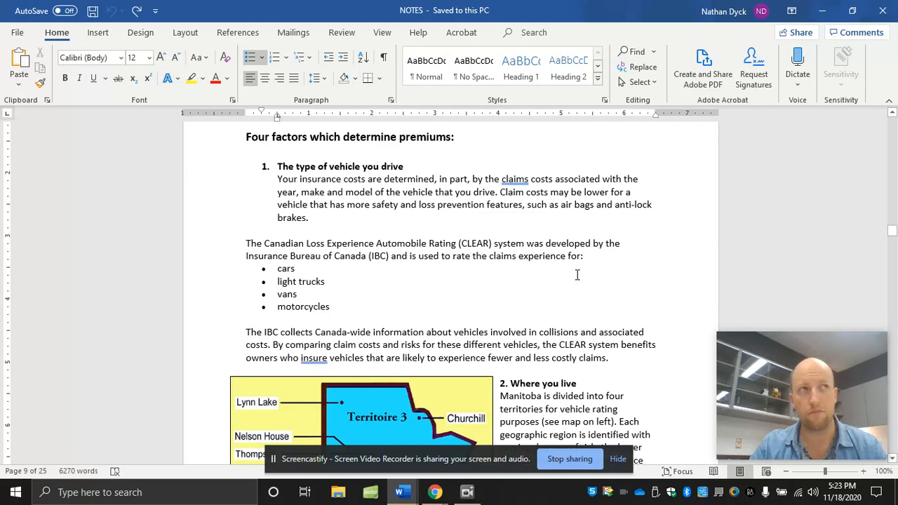
scroll(down, 3)
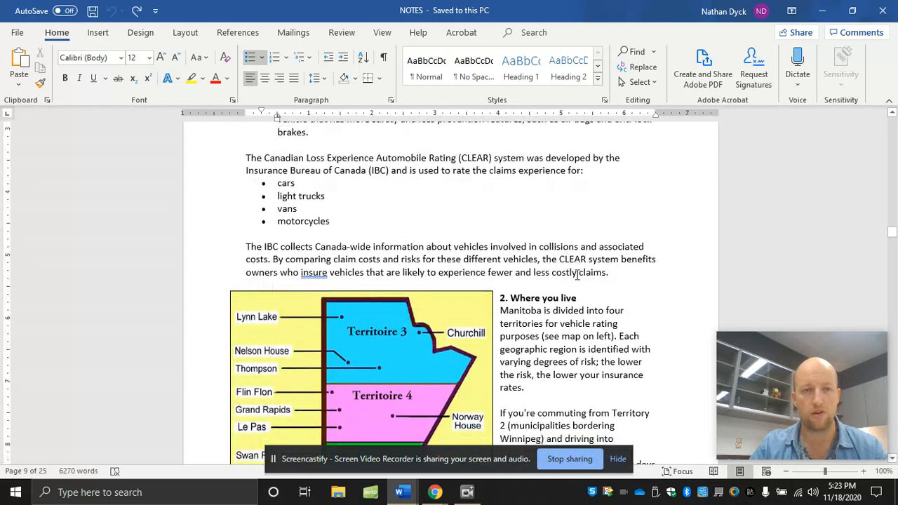
scroll(down, 3)
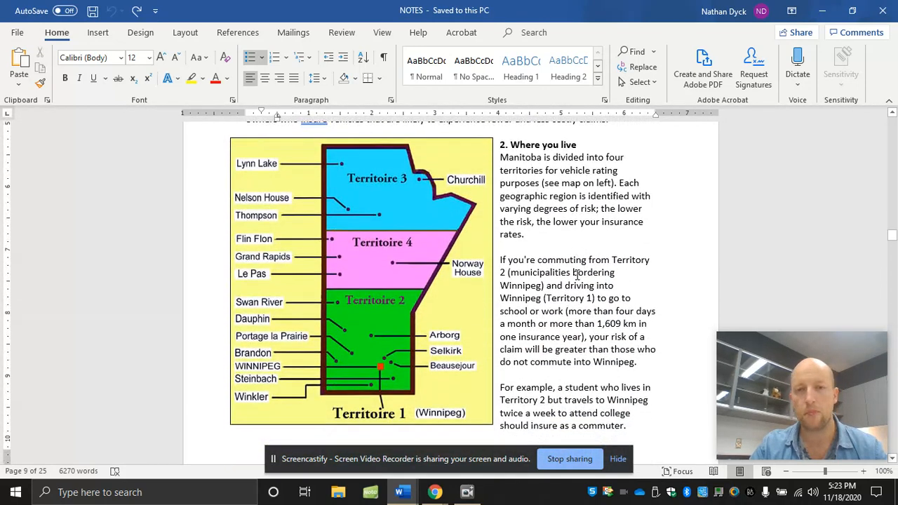
mouse_move(442, 264)
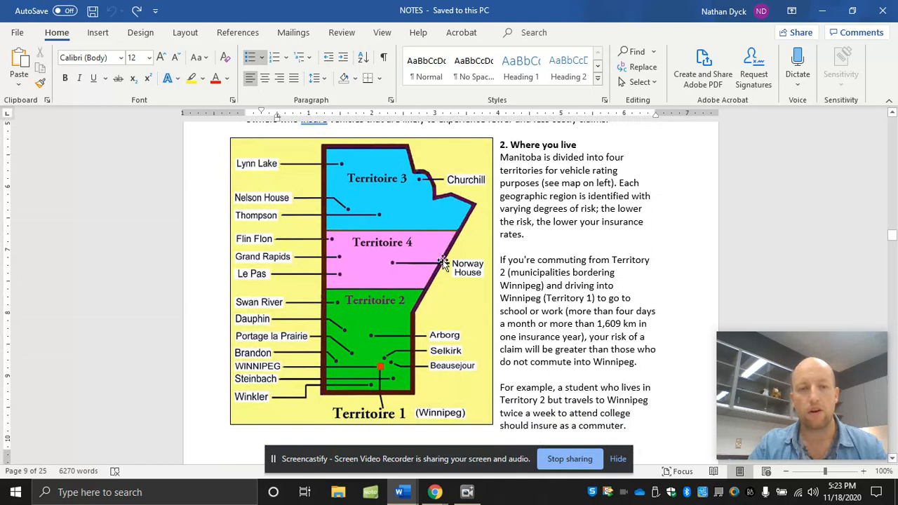
mouse_move(376, 274)
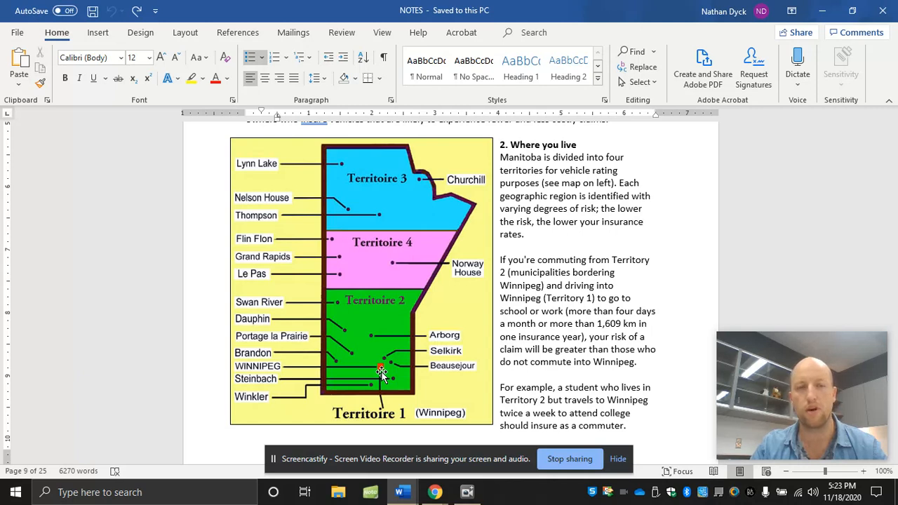
mouse_move(405, 271)
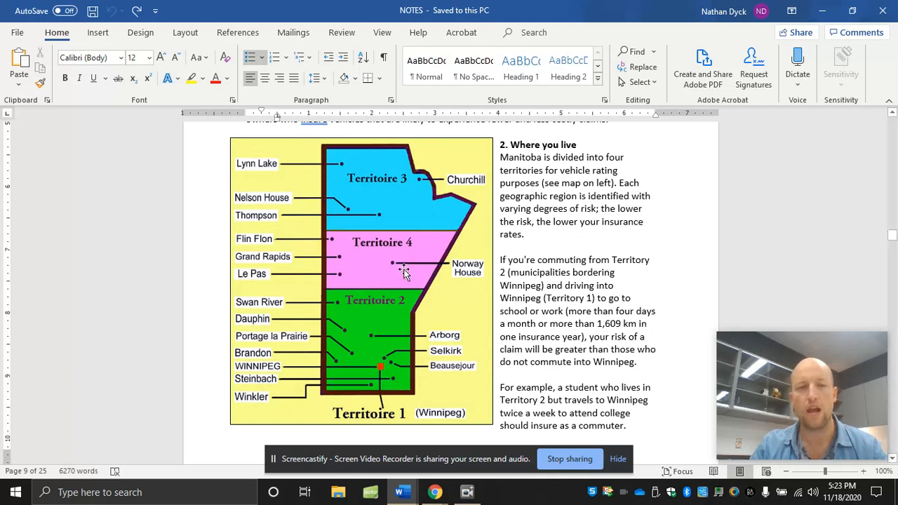
mouse_move(401, 258)
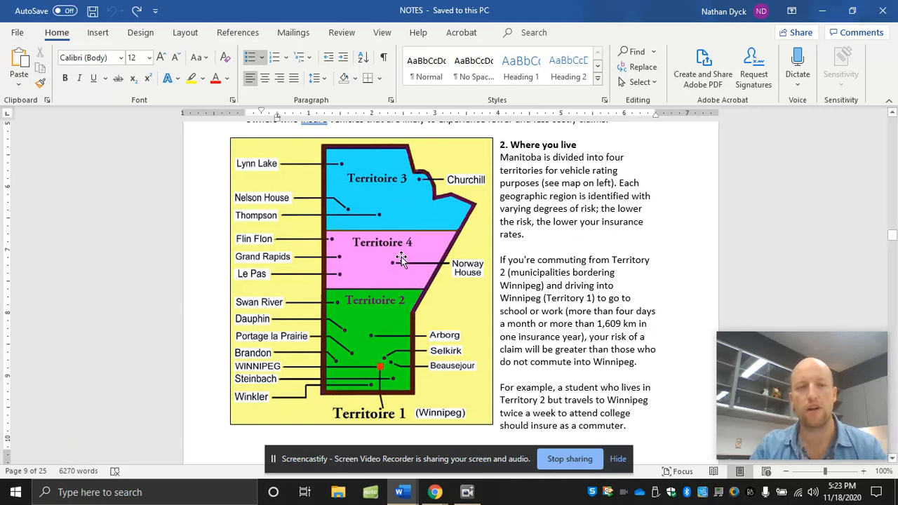
mouse_move(393, 183)
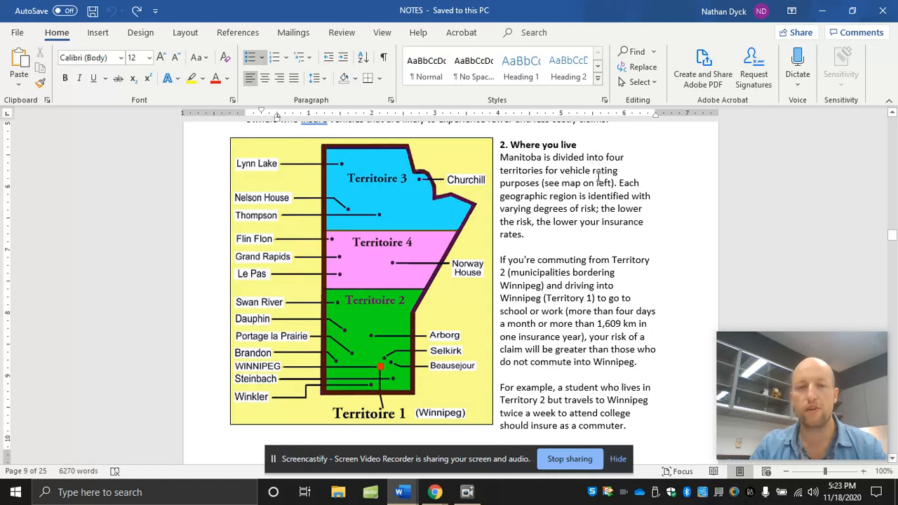
mouse_move(572, 202)
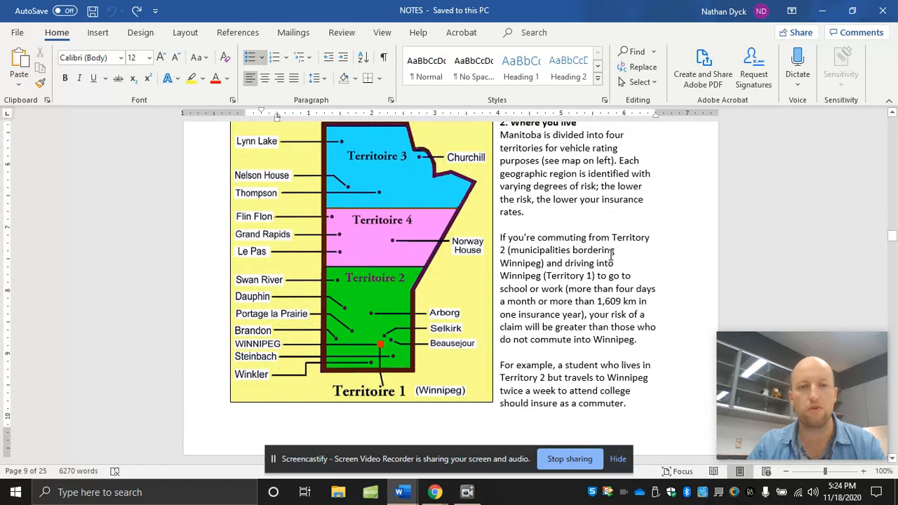
scroll(down, 3)
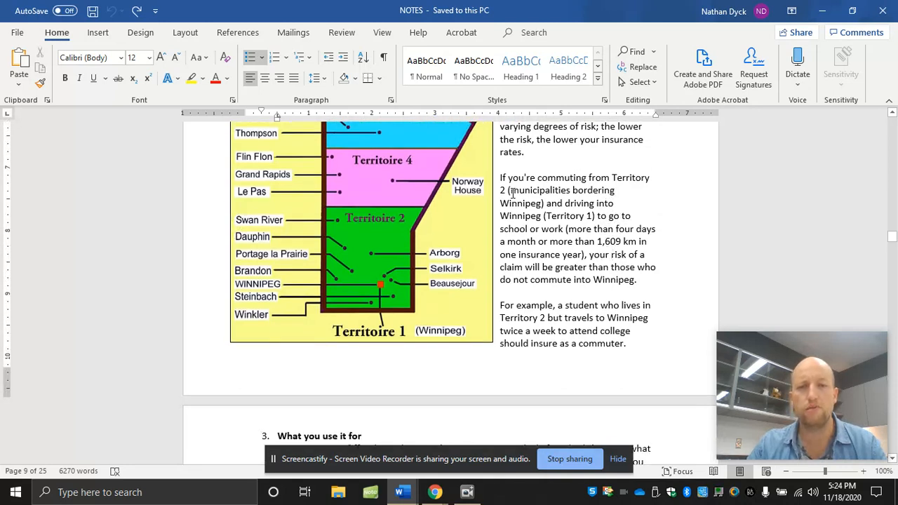
mouse_move(560, 206)
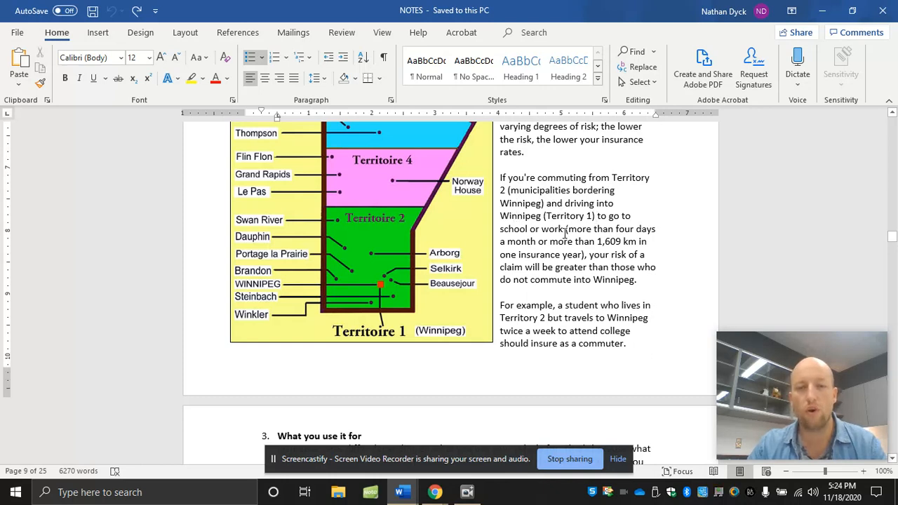
mouse_move(534, 242)
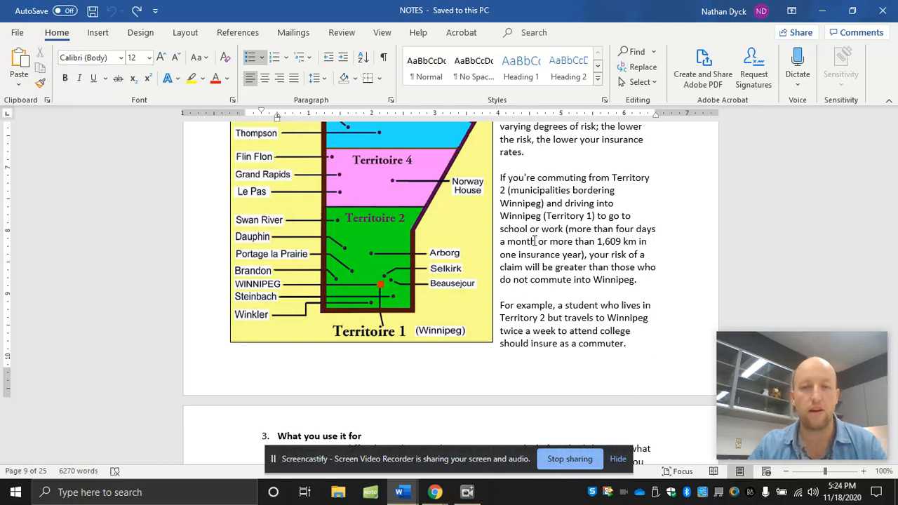
mouse_move(538, 244)
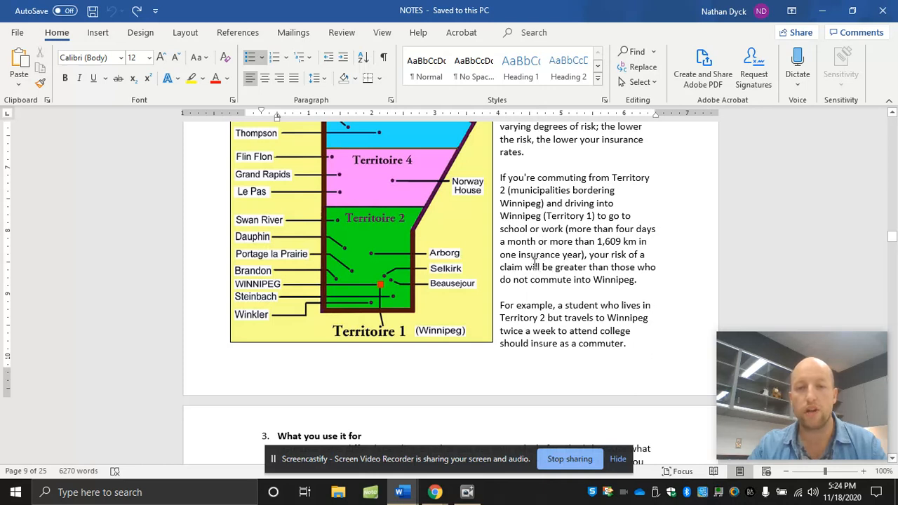
mouse_move(594, 280)
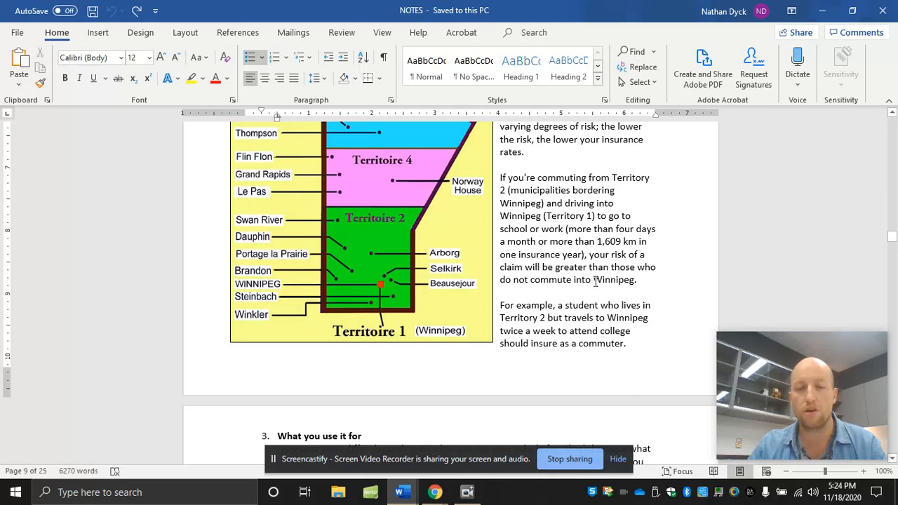
mouse_move(623, 280)
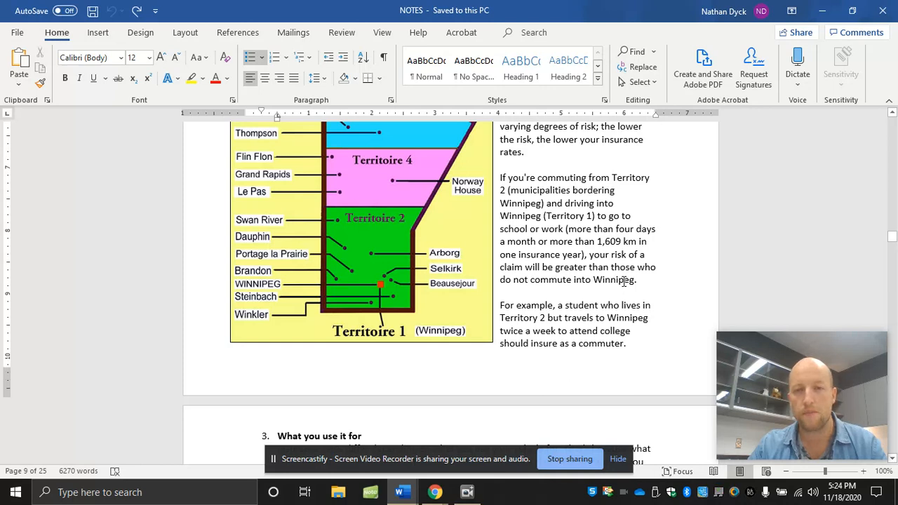
scroll(down, 3)
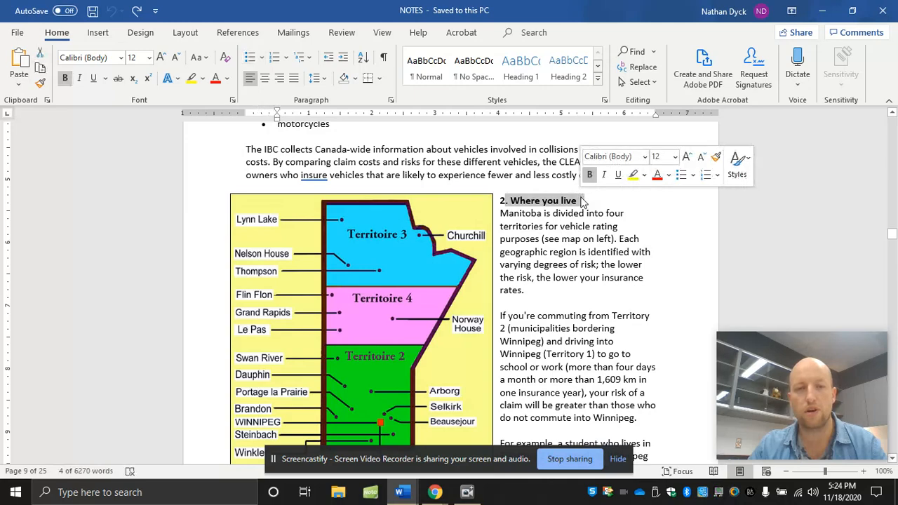
click(546, 213)
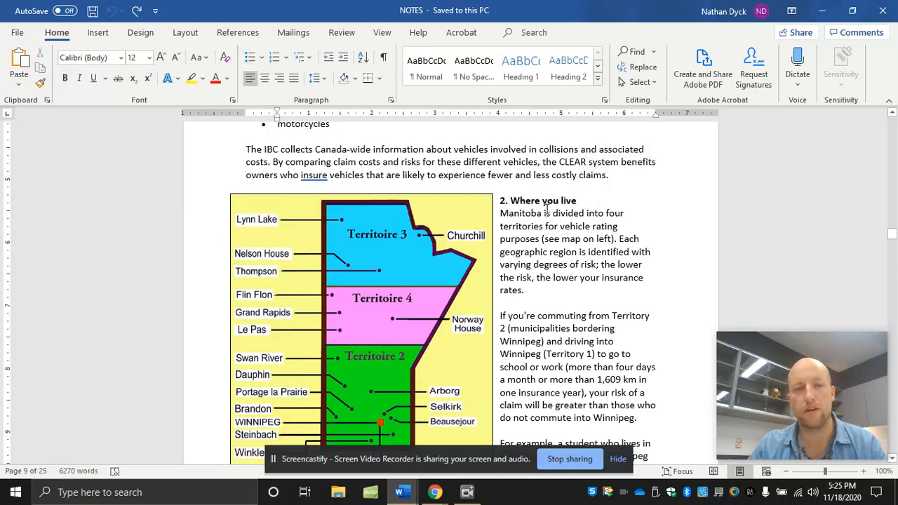
scroll(down, 3)
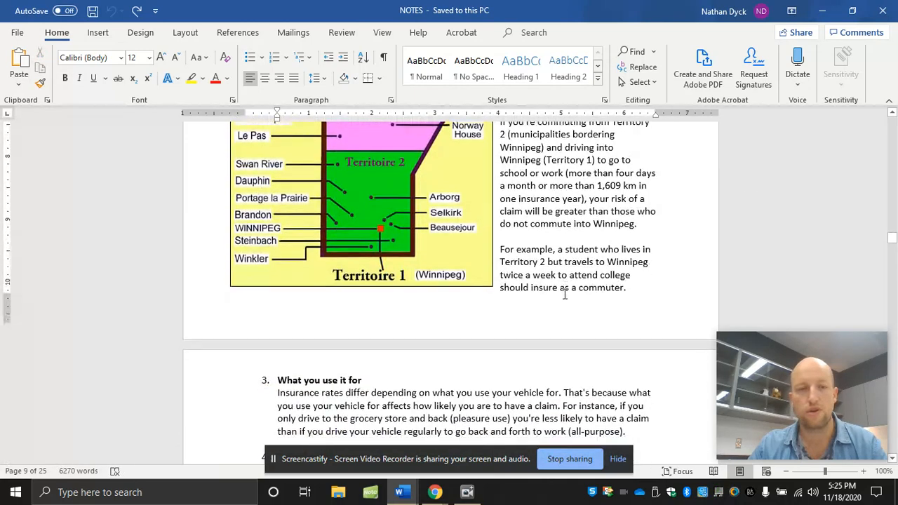
scroll(down, 3)
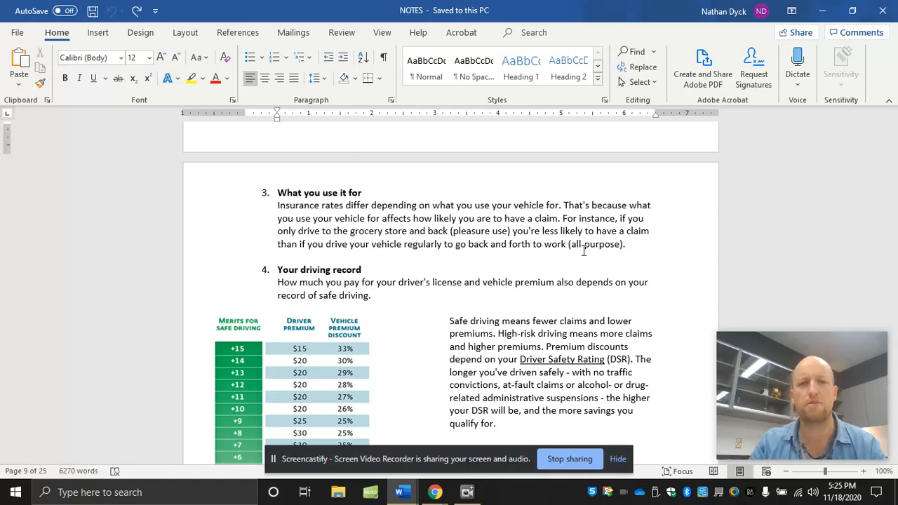
scroll(up, 3)
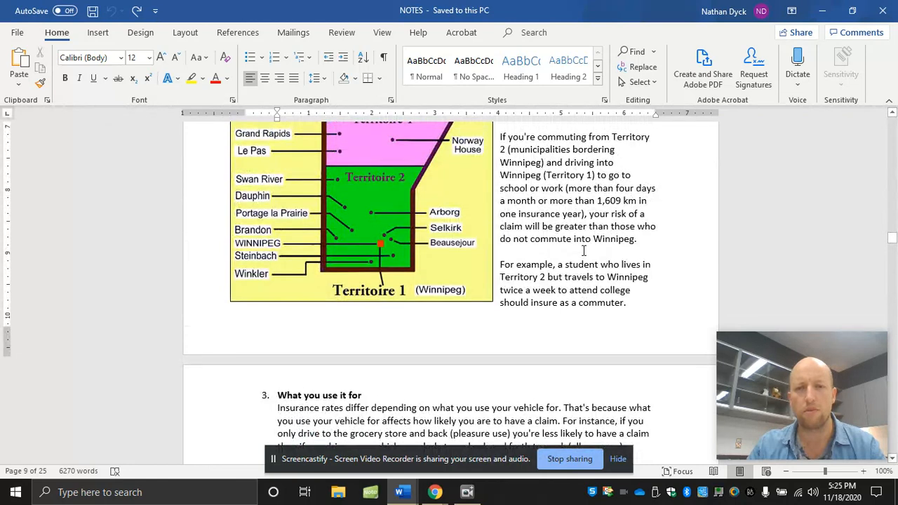
scroll(down, 3)
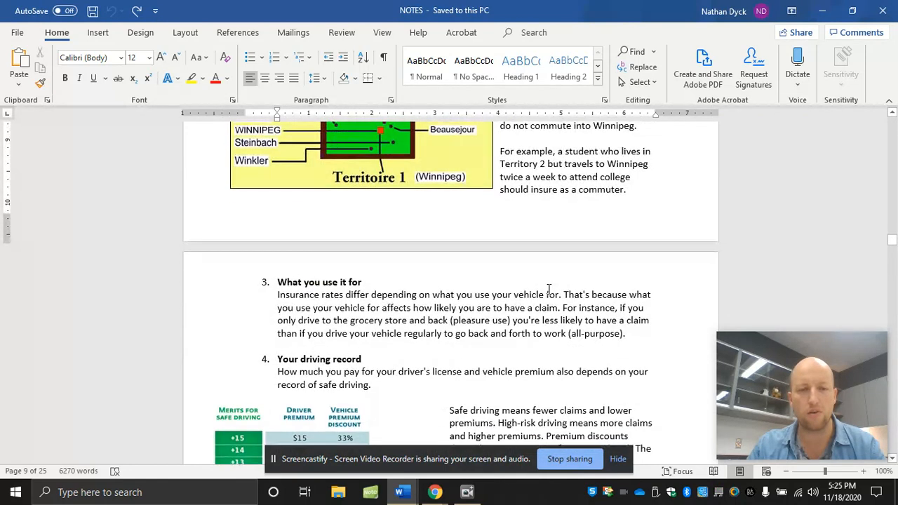
scroll(down, 3)
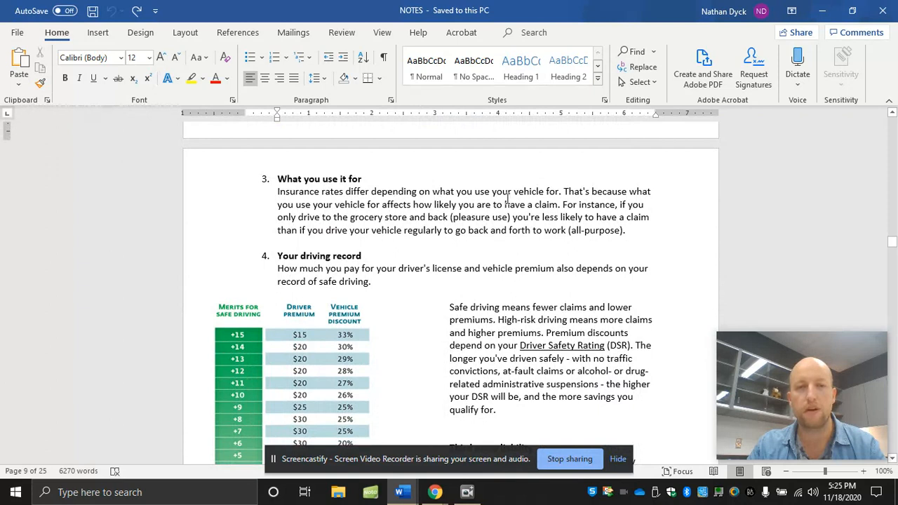
mouse_move(359, 205)
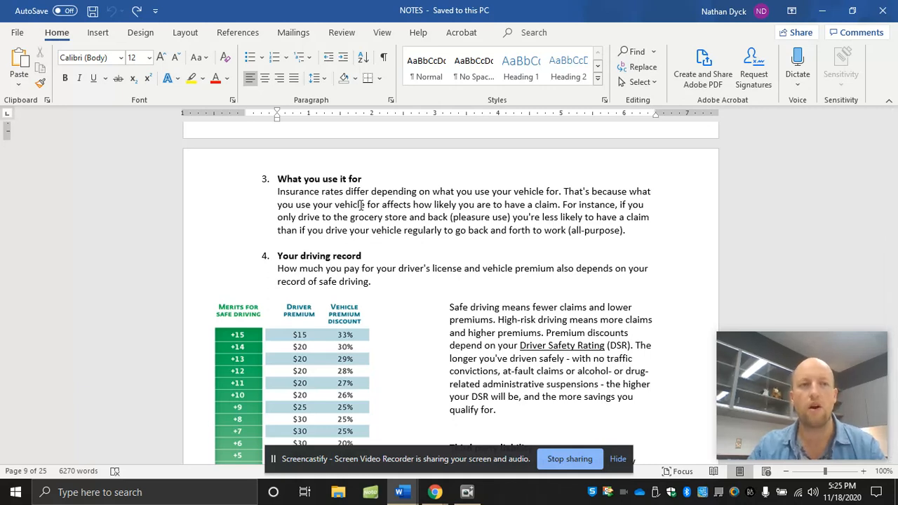
mouse_move(393, 260)
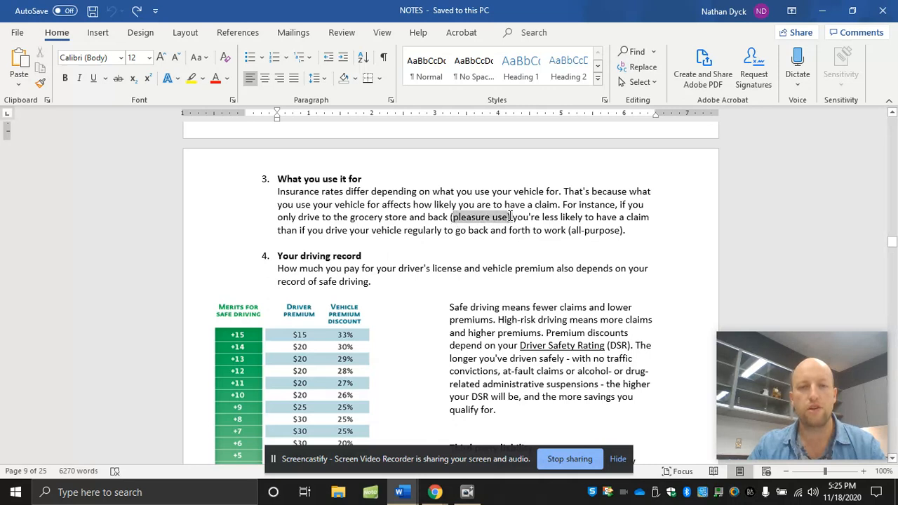
double_click(480, 216)
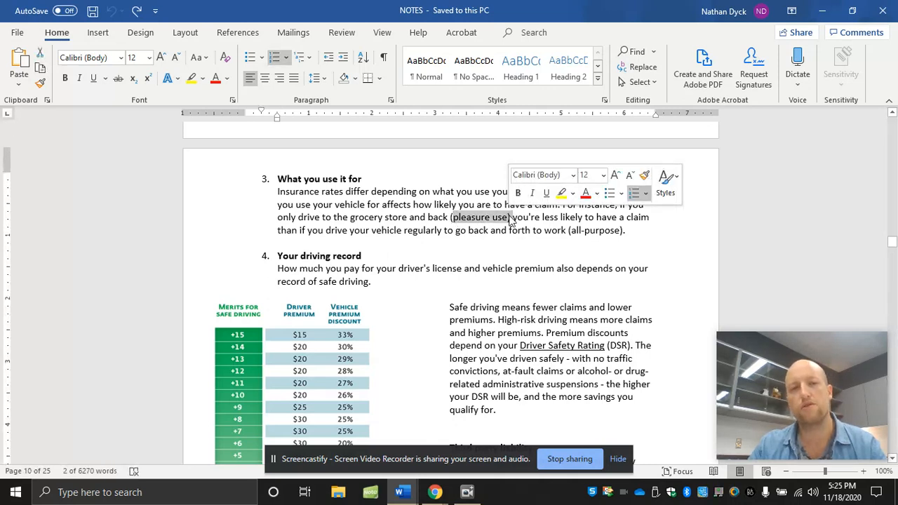
click(497, 211)
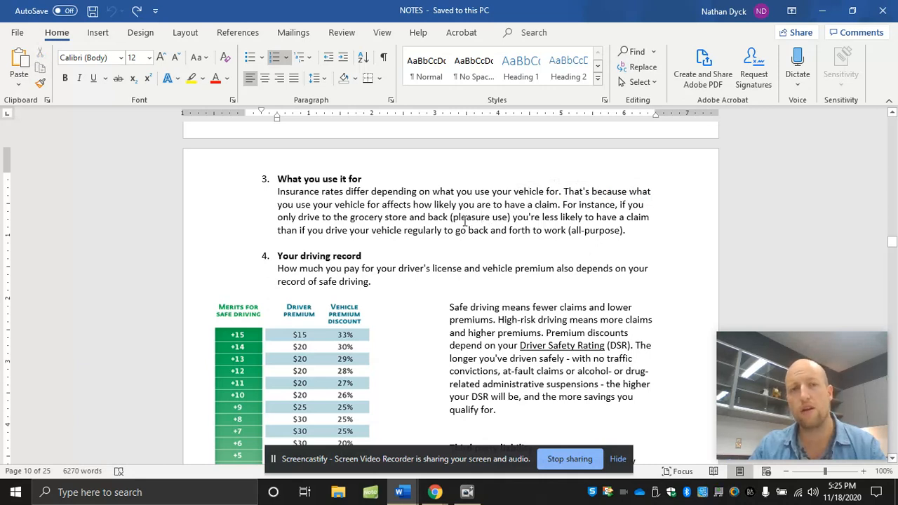
mouse_move(567, 230)
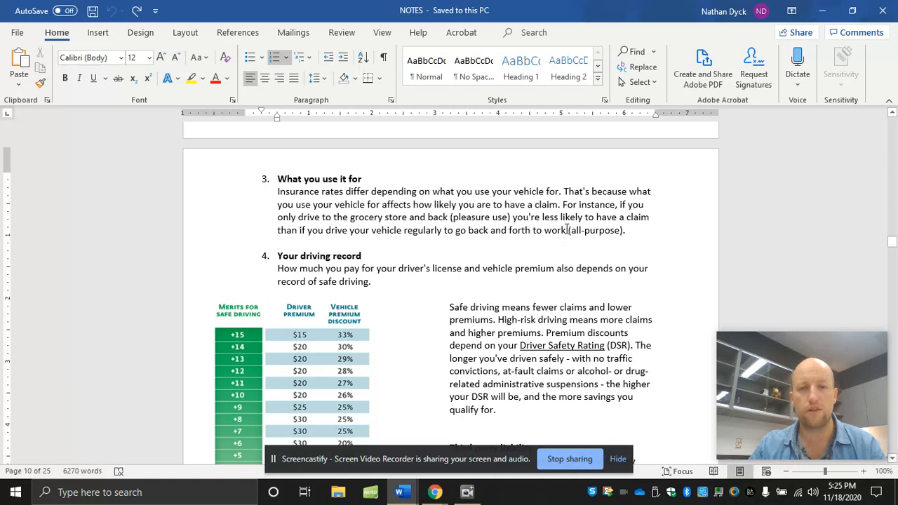
drag(545, 230, 616, 230)
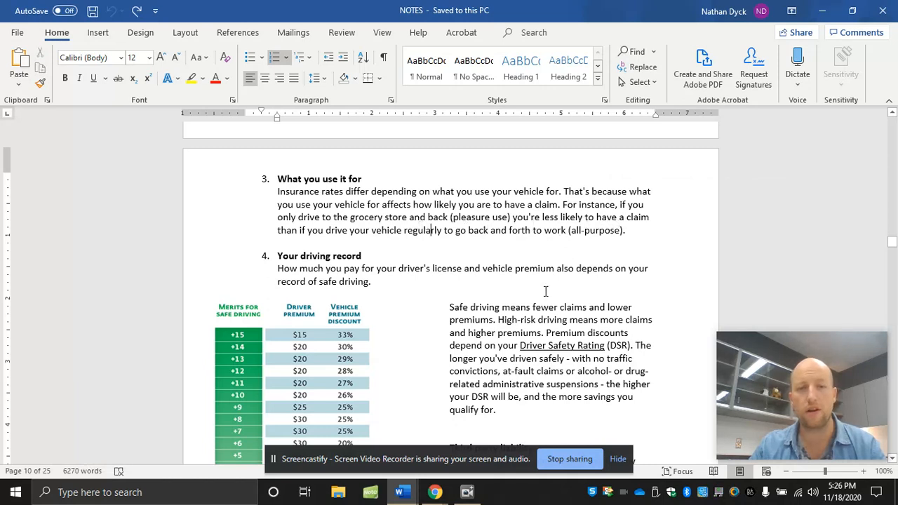
scroll(down, 3)
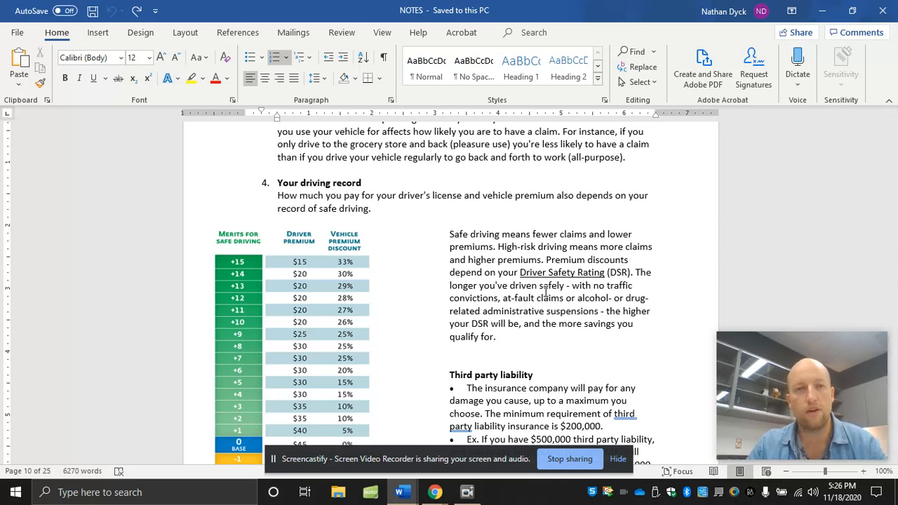
mouse_move(527, 387)
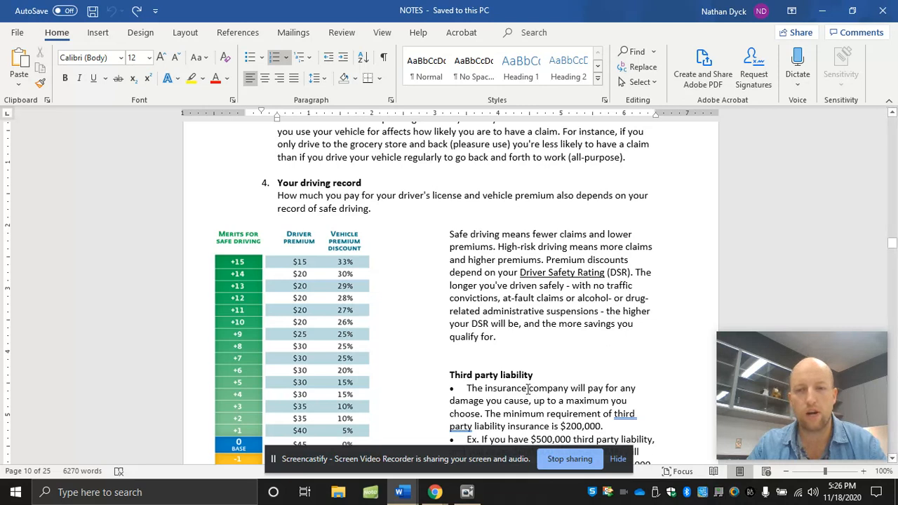
scroll(down, 3)
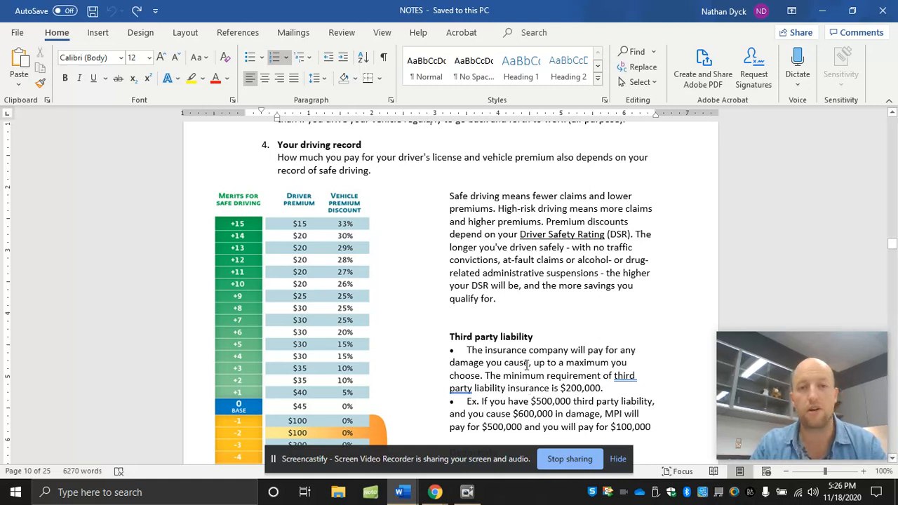
scroll(down, 3)
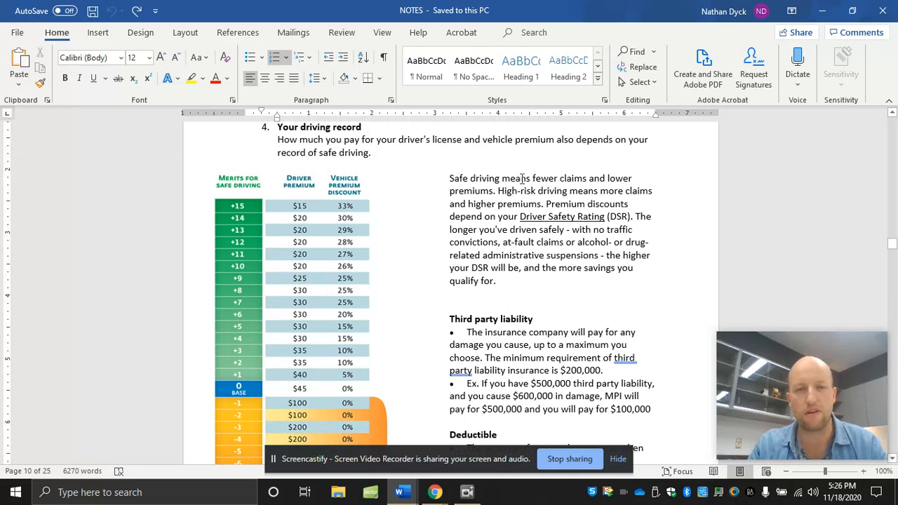
scroll(down, 3)
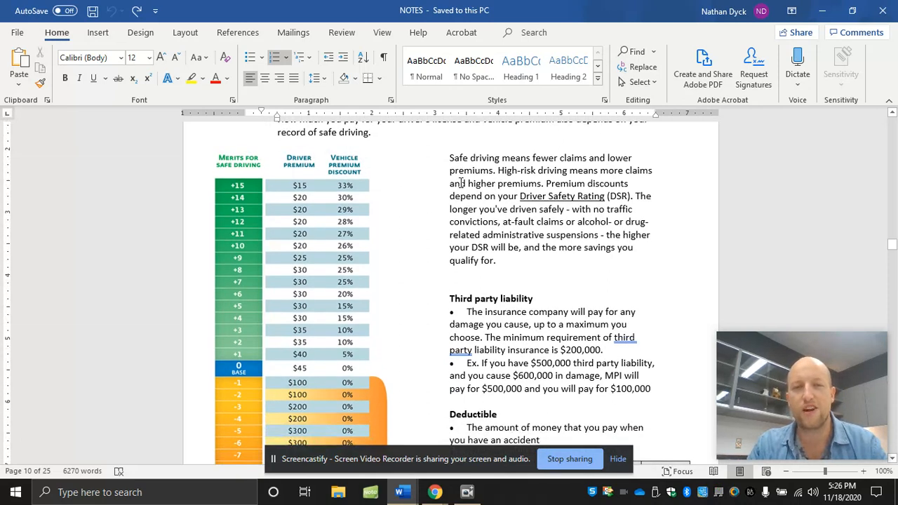
mouse_move(519, 172)
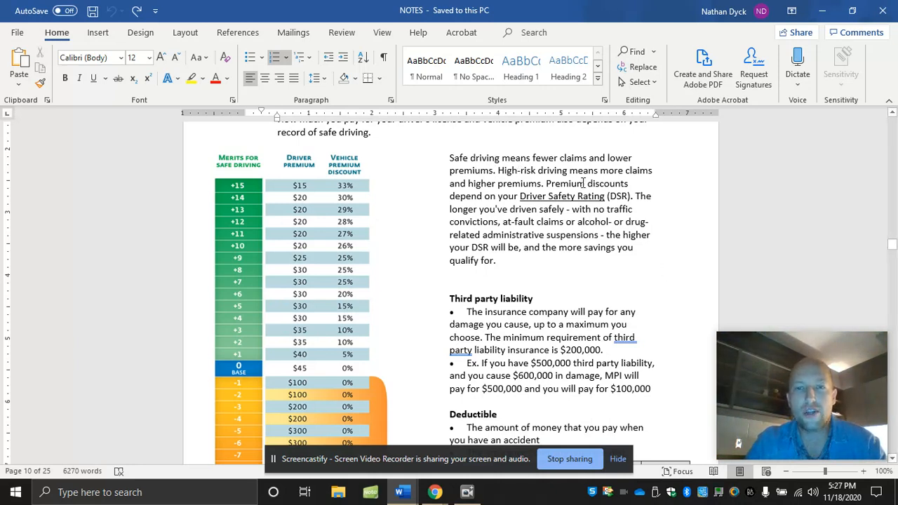
mouse_move(643, 205)
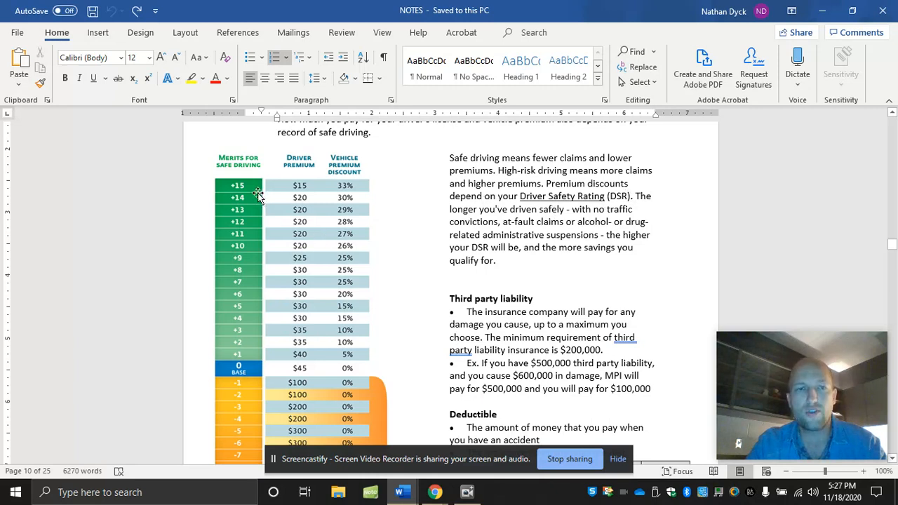
mouse_move(255, 191)
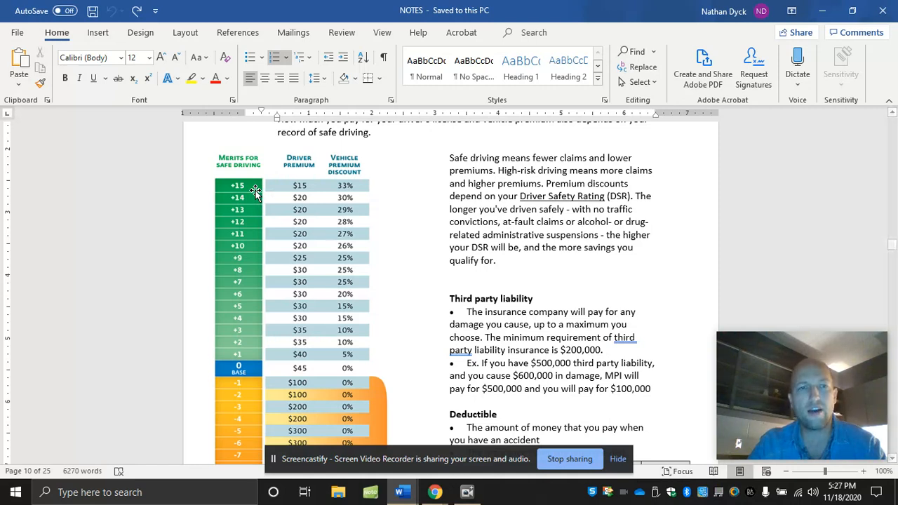
mouse_move(265, 186)
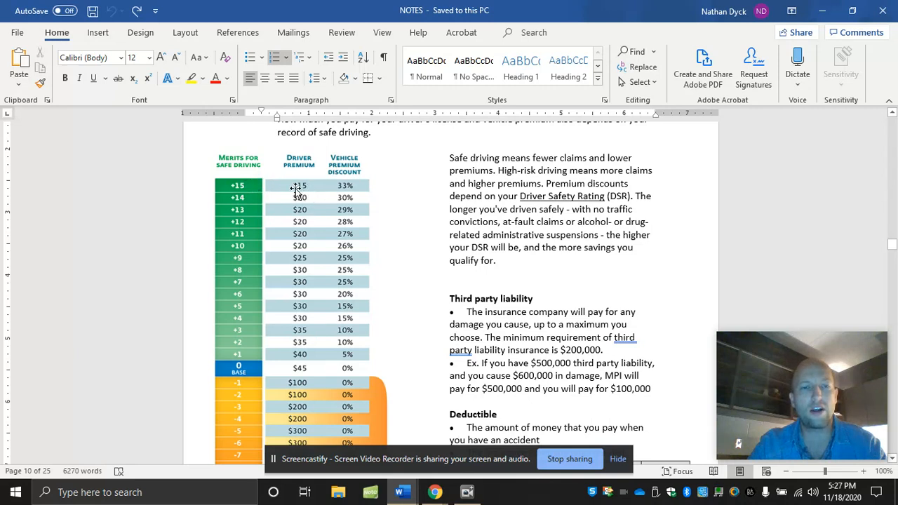
mouse_move(301, 241)
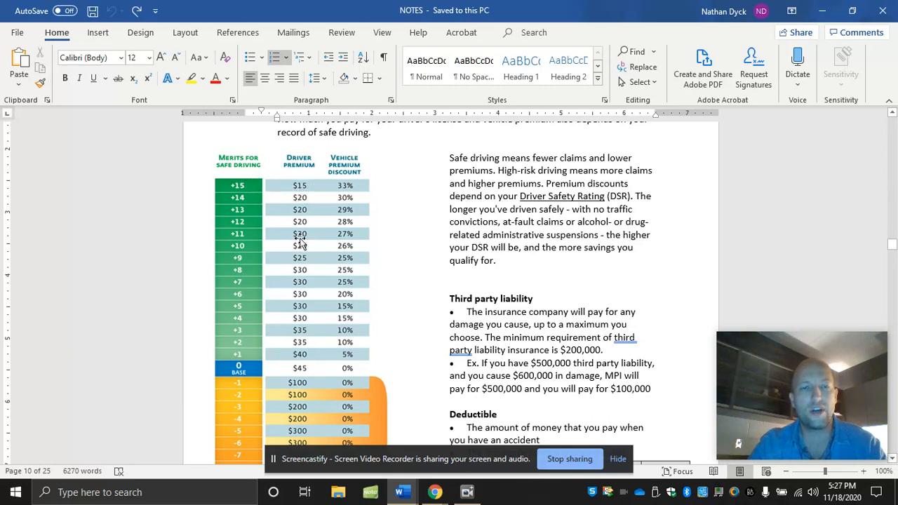
mouse_move(355, 199)
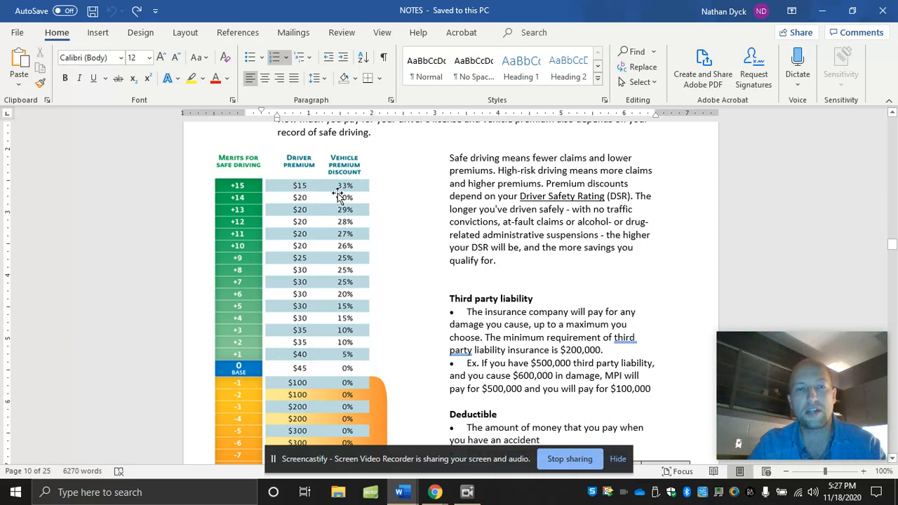
mouse_move(342, 195)
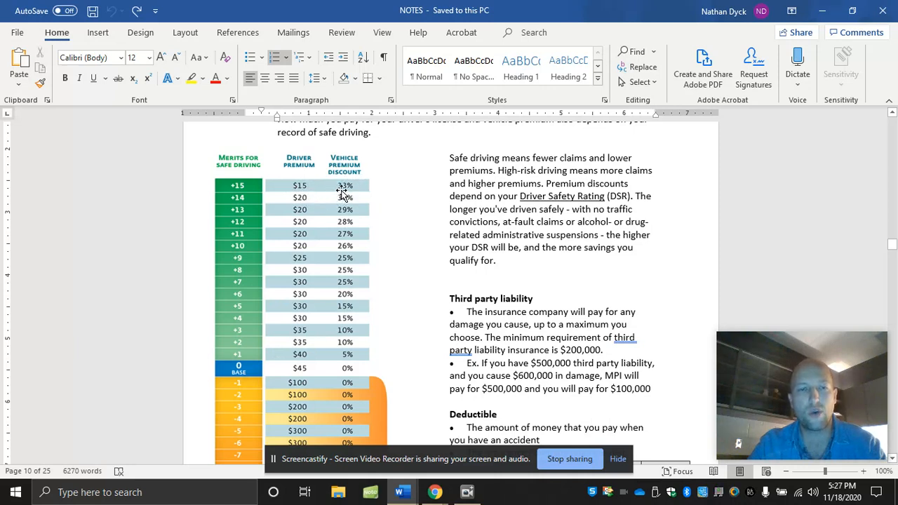
scroll(down, 3)
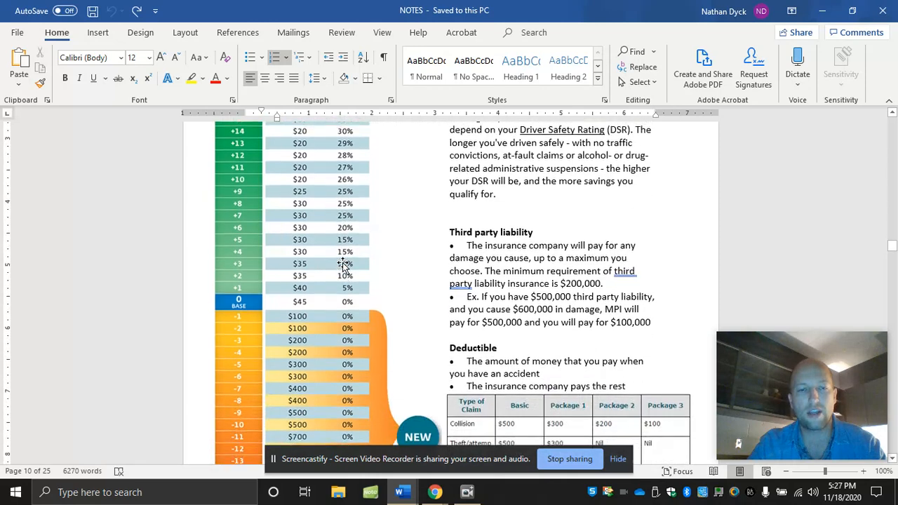
scroll(down, 3)
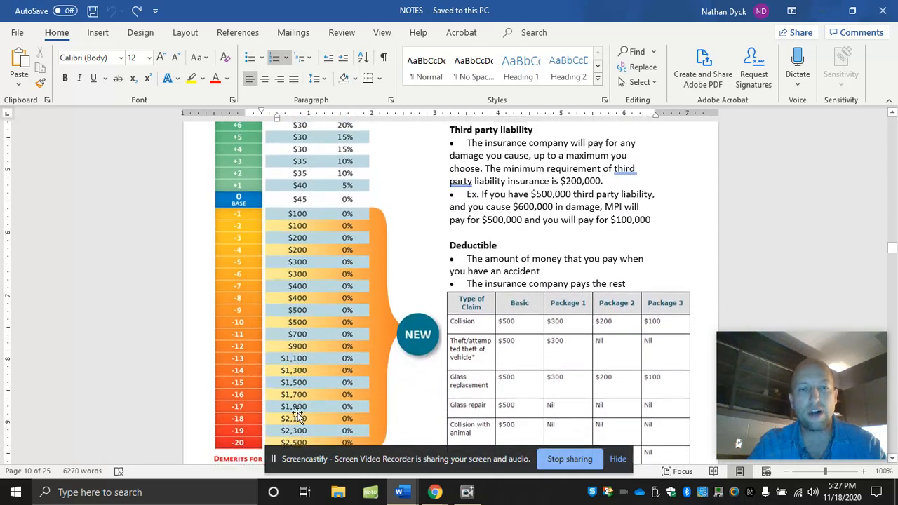
scroll(down, 3)
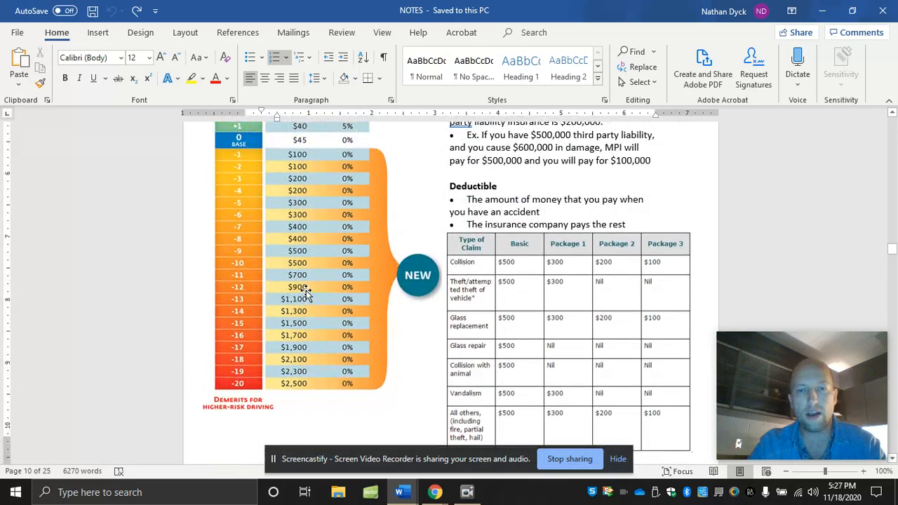
mouse_move(336, 212)
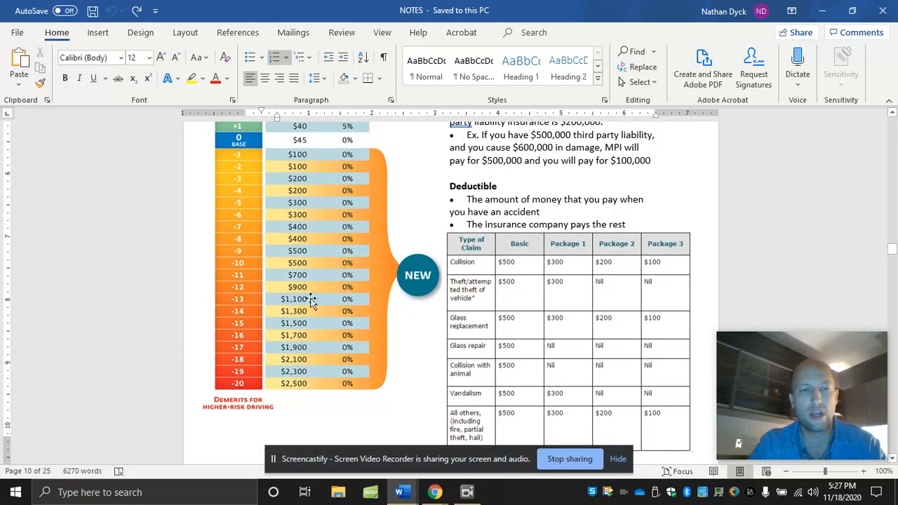
mouse_move(311, 269)
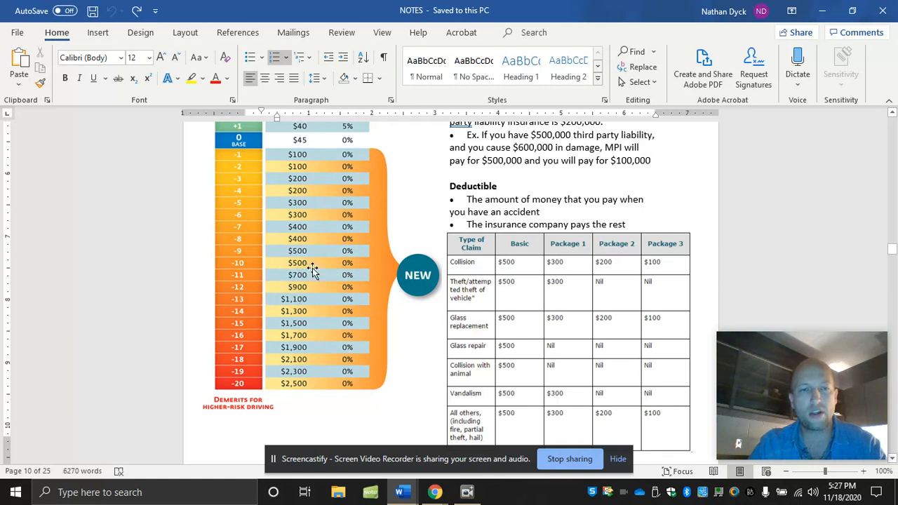
mouse_move(309, 369)
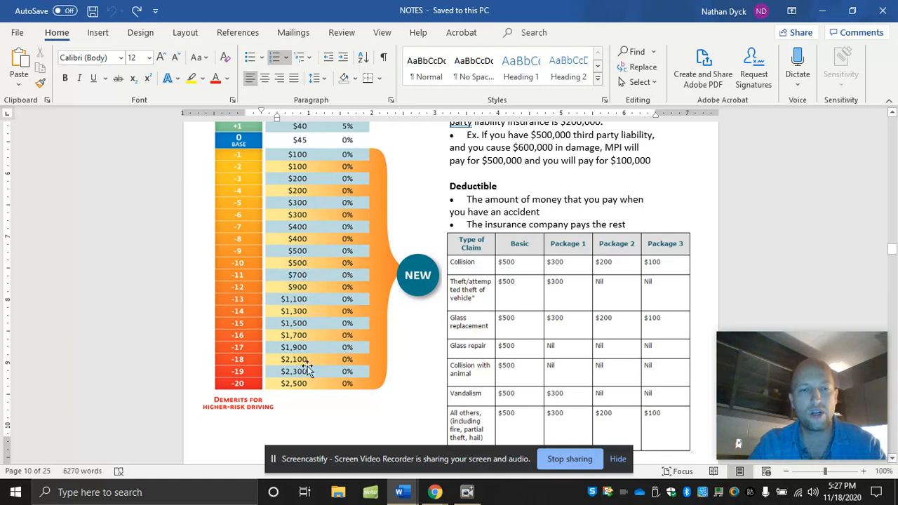
mouse_move(287, 311)
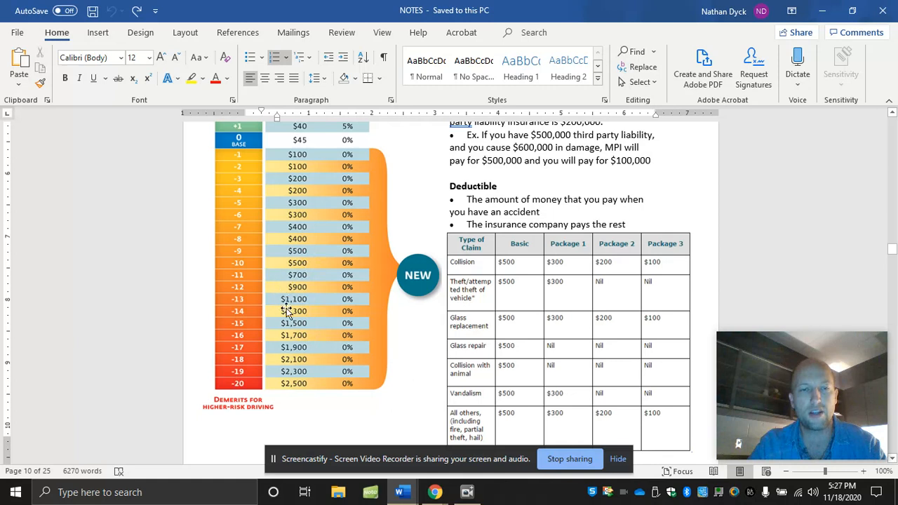
mouse_move(305, 389)
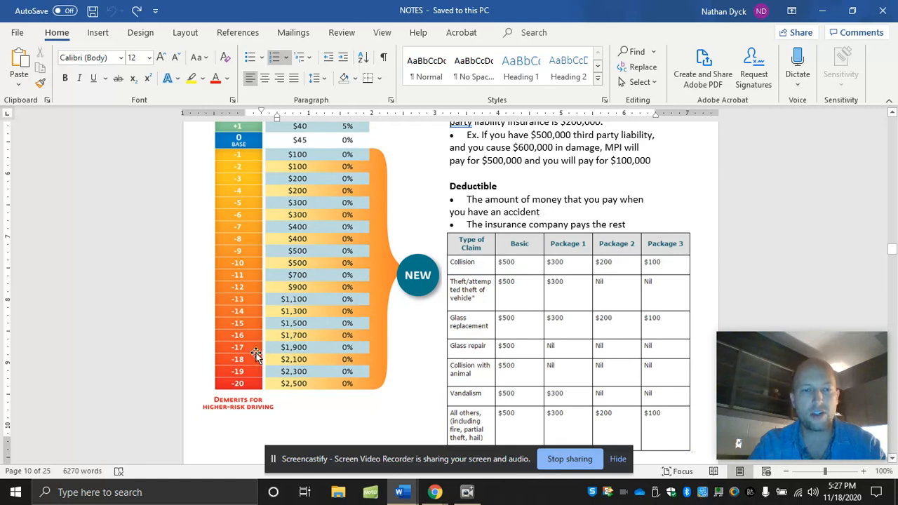
mouse_move(259, 334)
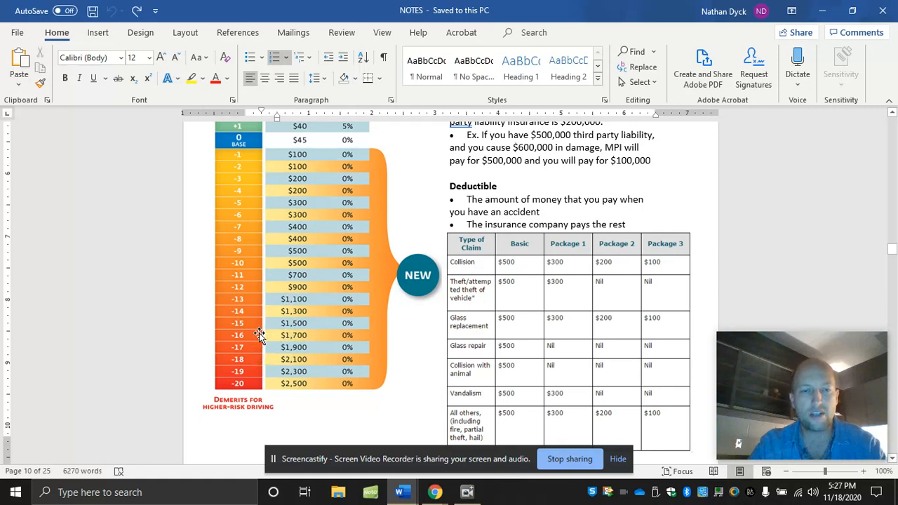
mouse_move(282, 348)
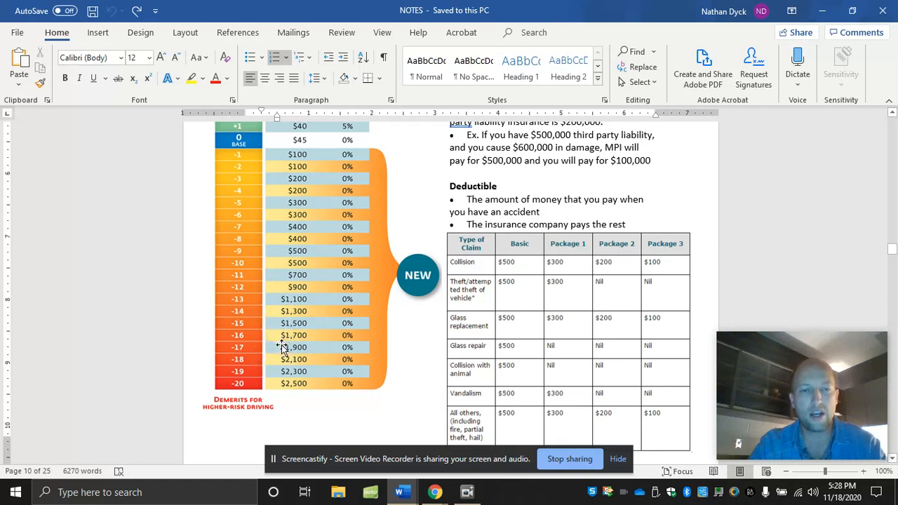
mouse_move(281, 334)
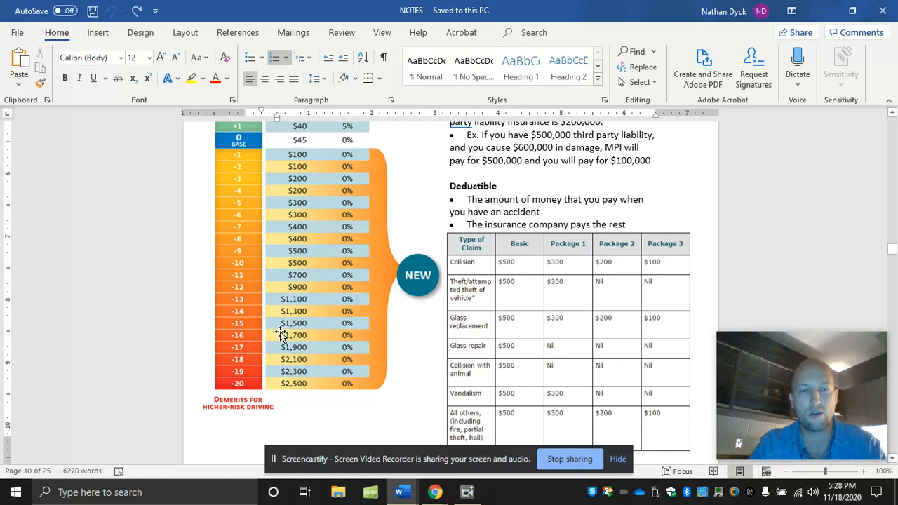
mouse_move(284, 295)
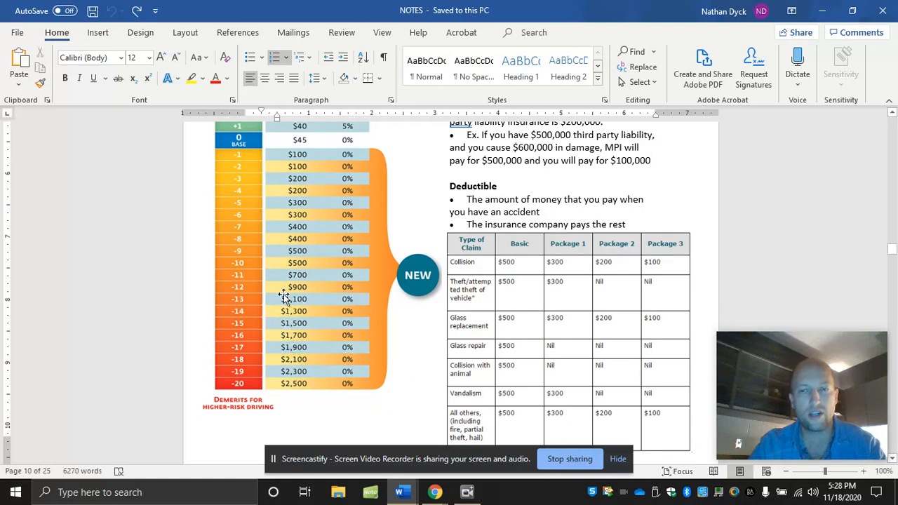
mouse_move(268, 294)
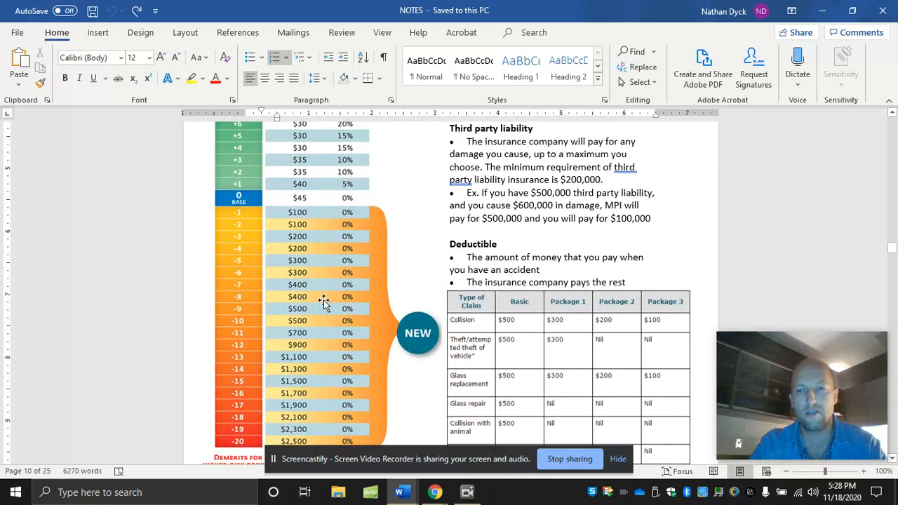
mouse_move(496, 322)
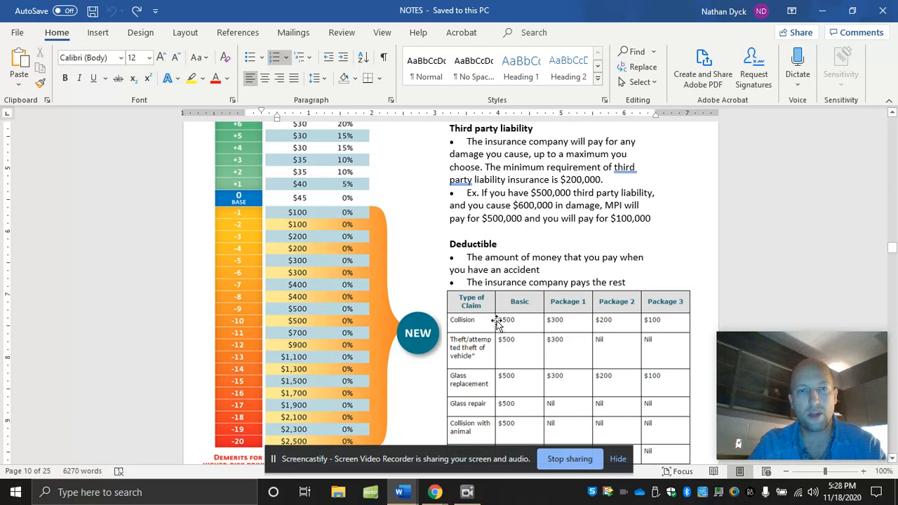
mouse_move(626, 291)
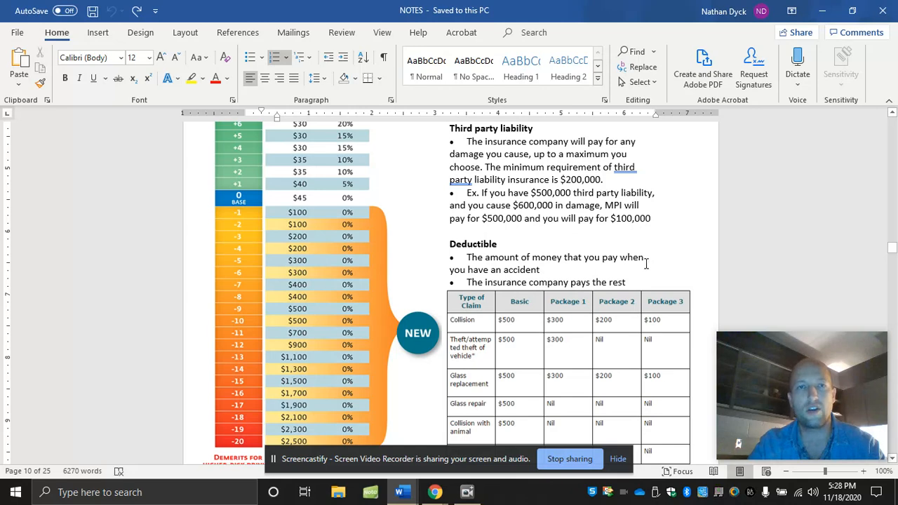
mouse_move(735, 216)
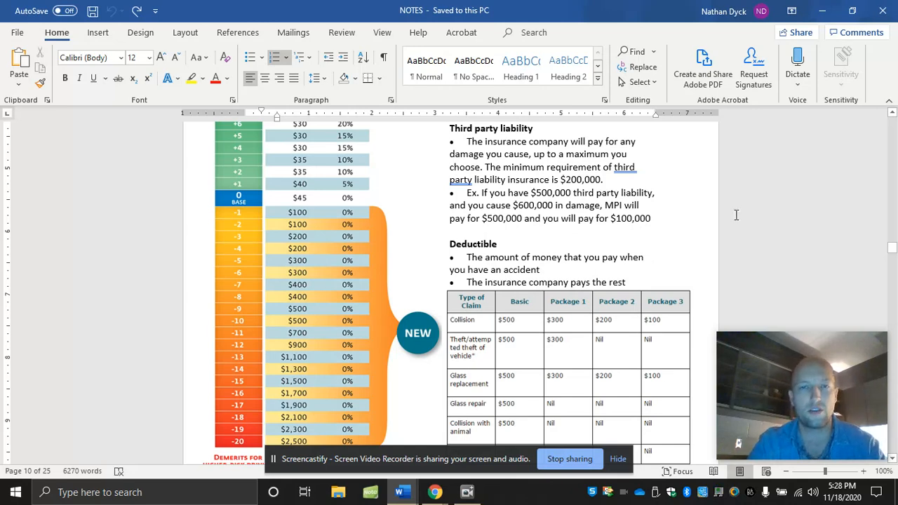
Step: Scroll back to the Your driving record section and briefly highlight the safe-driving sentence
scroll(up, 3)
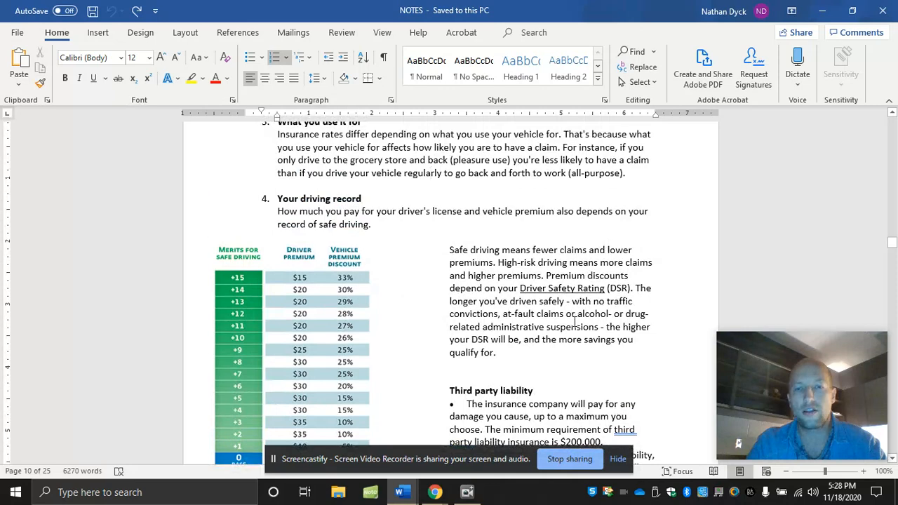
scroll(down, 3)
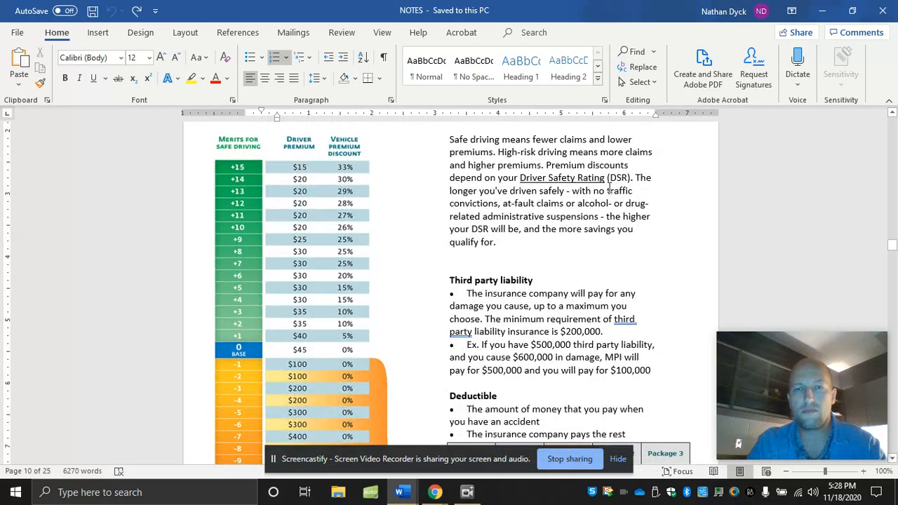
drag(449, 190, 634, 191)
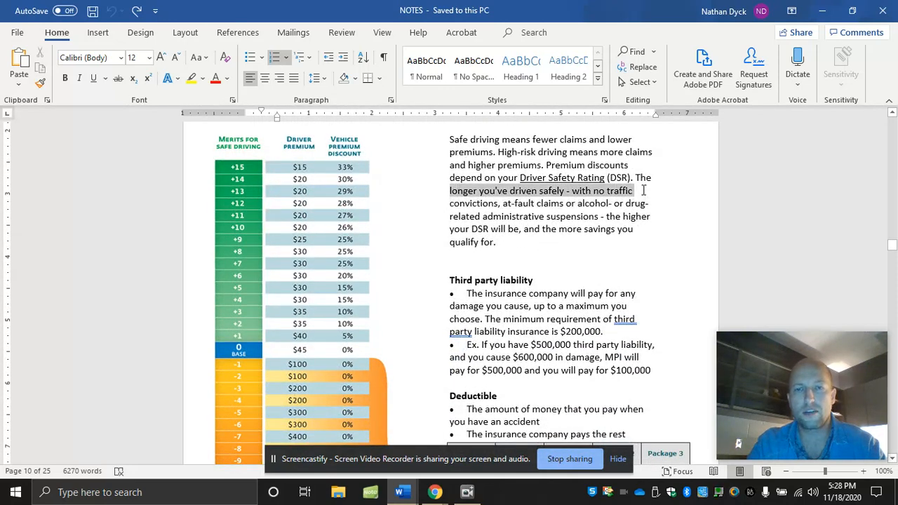
click(630, 191)
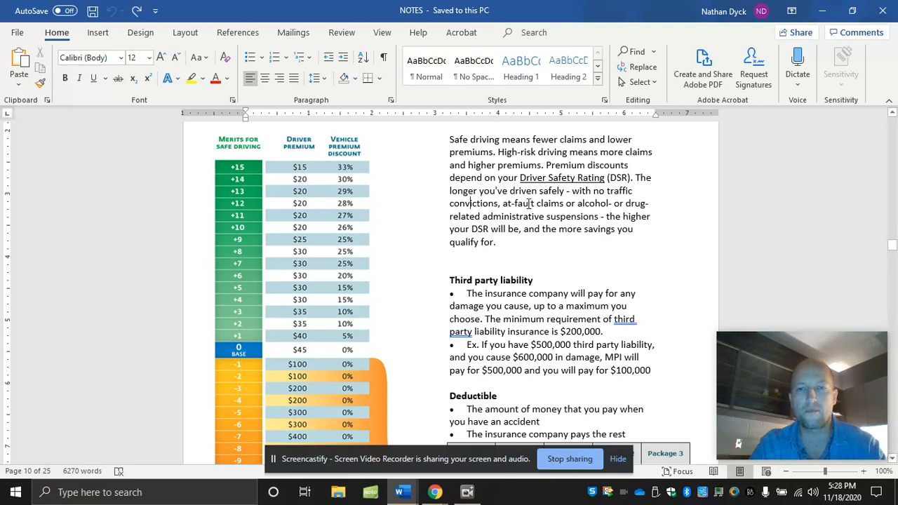
drag(516, 203, 554, 216)
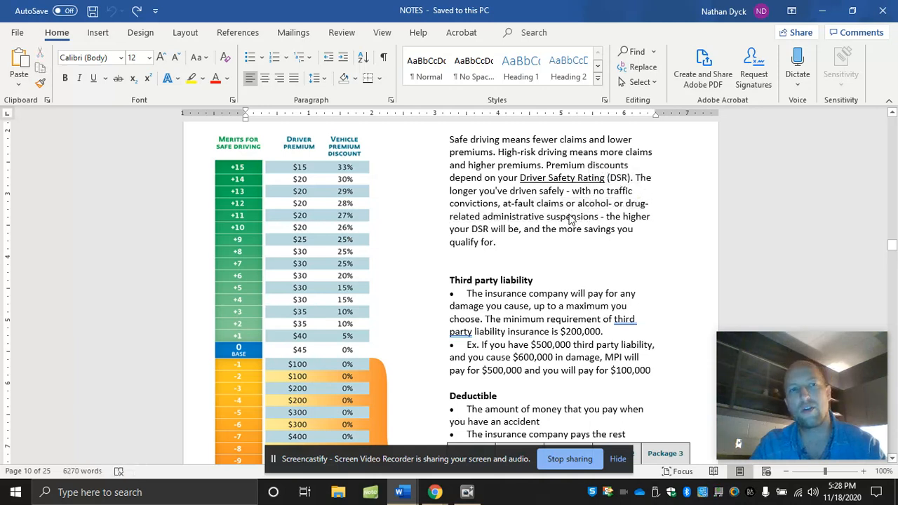
mouse_move(553, 216)
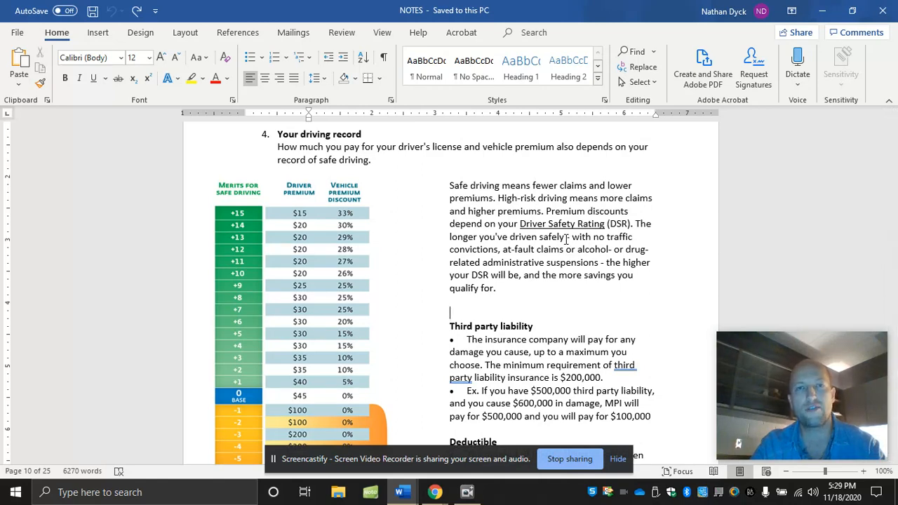
scroll(up, 3)
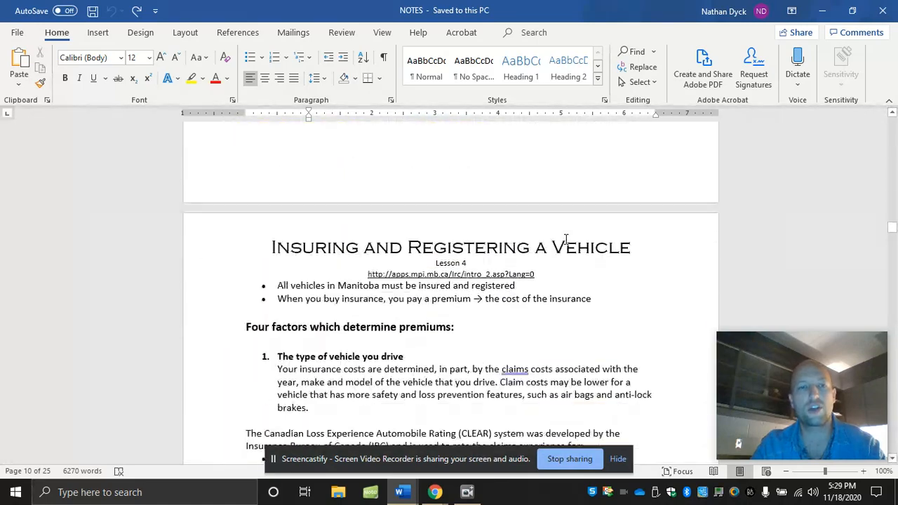
scroll(down, 3)
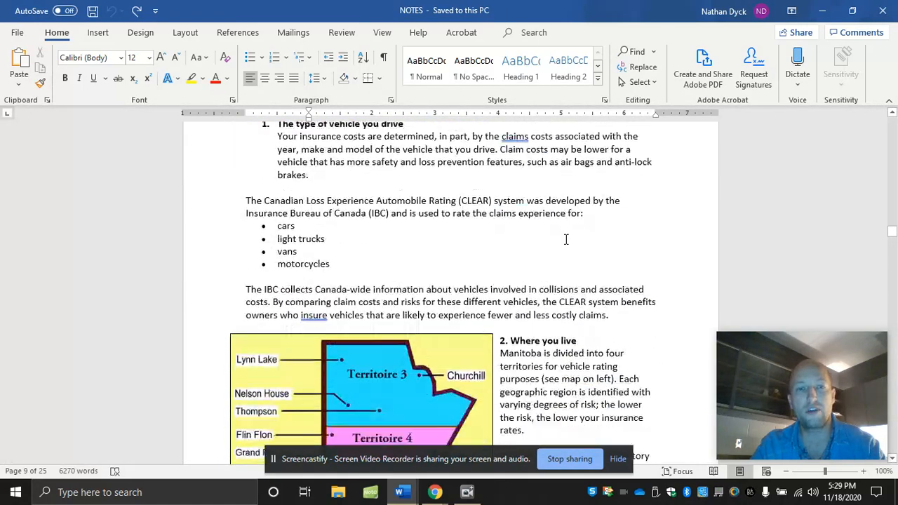
scroll(down, 3)
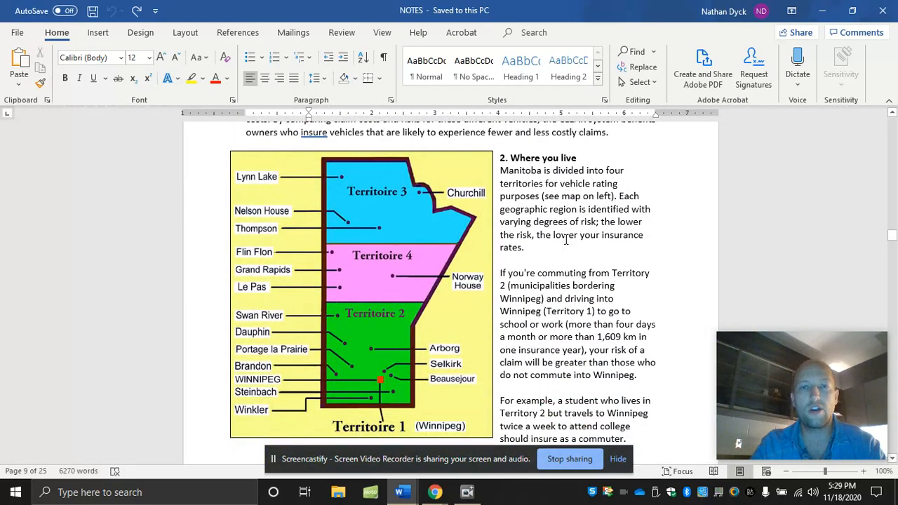
scroll(down, 3)
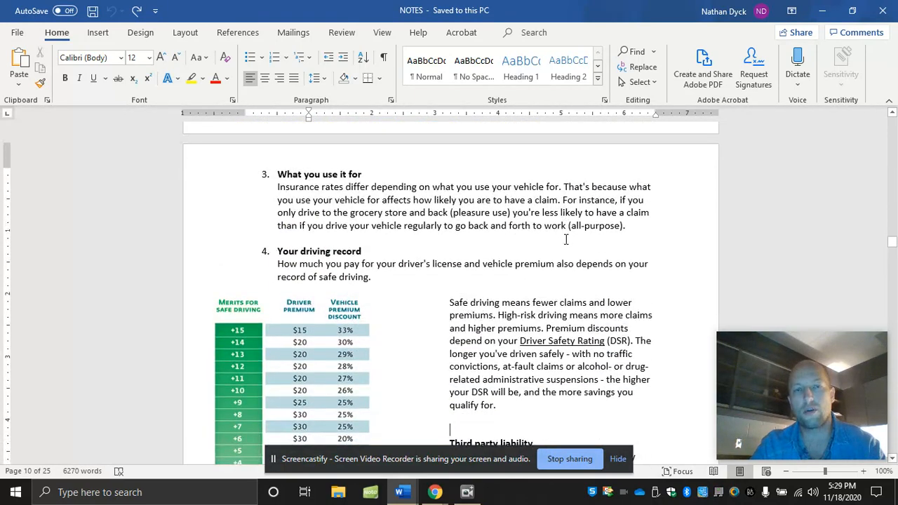
scroll(down, 3)
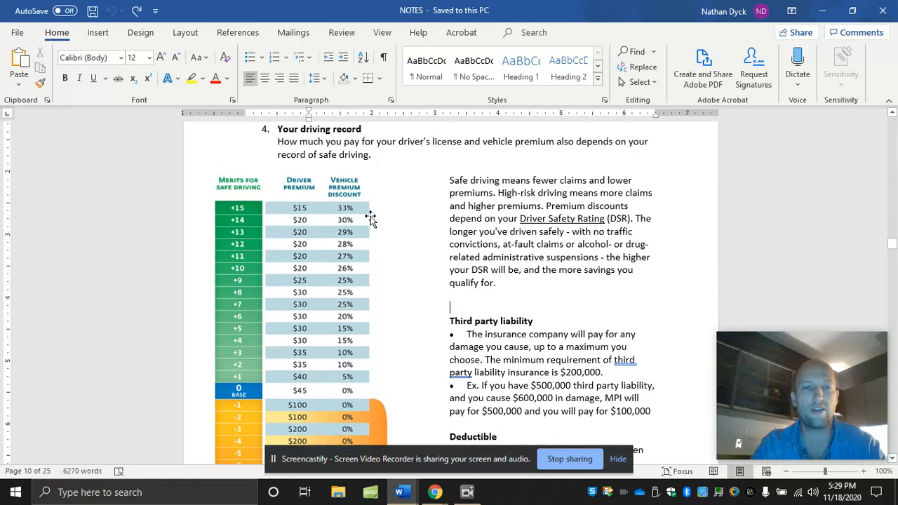
mouse_move(345, 364)
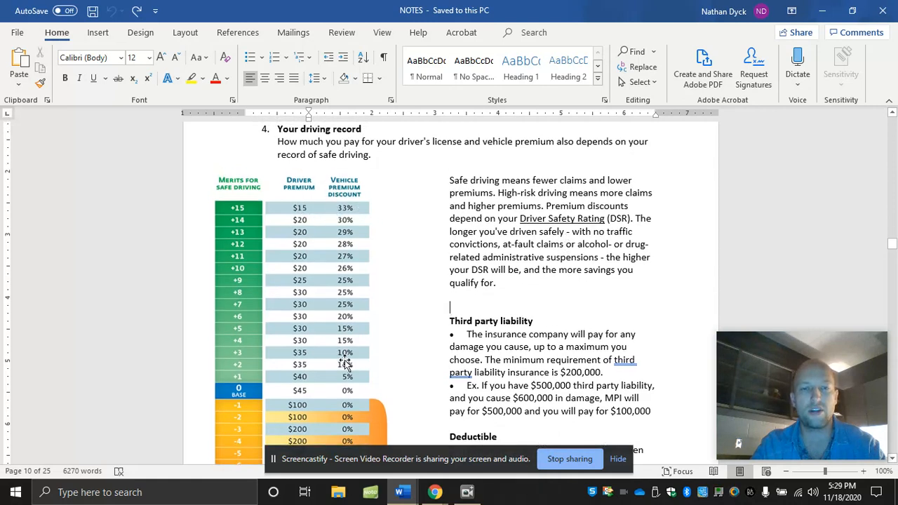
mouse_move(351, 357)
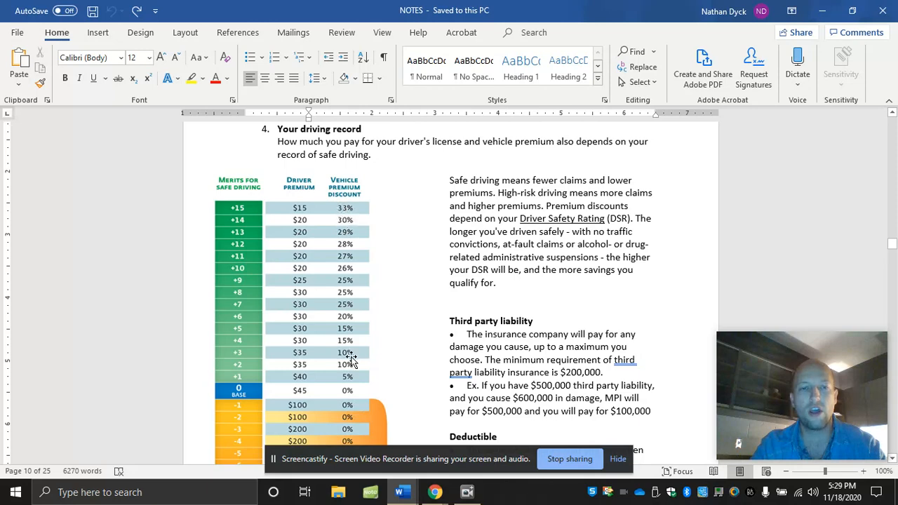
mouse_move(362, 210)
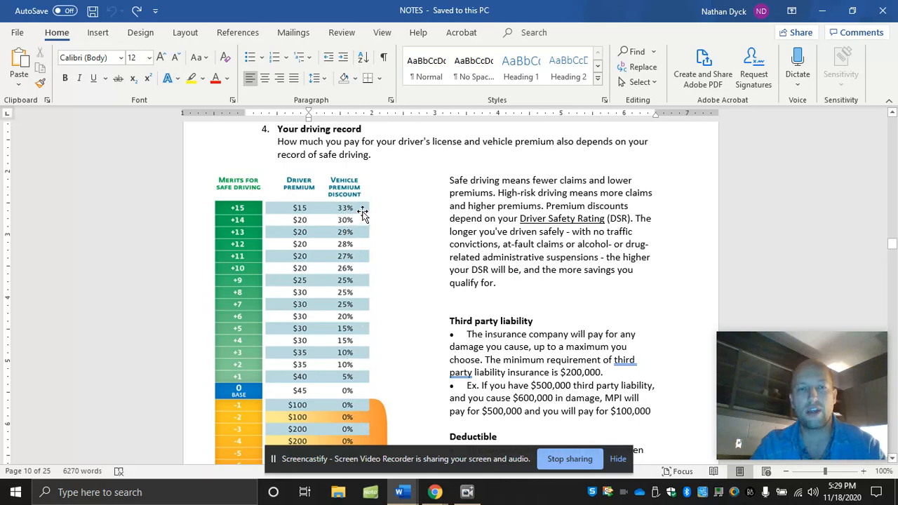
Step: Scroll the notes down to the demerits scale beside the third party liability and deductible sections
scroll(down, 3)
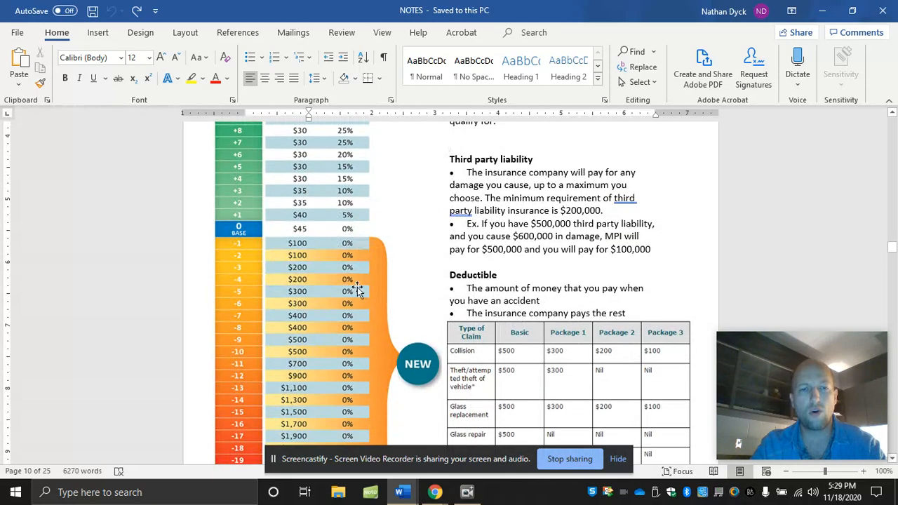
mouse_move(293, 398)
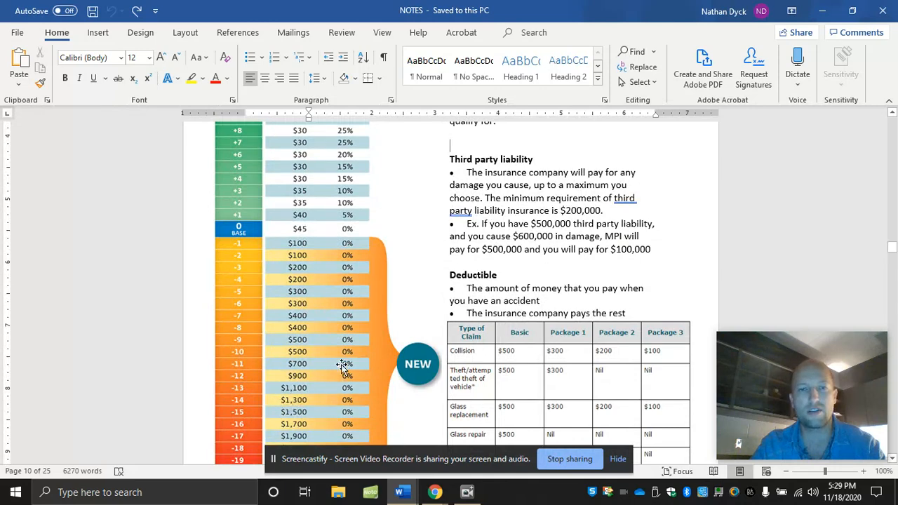
mouse_move(317, 350)
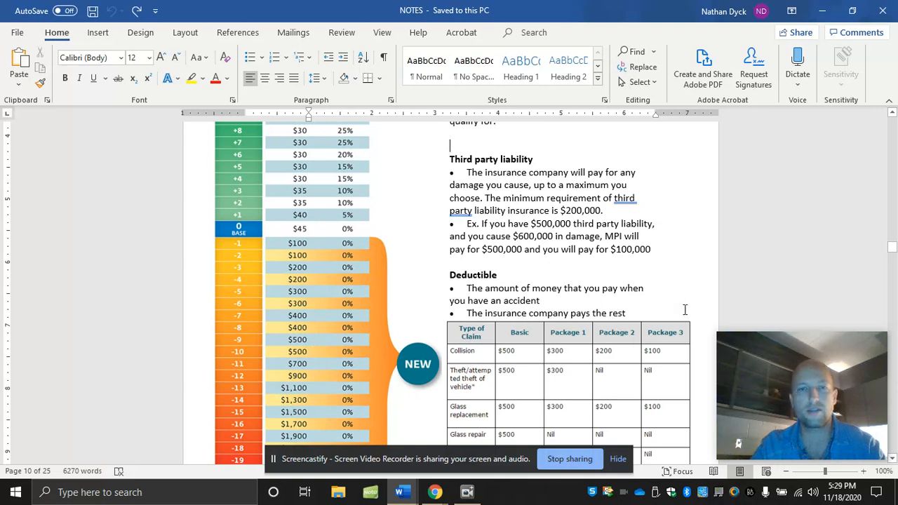
scroll(down, 3)
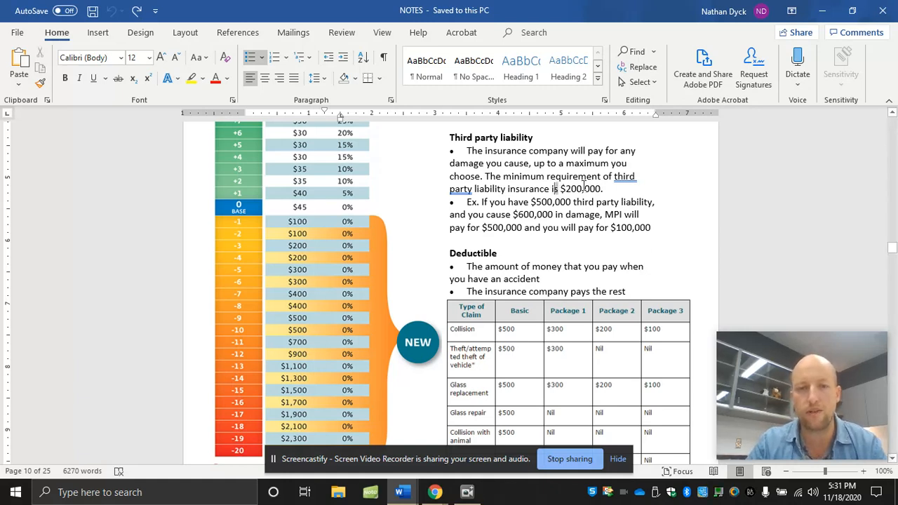
double_click(580, 188)
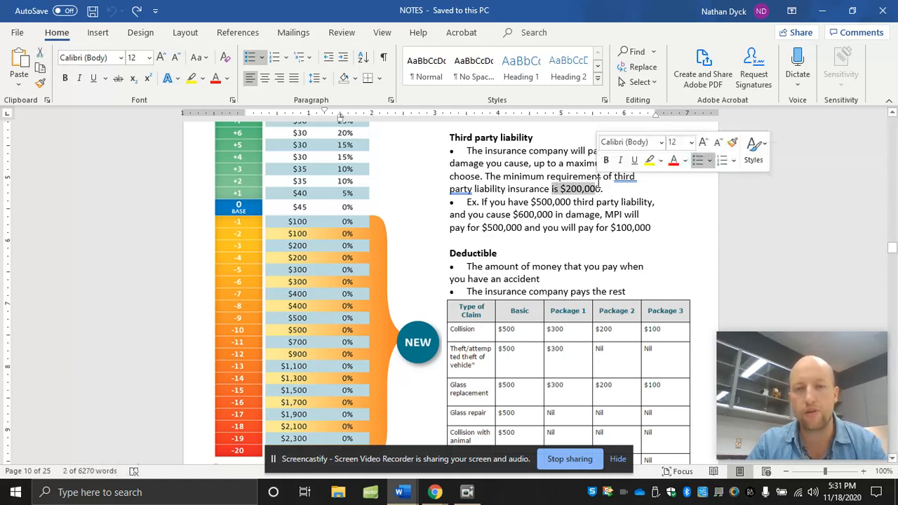
click(556, 213)
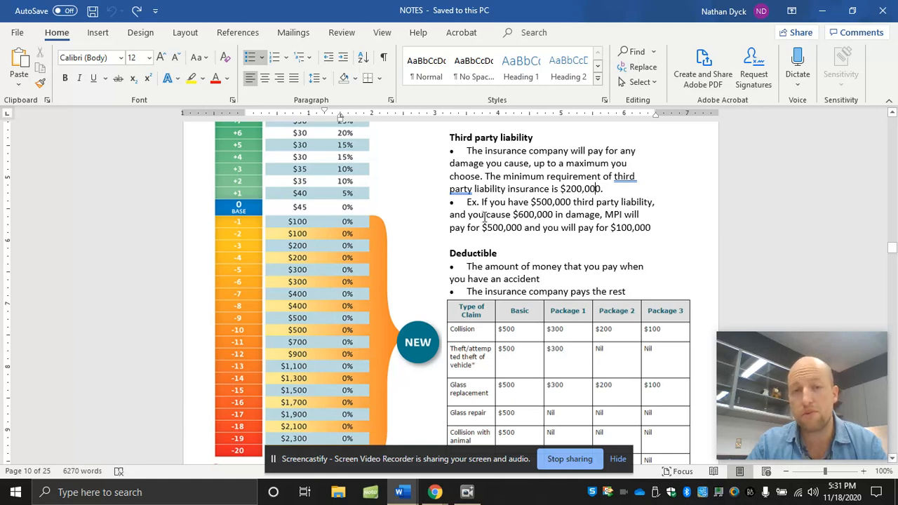
mouse_move(598, 216)
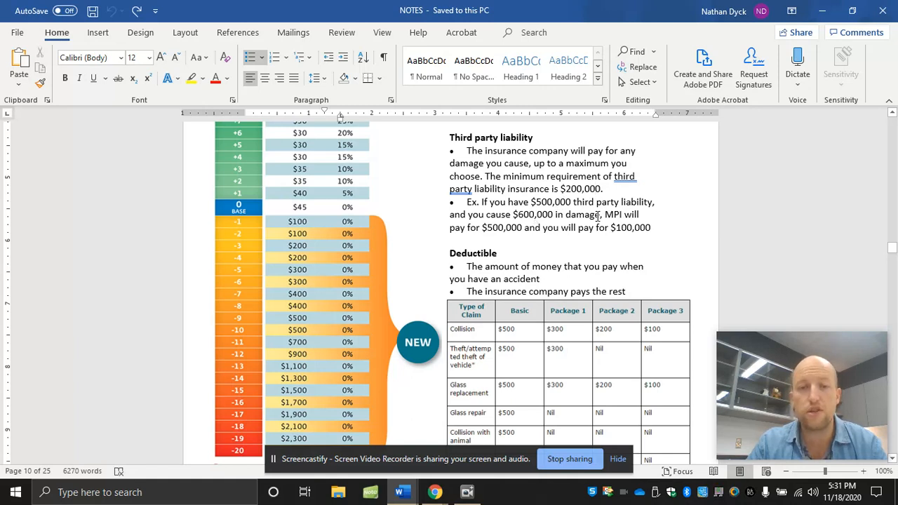
scroll(down, 3)
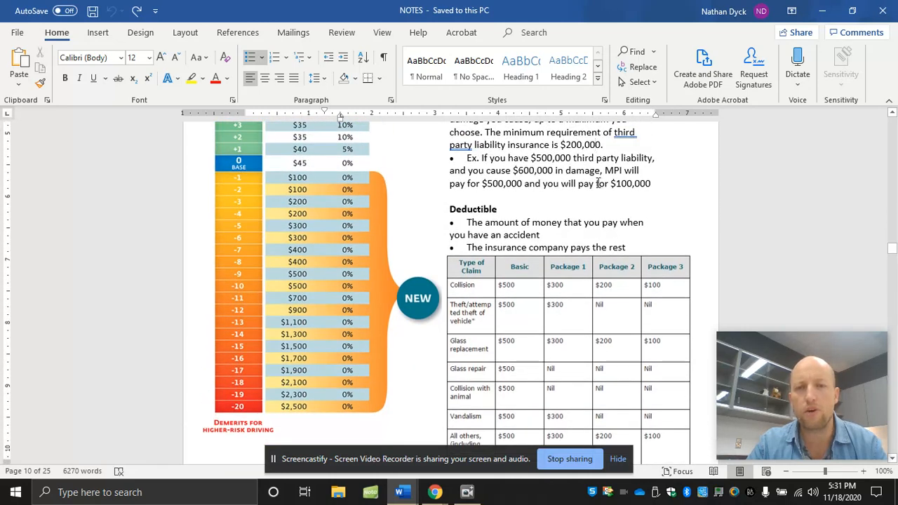
mouse_move(522, 171)
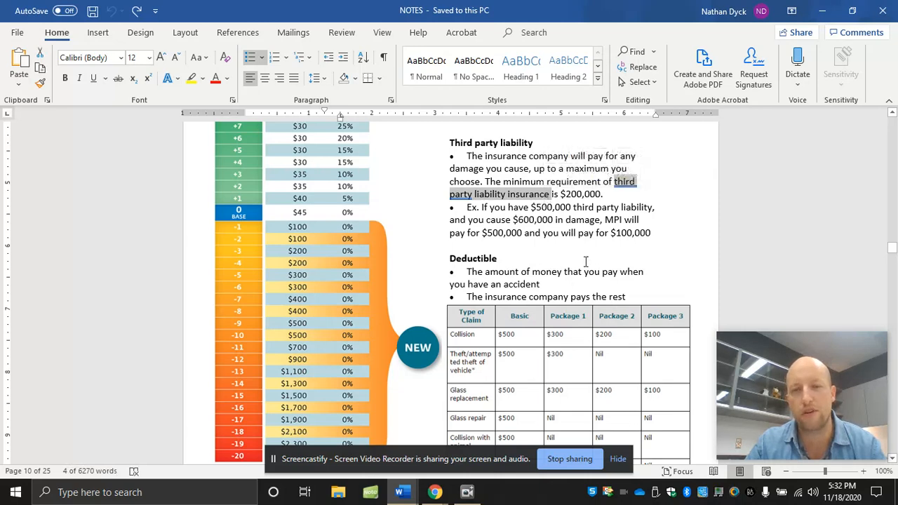
Step: Scroll to the full deductible package table and select its picture
scroll(down, 3)
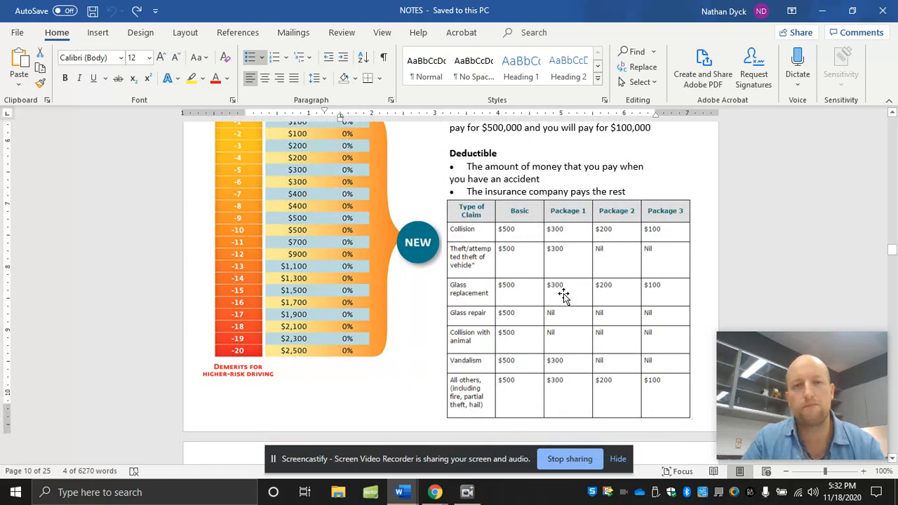
mouse_move(449, 157)
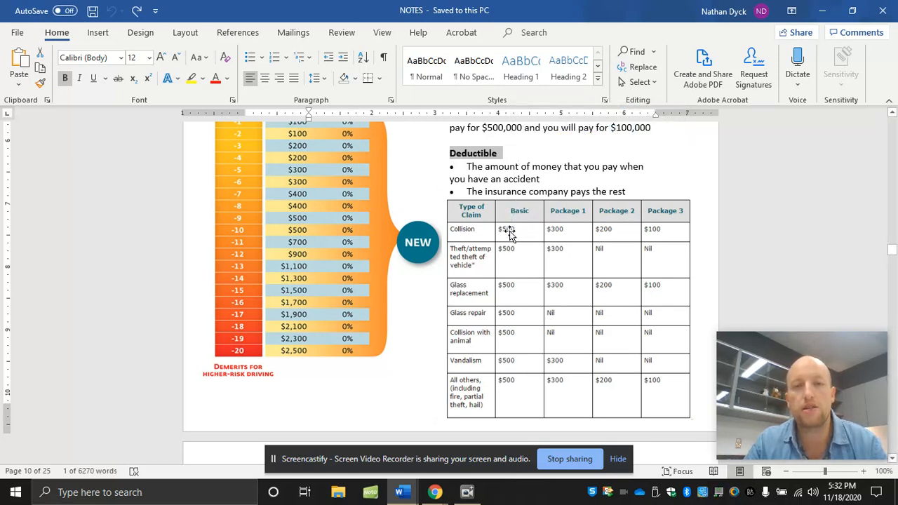
click(508, 232)
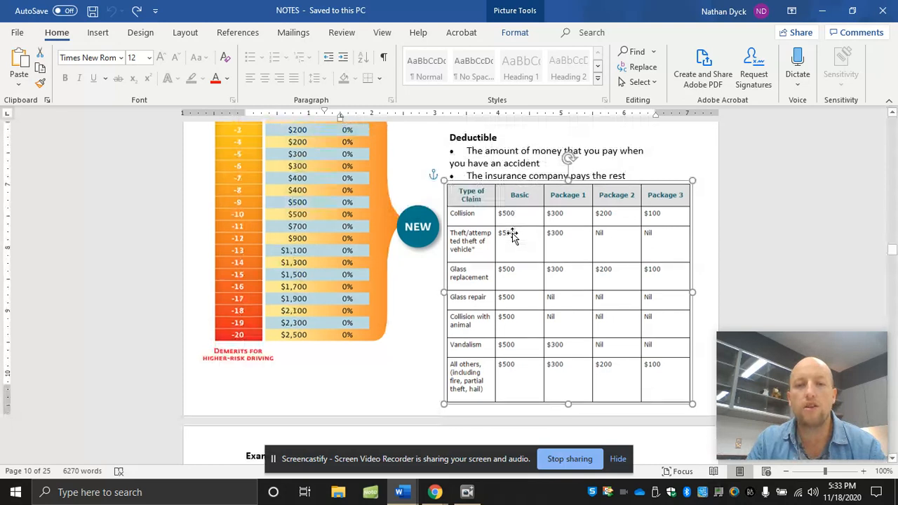
scroll(down, 3)
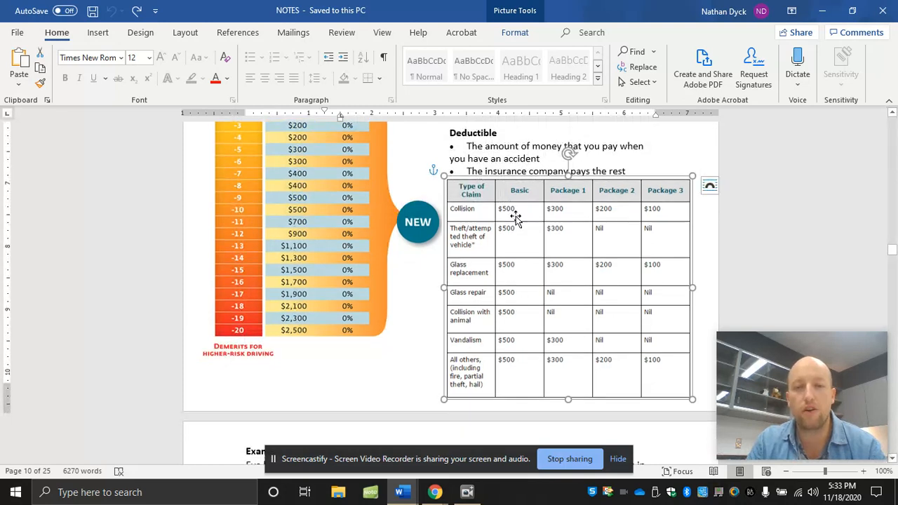
mouse_move(485, 241)
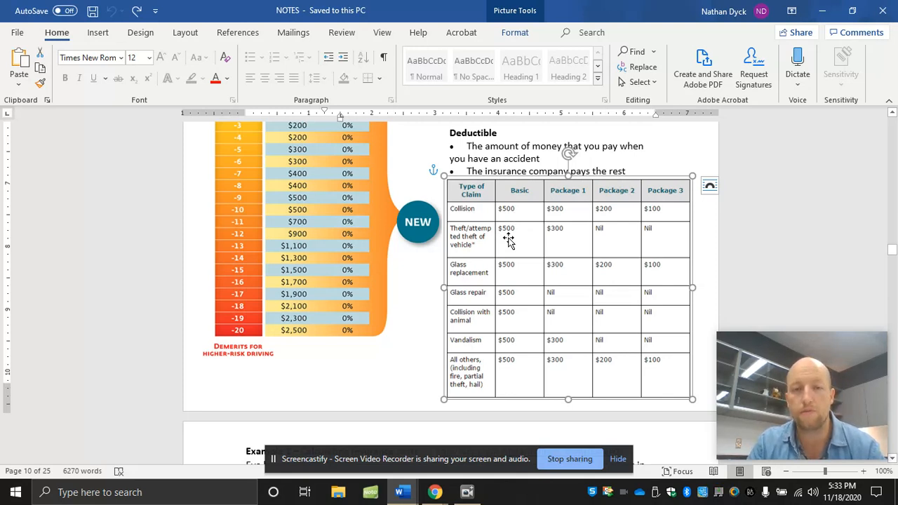
mouse_move(510, 273)
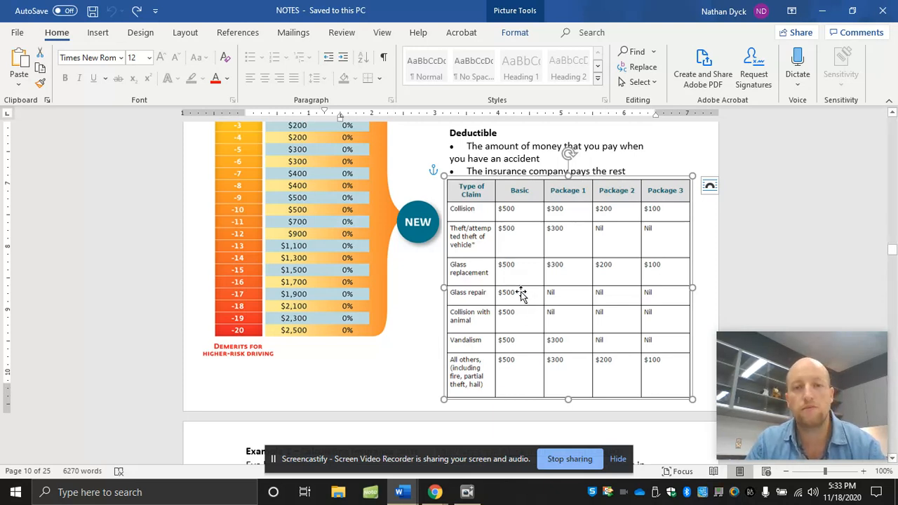
mouse_move(522, 298)
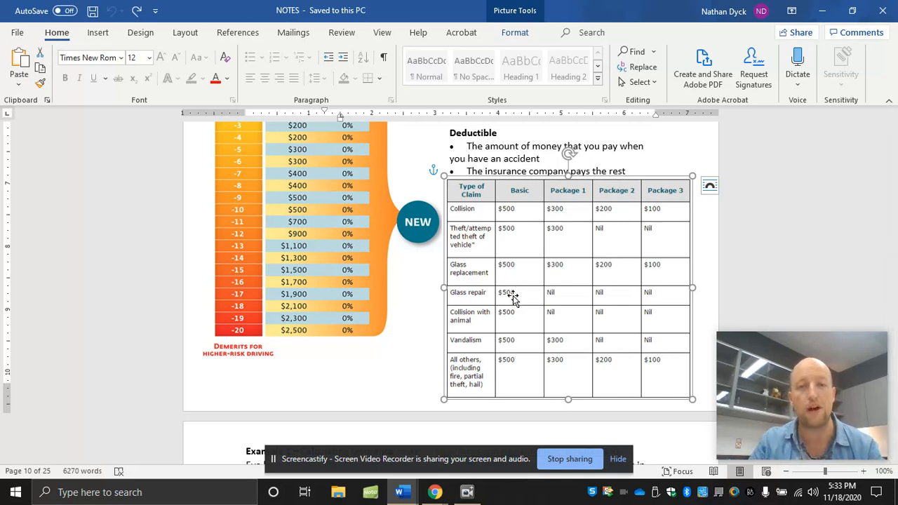
mouse_move(512, 267)
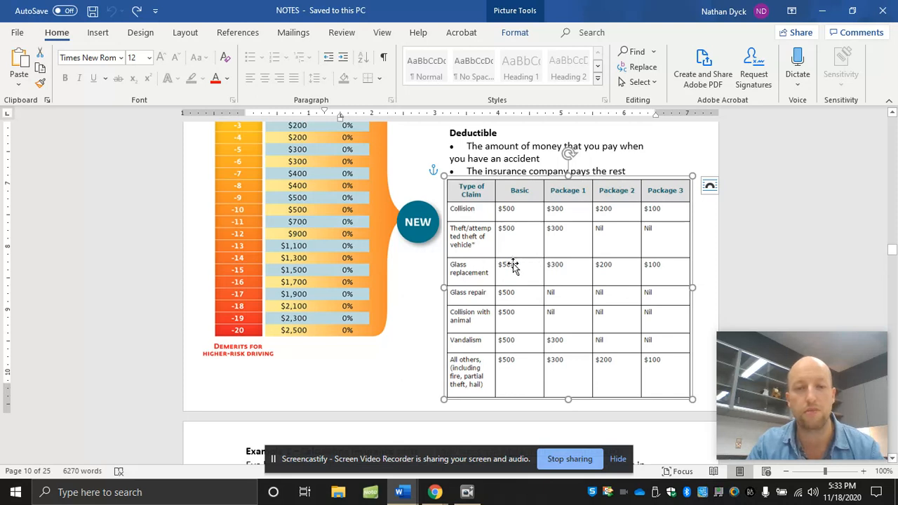
mouse_move(517, 302)
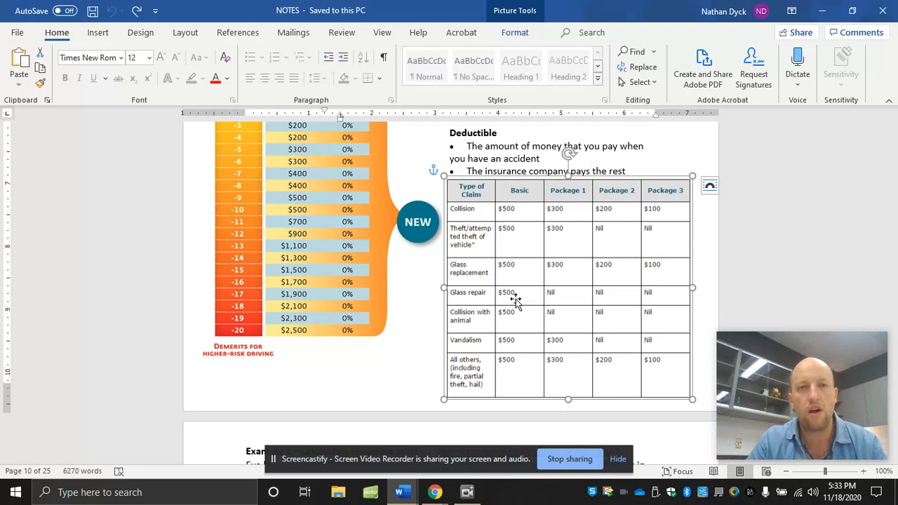
mouse_move(512, 324)
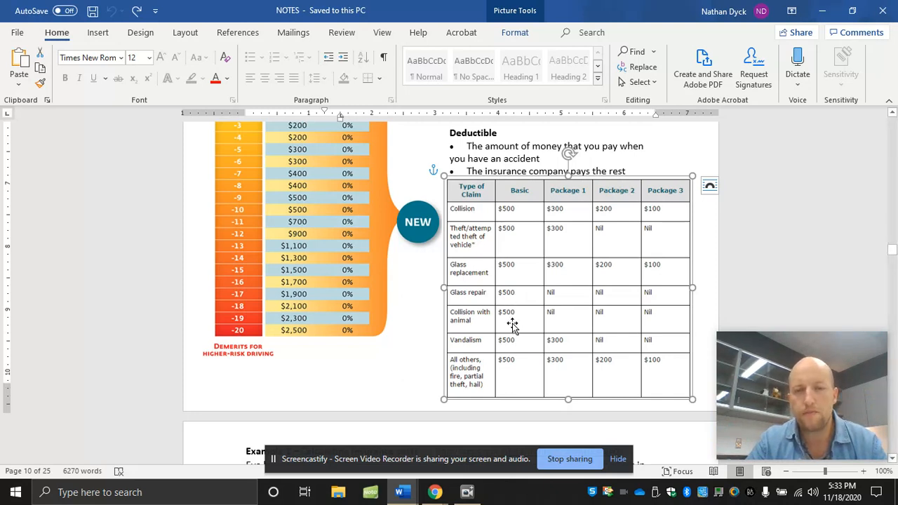
mouse_move(516, 317)
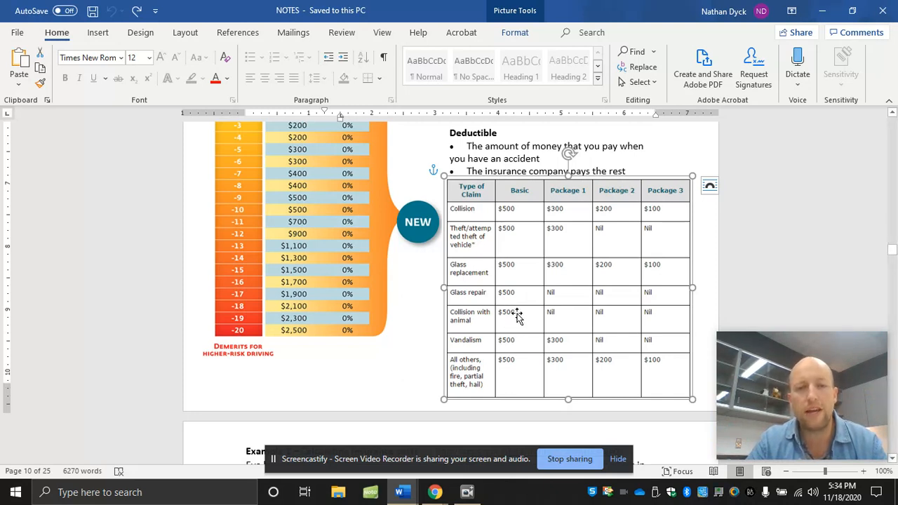
mouse_move(489, 326)
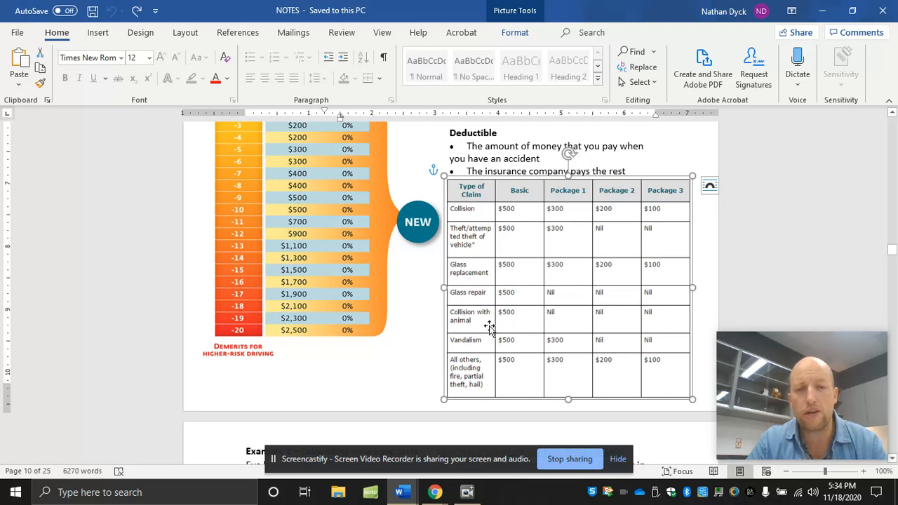
mouse_move(516, 320)
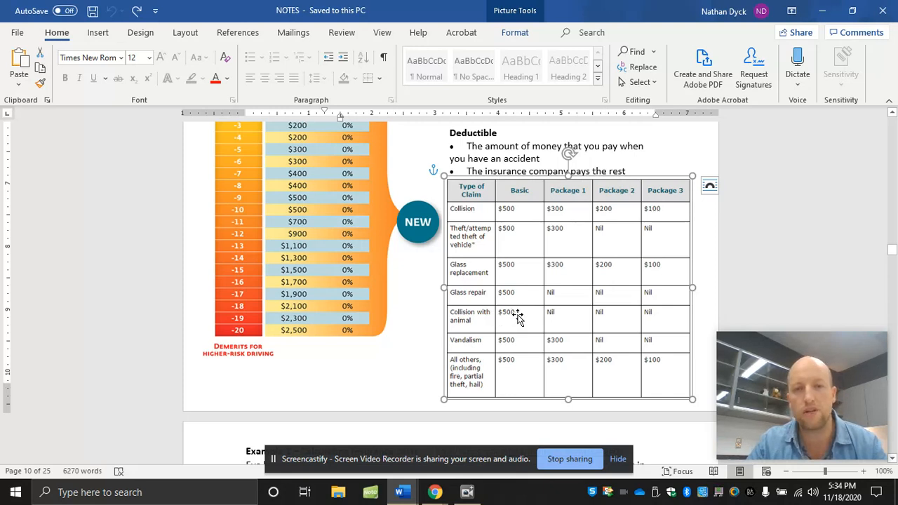
mouse_move(652, 317)
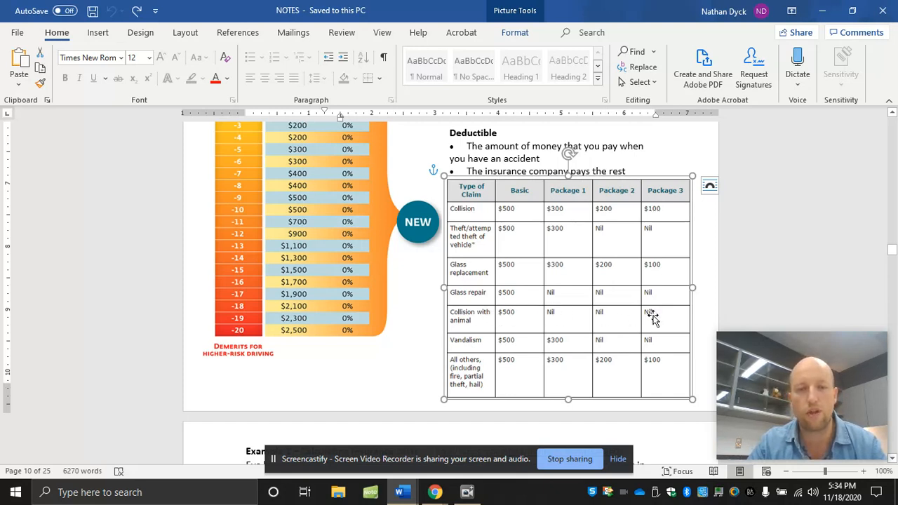
mouse_move(522, 348)
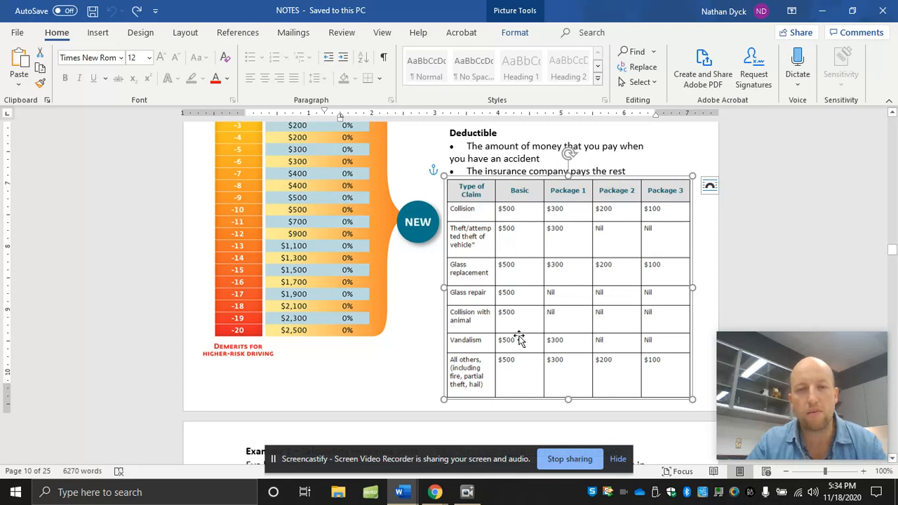
mouse_move(626, 294)
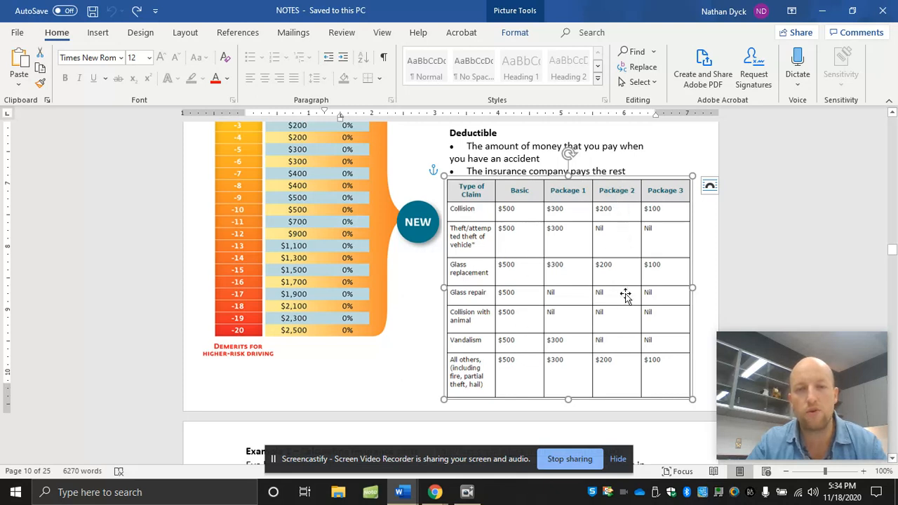
mouse_move(617, 348)
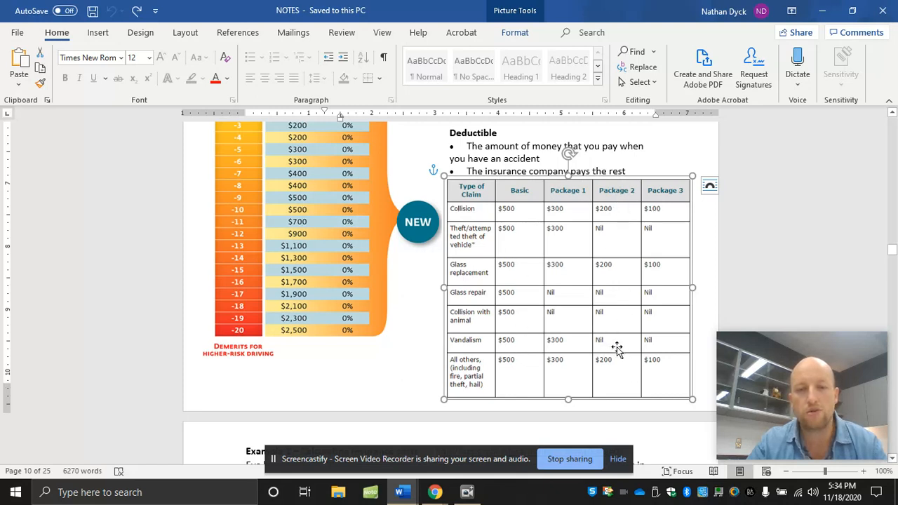
mouse_move(620, 342)
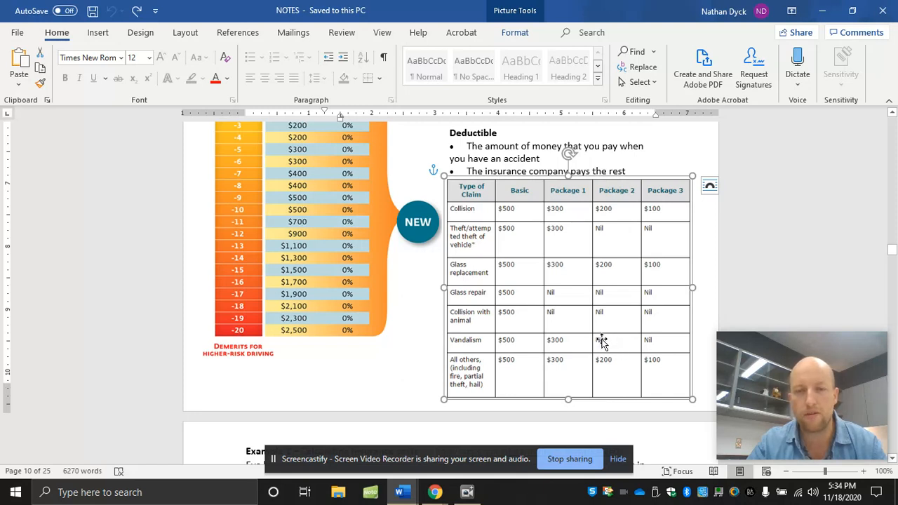
mouse_move(609, 342)
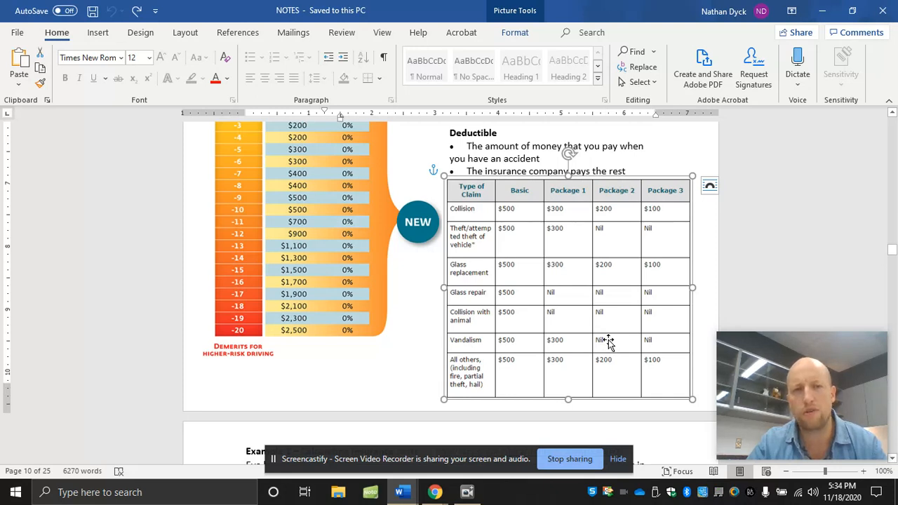
mouse_move(456, 360)
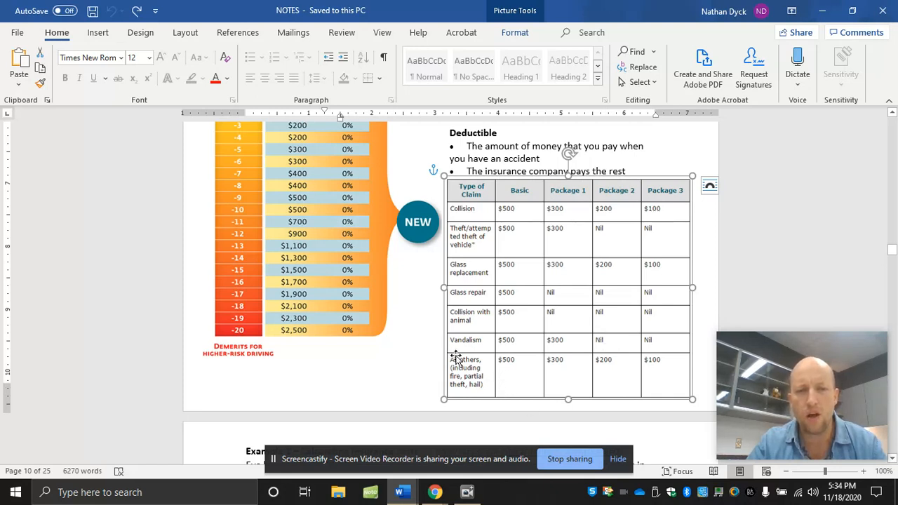
mouse_move(512, 379)
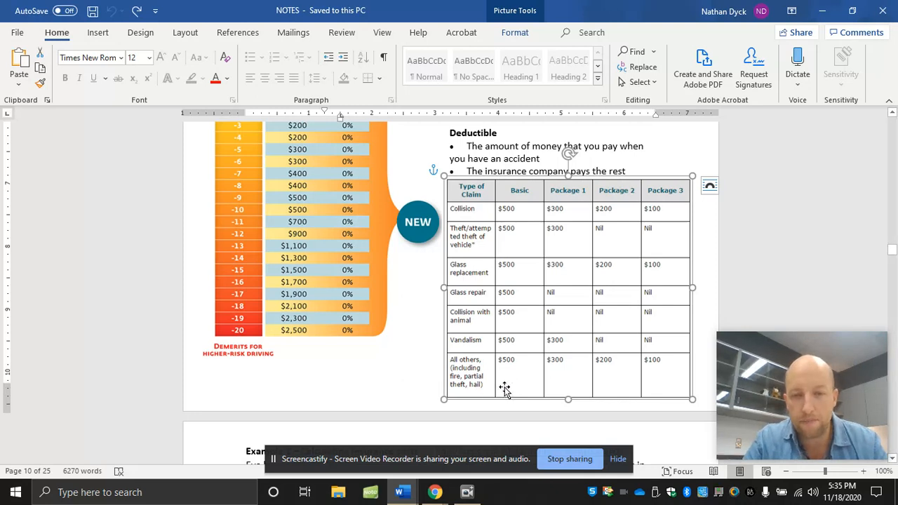
mouse_move(466, 370)
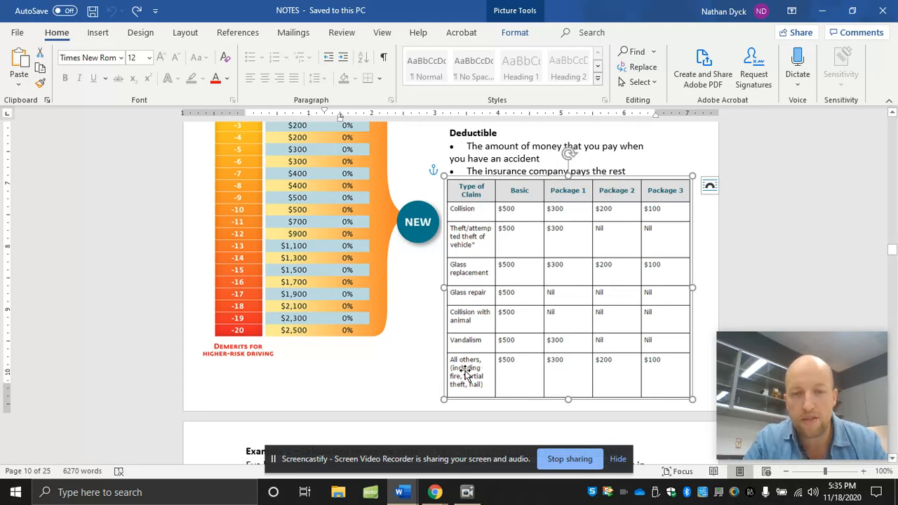
mouse_move(511, 383)
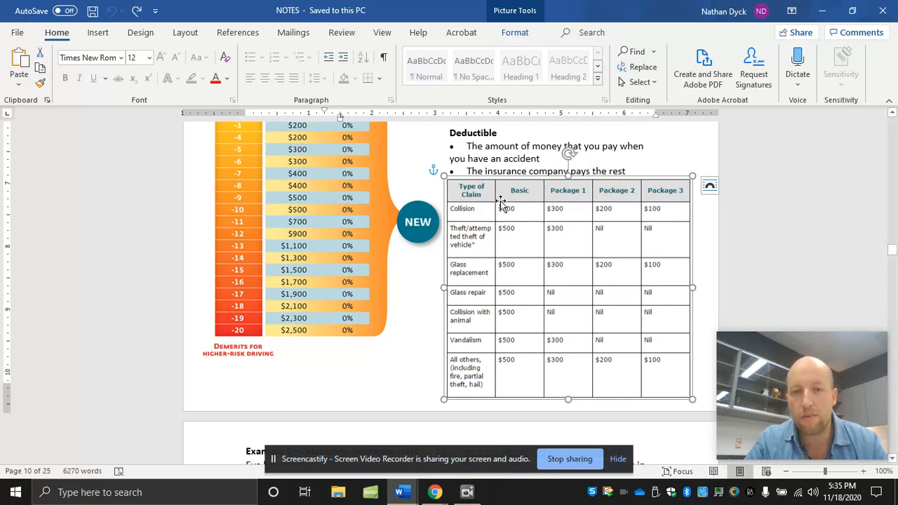
mouse_move(657, 210)
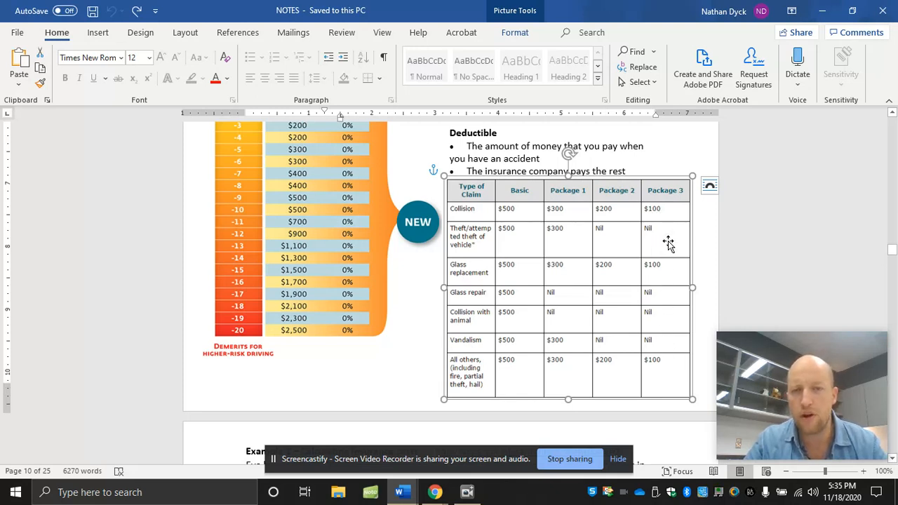
mouse_move(611, 236)
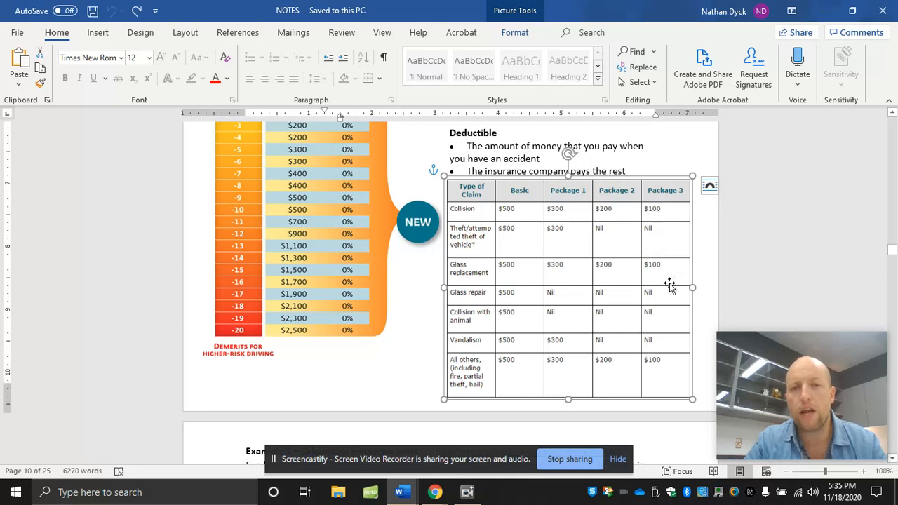
mouse_move(662, 296)
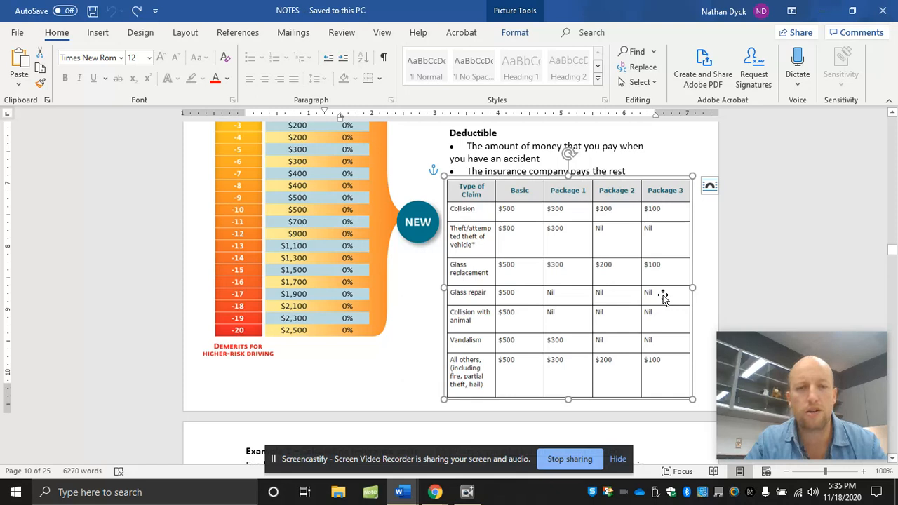
mouse_move(654, 321)
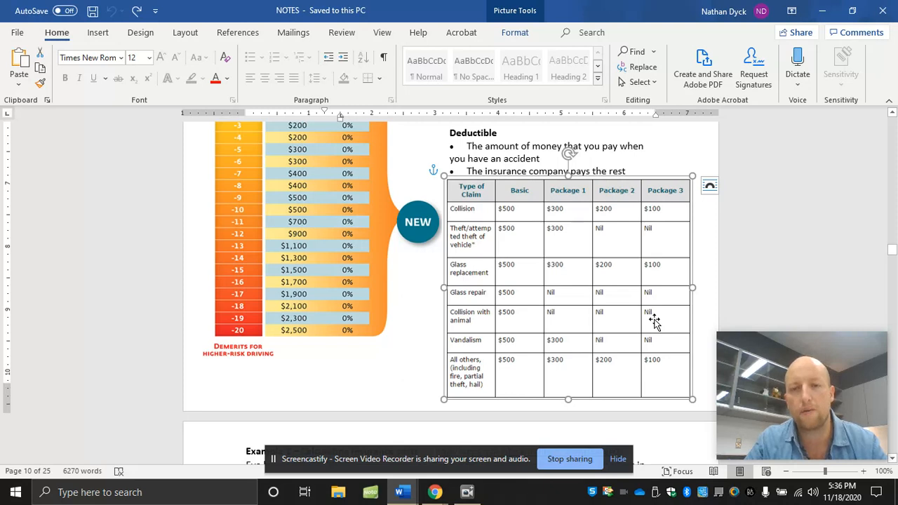
mouse_move(663, 321)
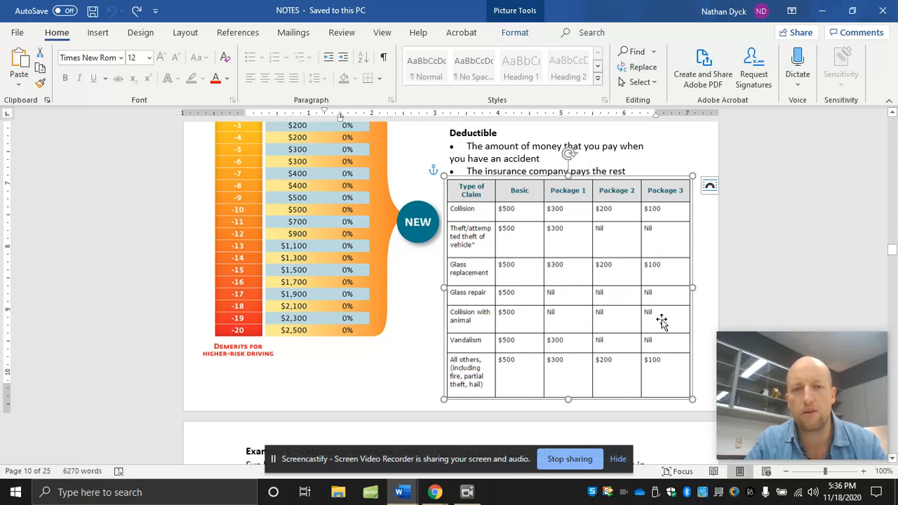
mouse_move(584, 321)
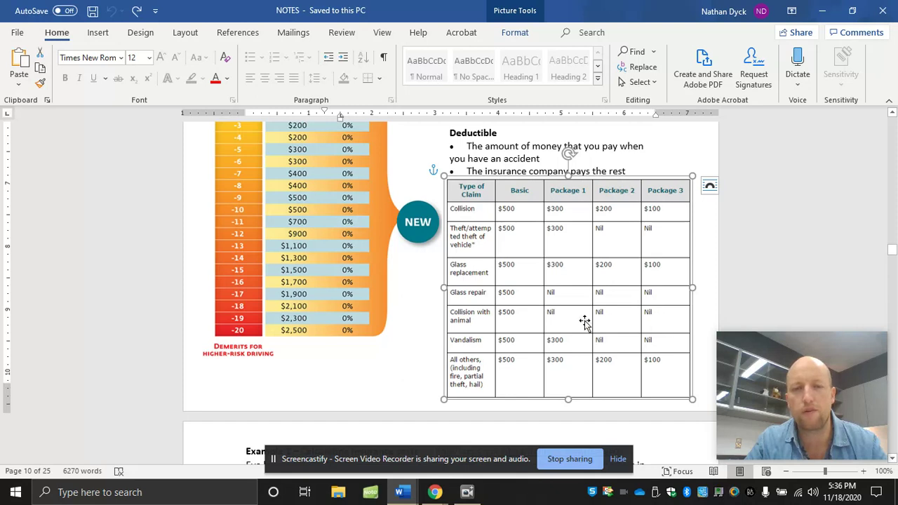
mouse_move(670, 216)
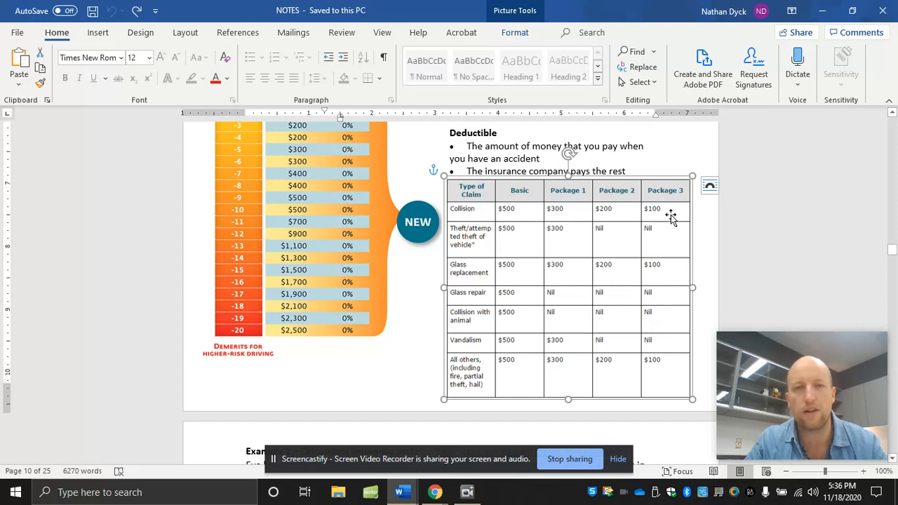
mouse_move(673, 270)
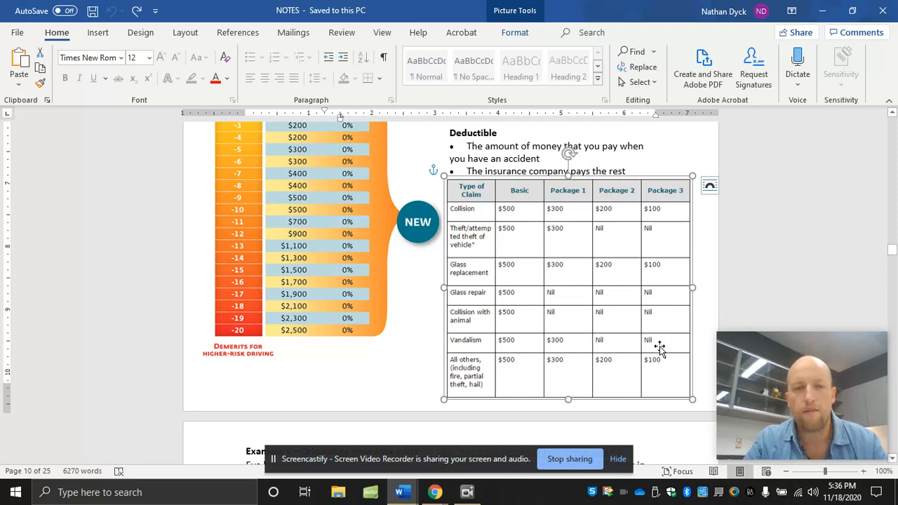
mouse_move(620, 341)
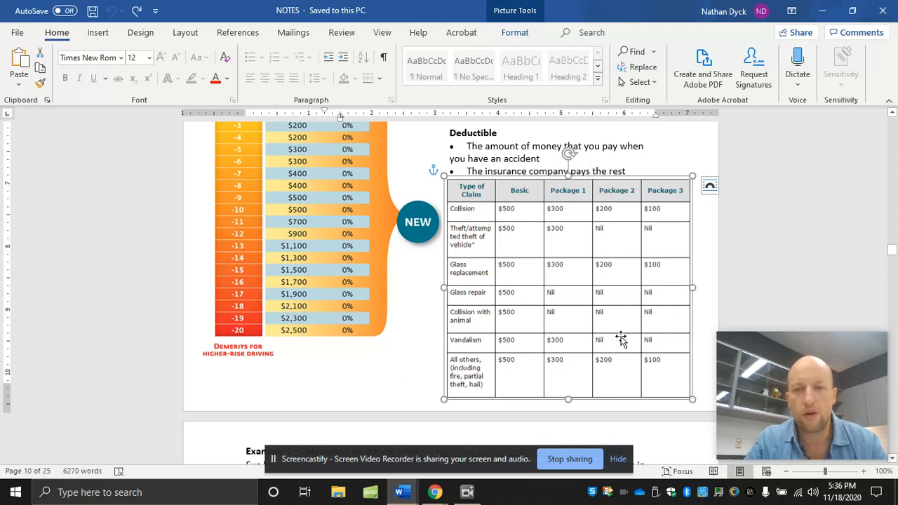
mouse_move(648, 349)
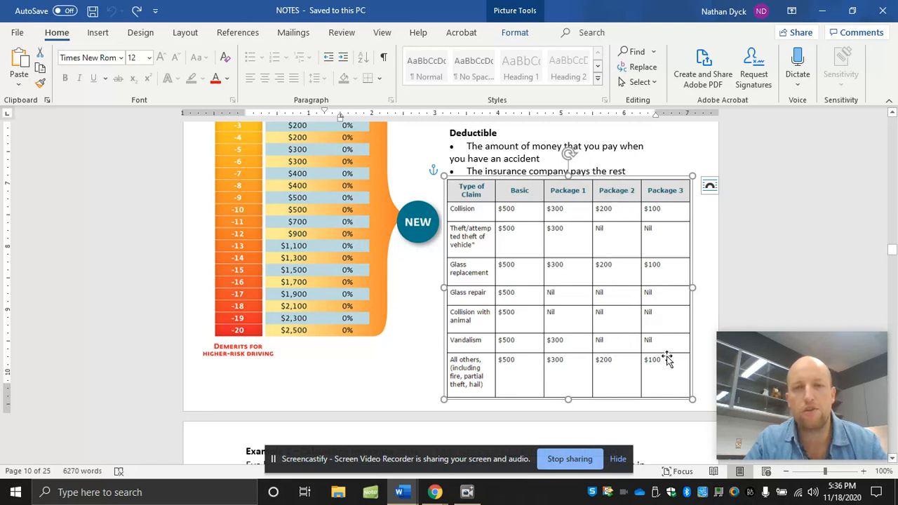
mouse_move(634, 295)
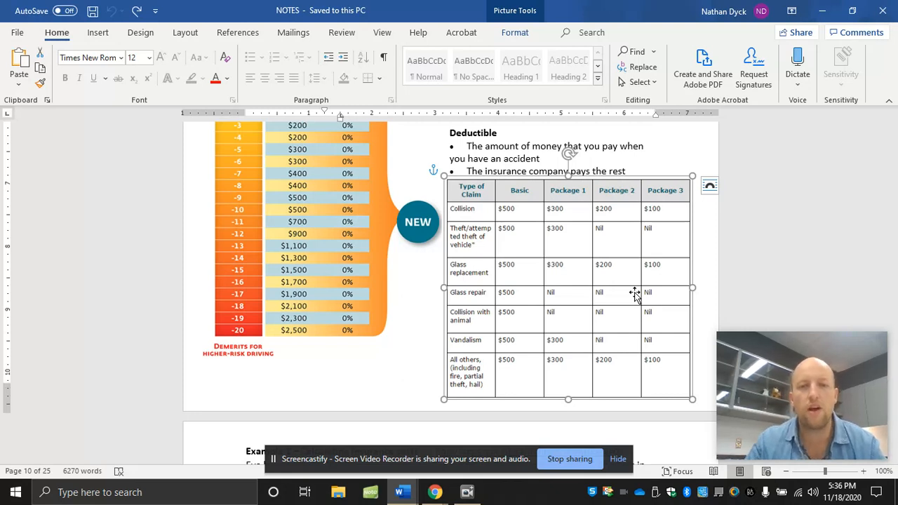
mouse_move(464, 323)
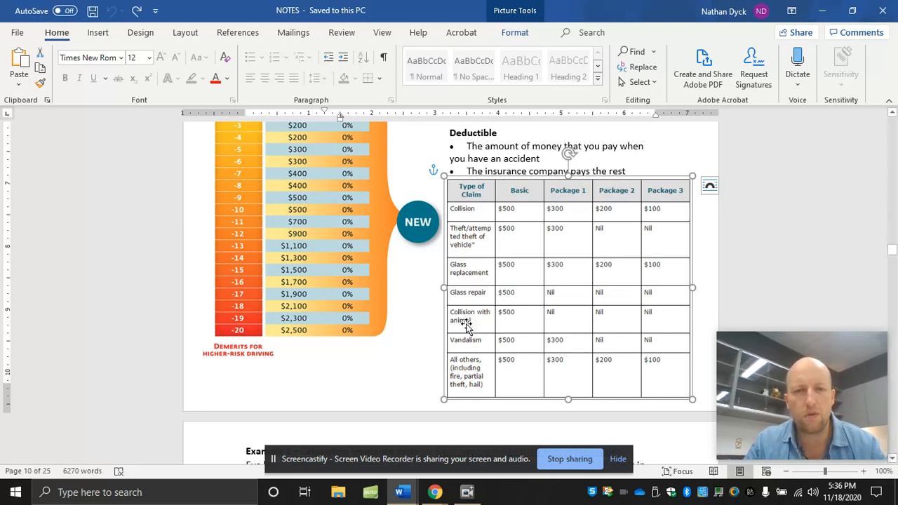
mouse_move(484, 382)
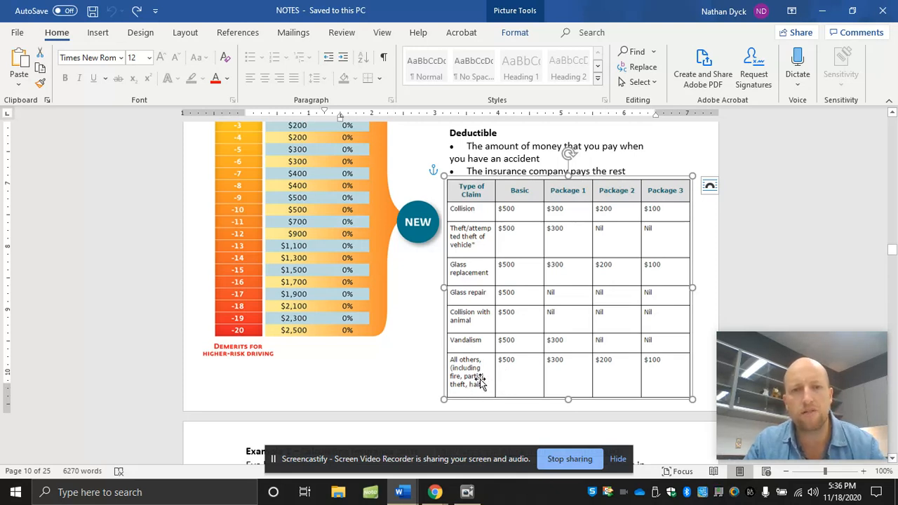
mouse_move(524, 344)
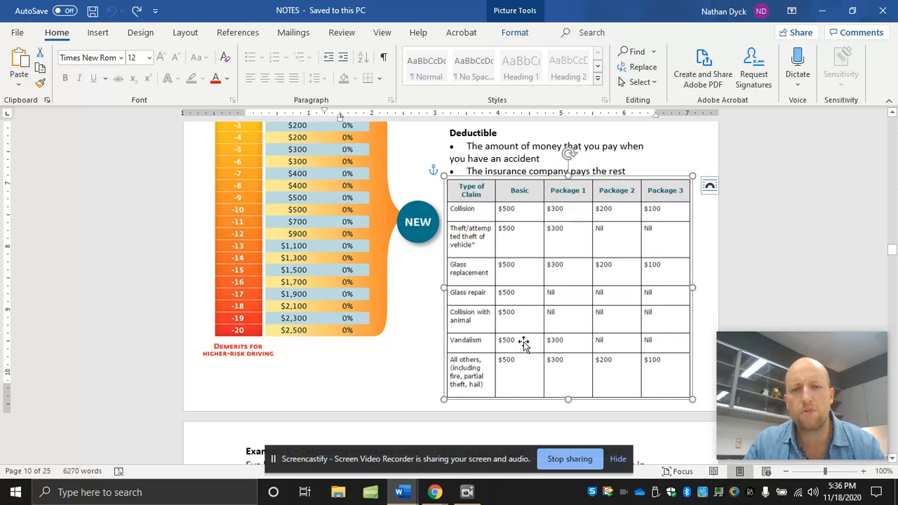
mouse_move(562, 351)
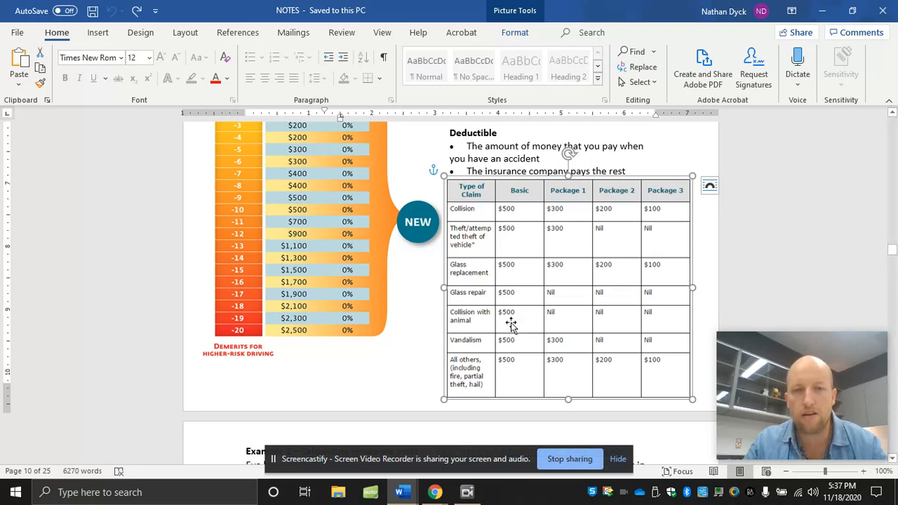
mouse_move(662, 345)
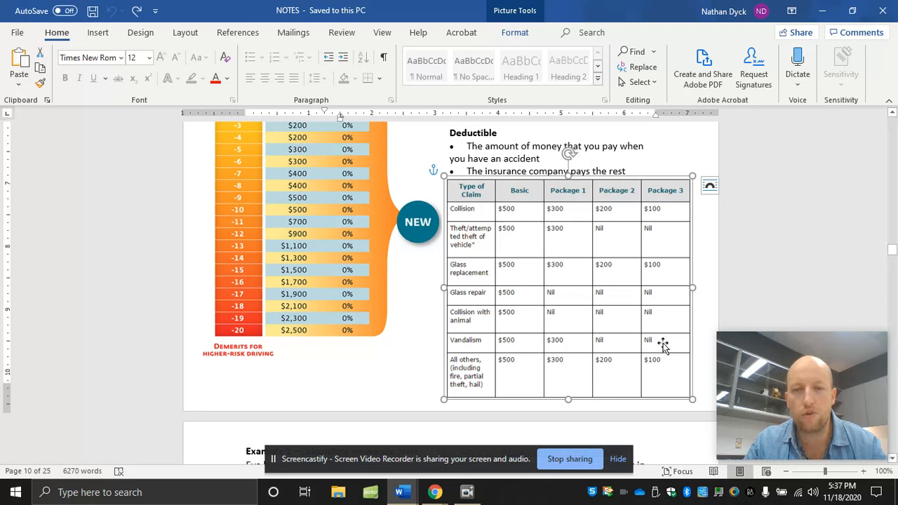
mouse_move(615, 347)
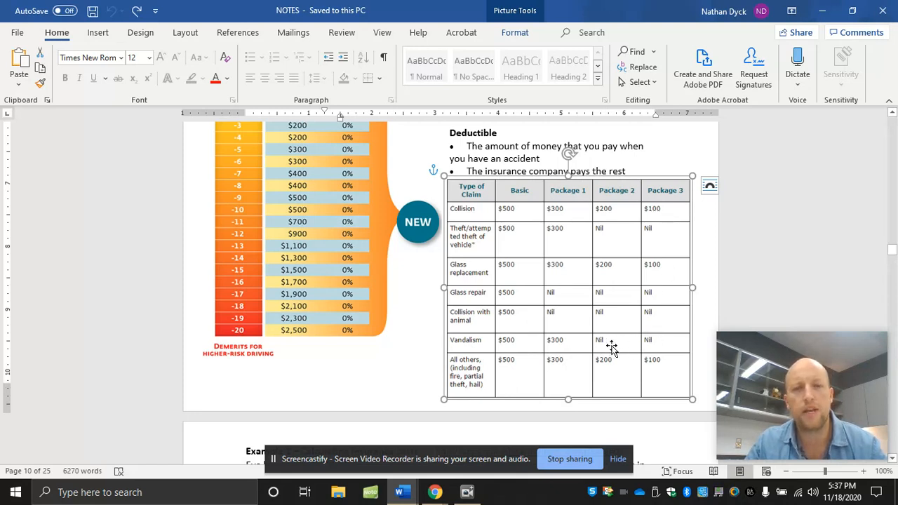
mouse_move(522, 342)
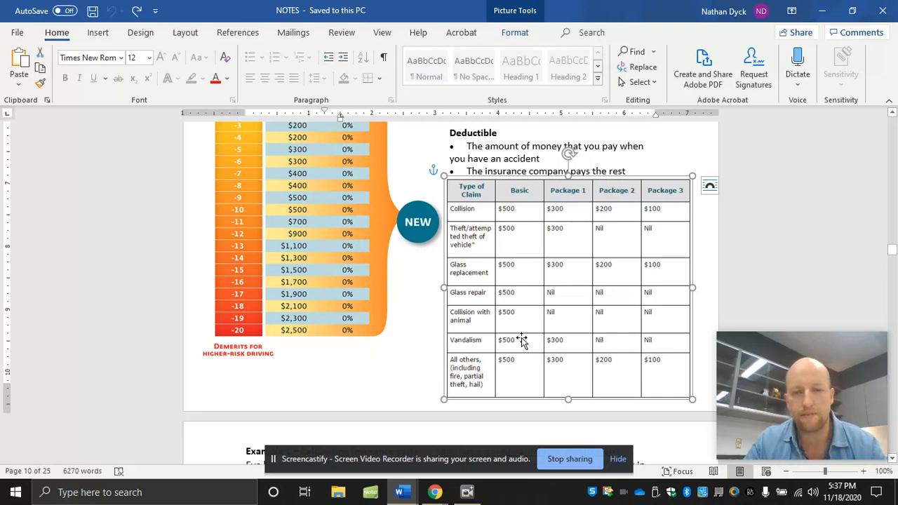
scroll(down, 3)
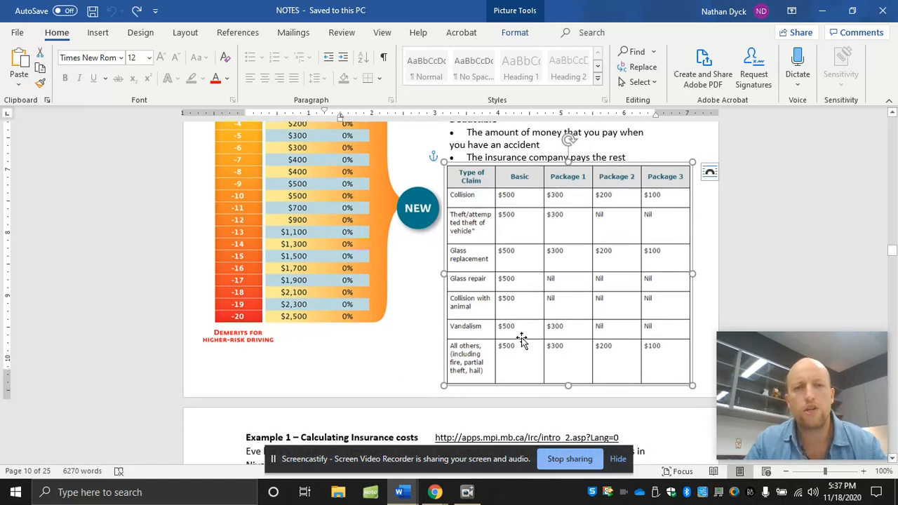
mouse_move(550, 336)
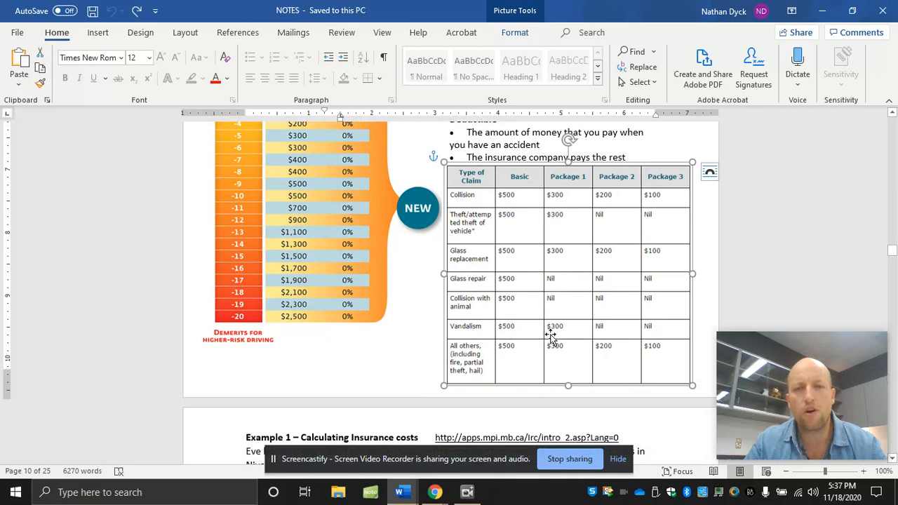
mouse_move(609, 329)
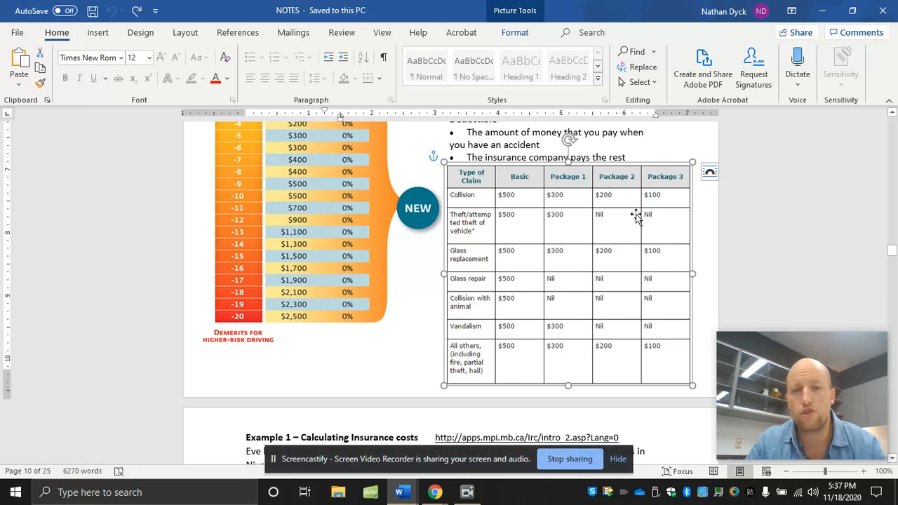
mouse_move(661, 312)
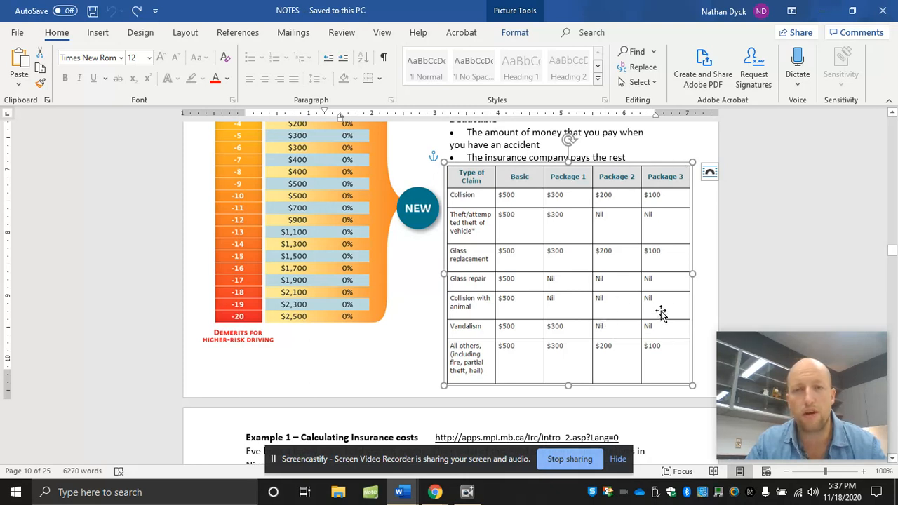
mouse_move(653, 350)
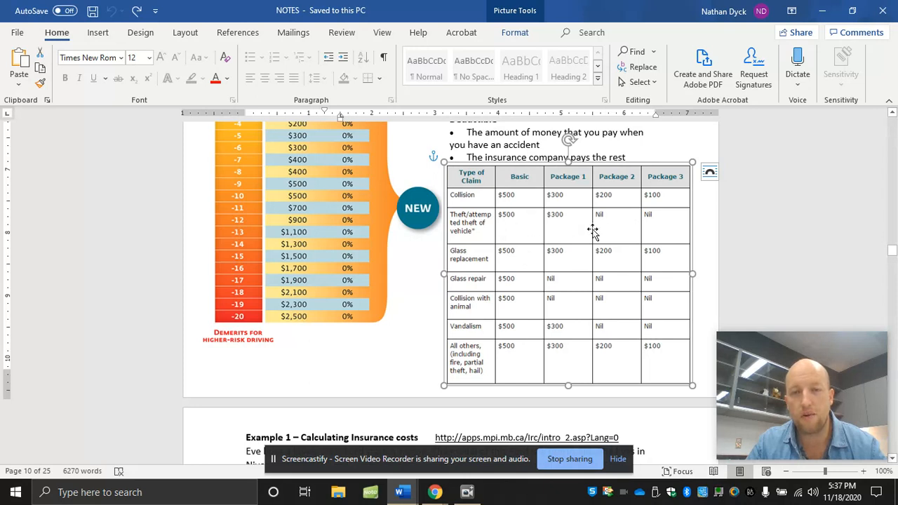
mouse_move(629, 230)
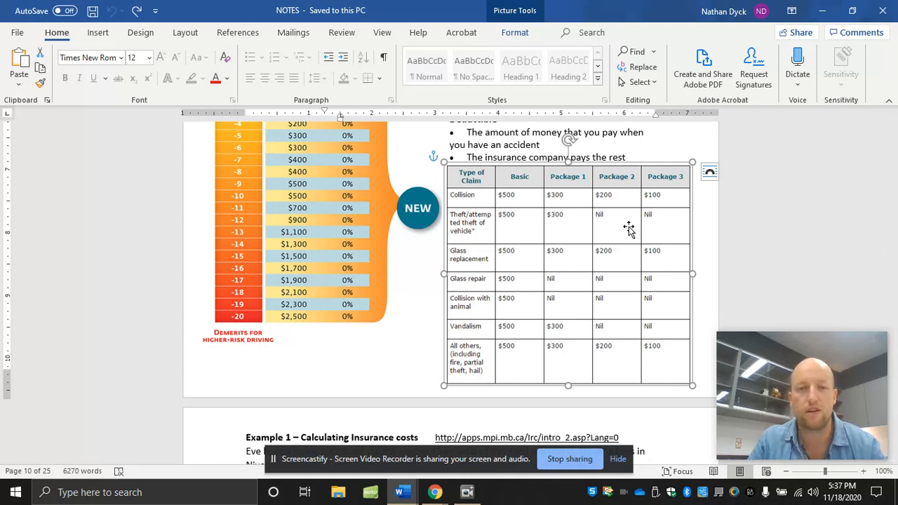
scroll(down, 3)
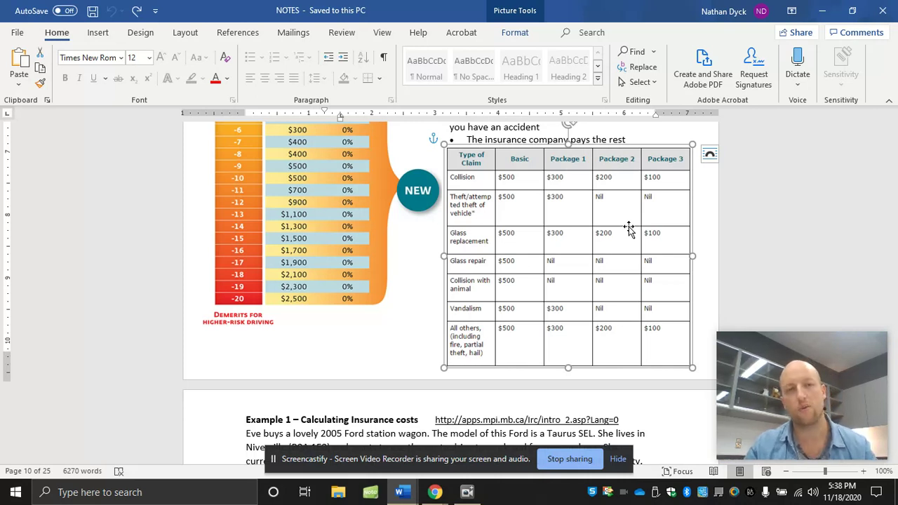
mouse_move(691, 251)
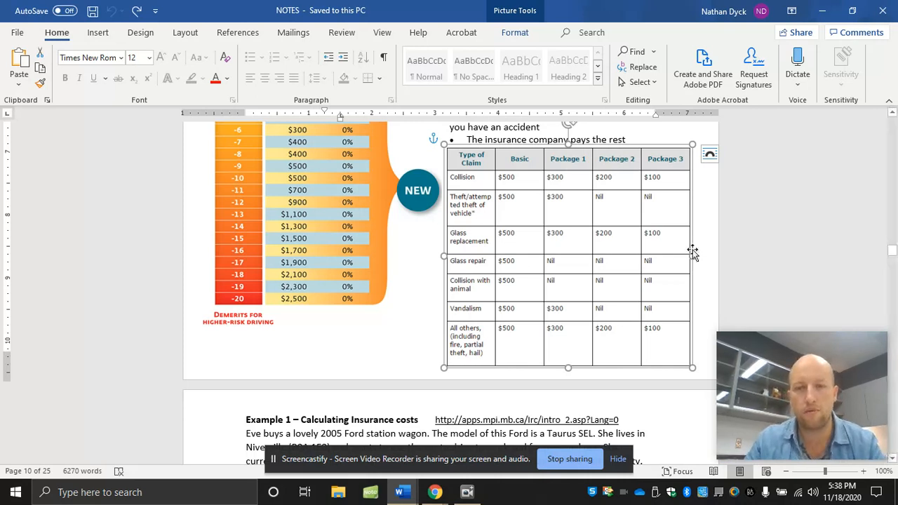
scroll(down, 3)
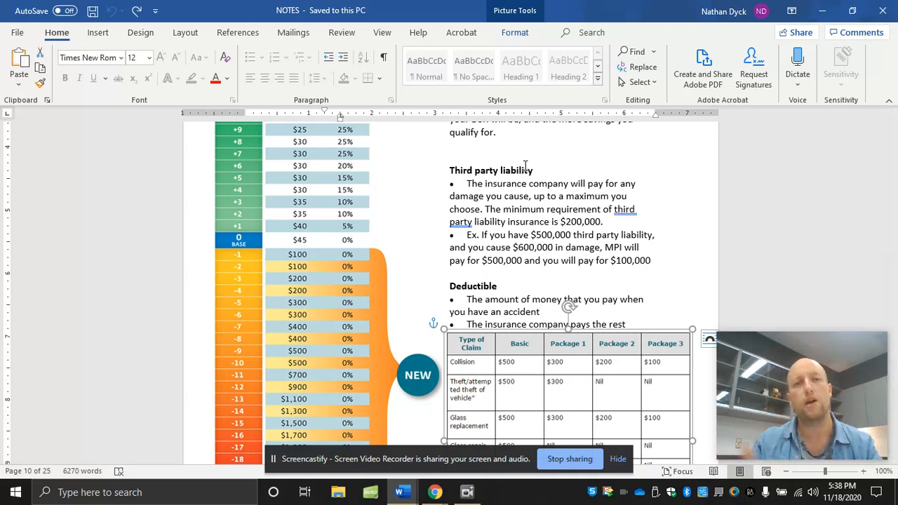
Step: Scroll the notes down to Example 1 – Calculating Insurance costs
scroll(down, 3)
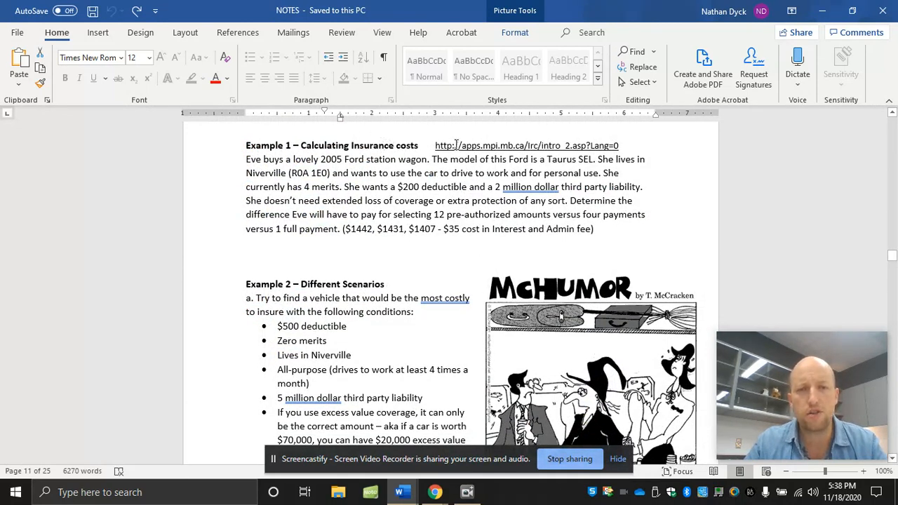
mouse_move(579, 144)
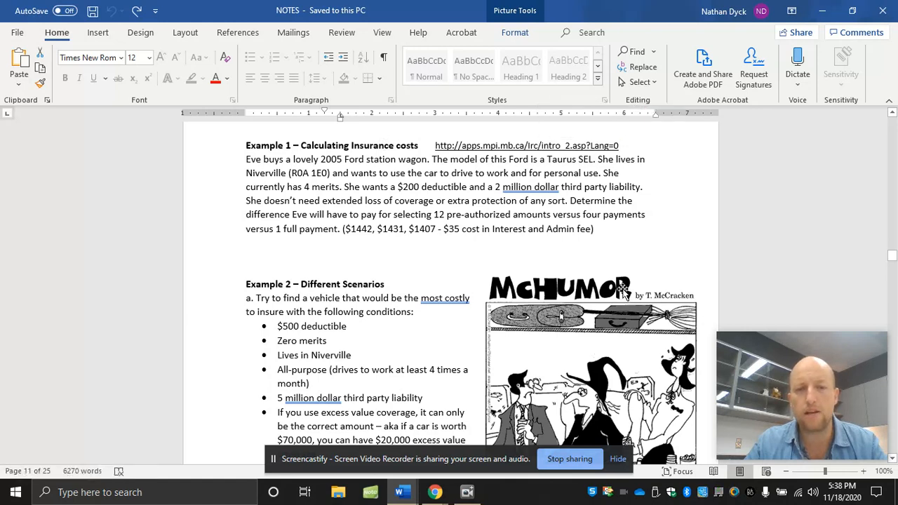
mouse_move(428, 491)
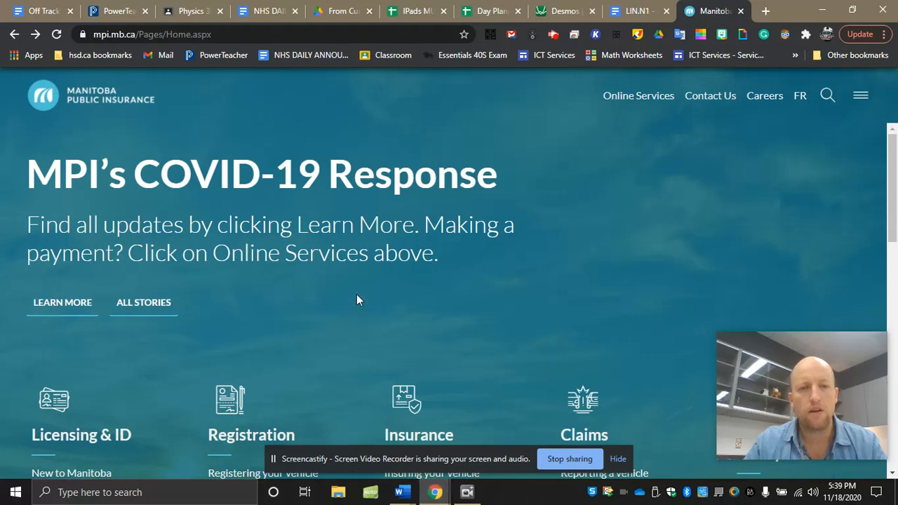
mouse_move(268, 189)
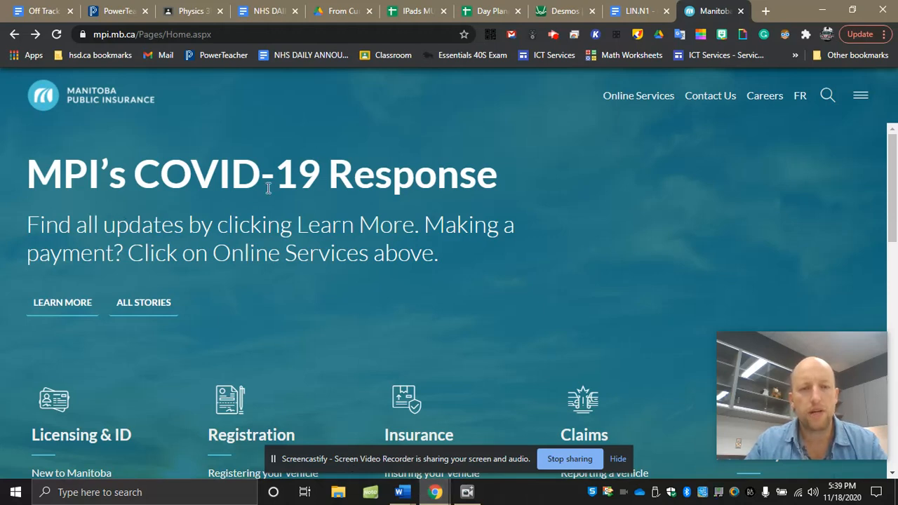
Step: Navigate Insurance > Insurance Rates > Determining your rates and scroll to the Tools section
scroll(down, 3)
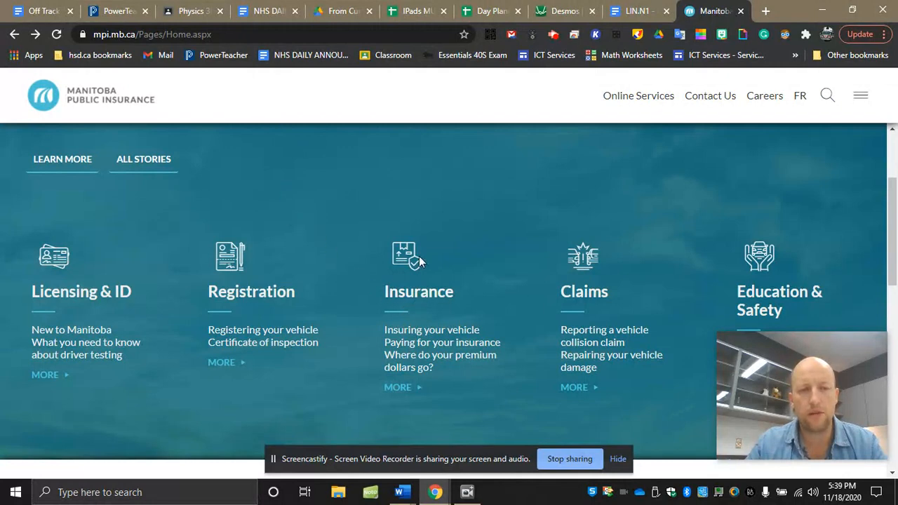
mouse_move(420, 293)
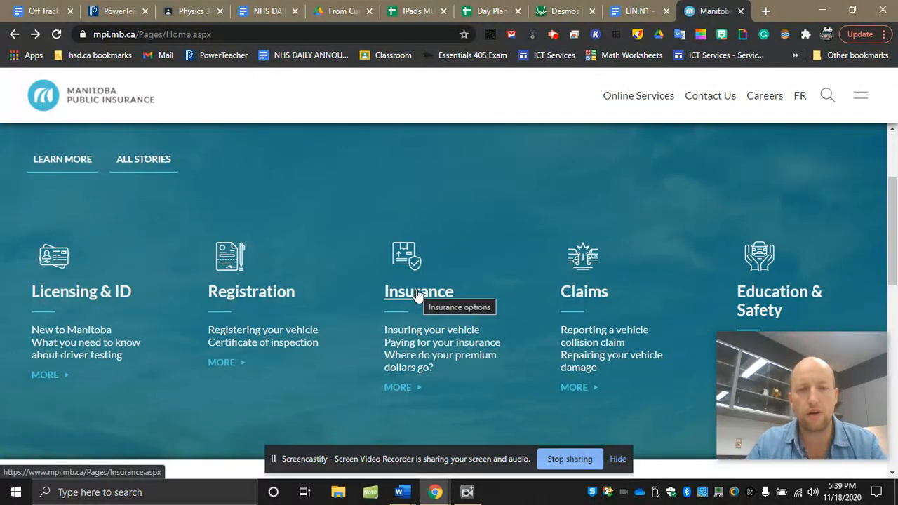
click(418, 291)
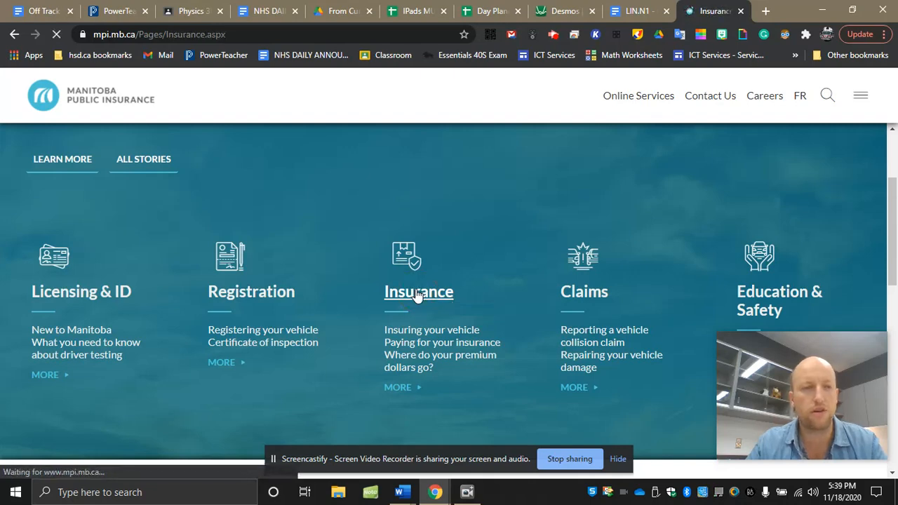
click(418, 292)
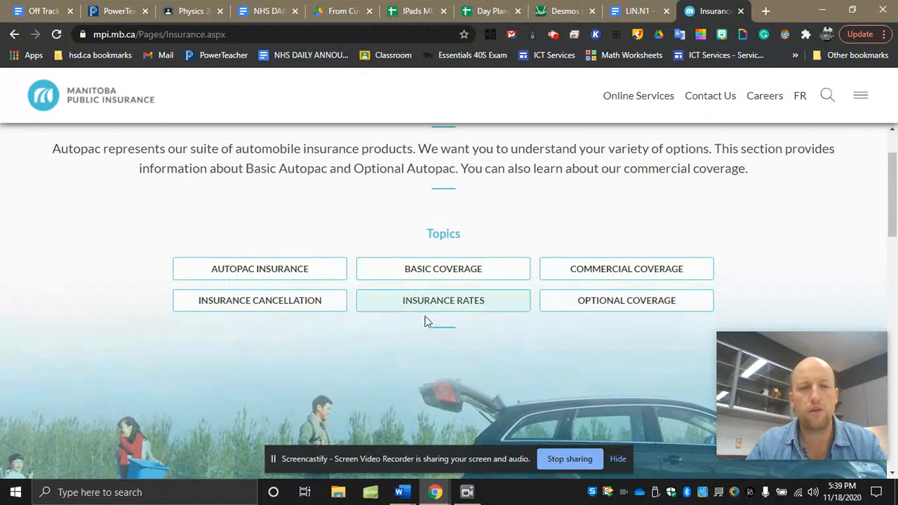
click(444, 301)
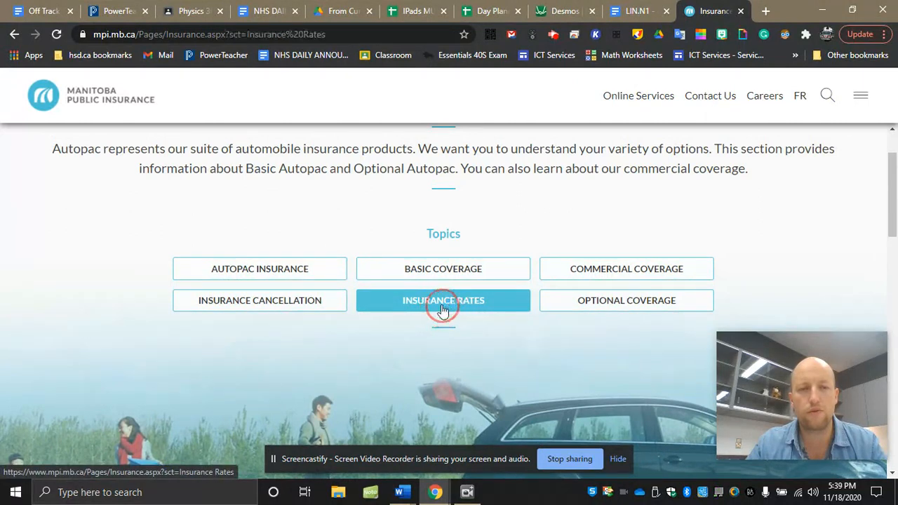
click(444, 301)
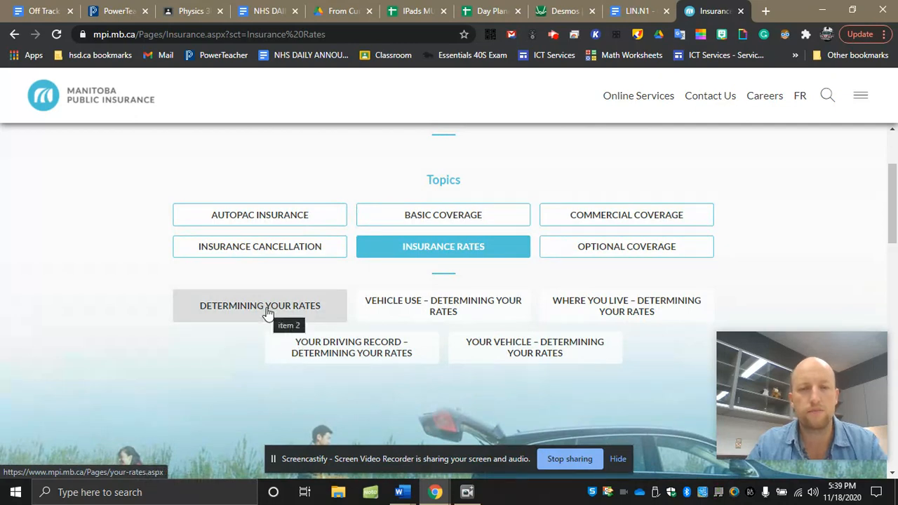
click(259, 306)
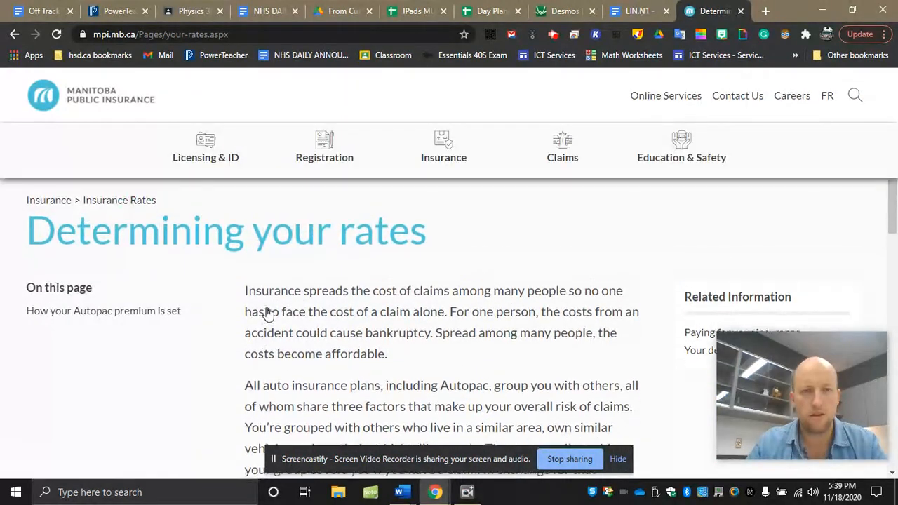
scroll(down, 3)
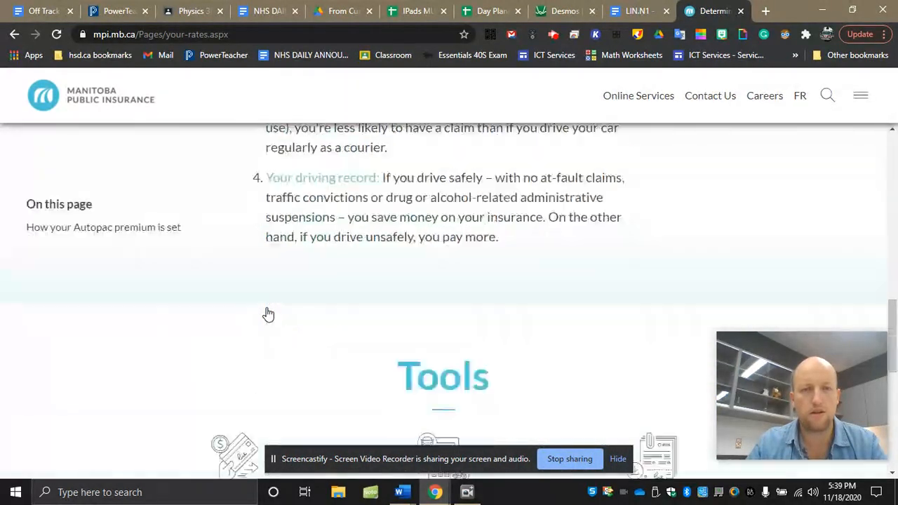
scroll(down, 3)
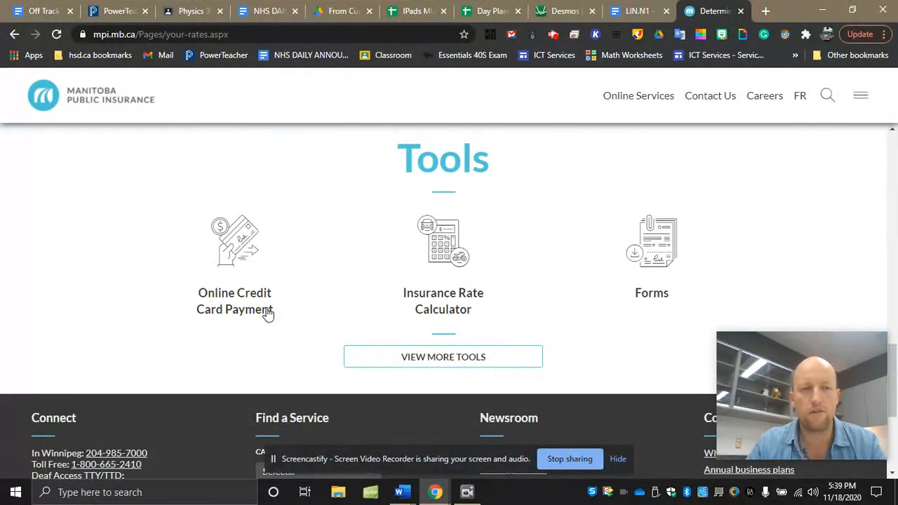
mouse_move(500, 247)
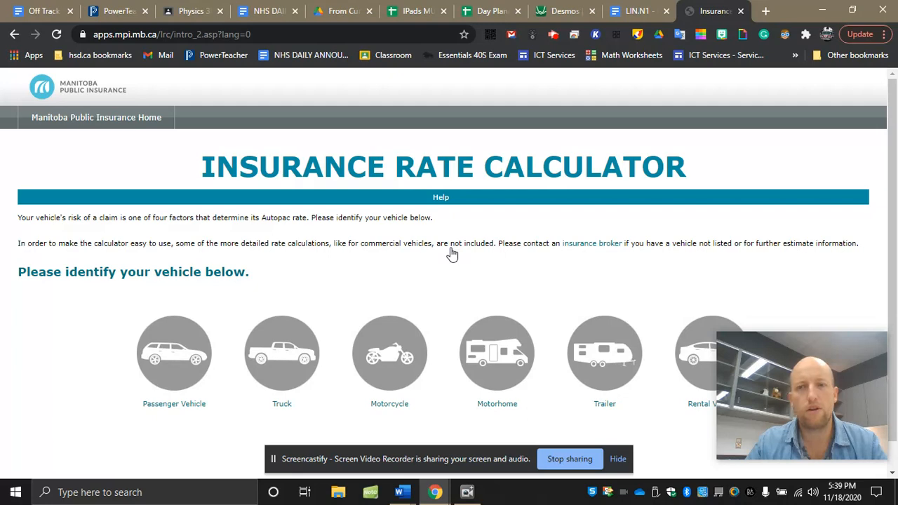
mouse_move(165, 26)
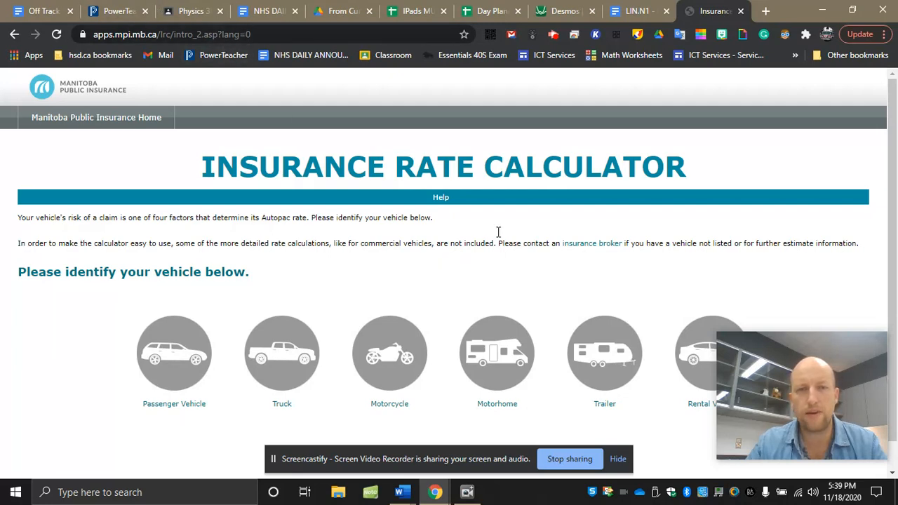
mouse_move(443, 375)
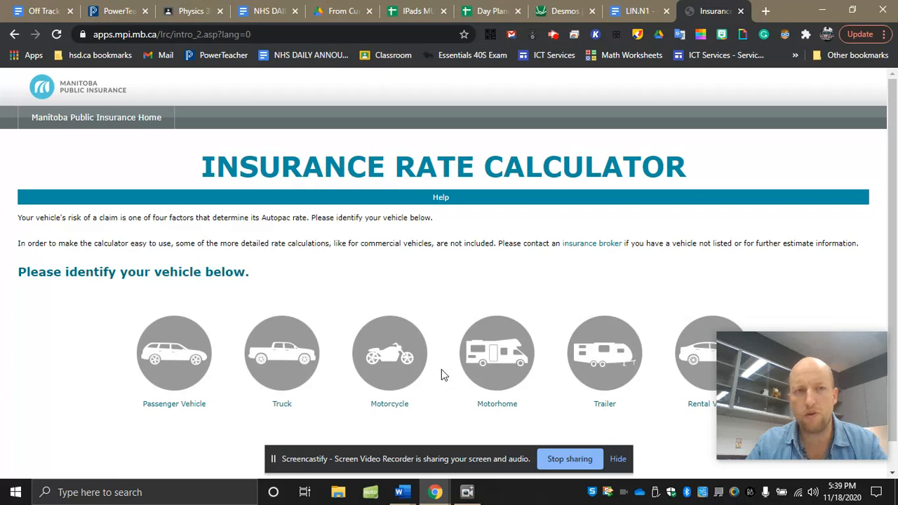
mouse_move(266, 118)
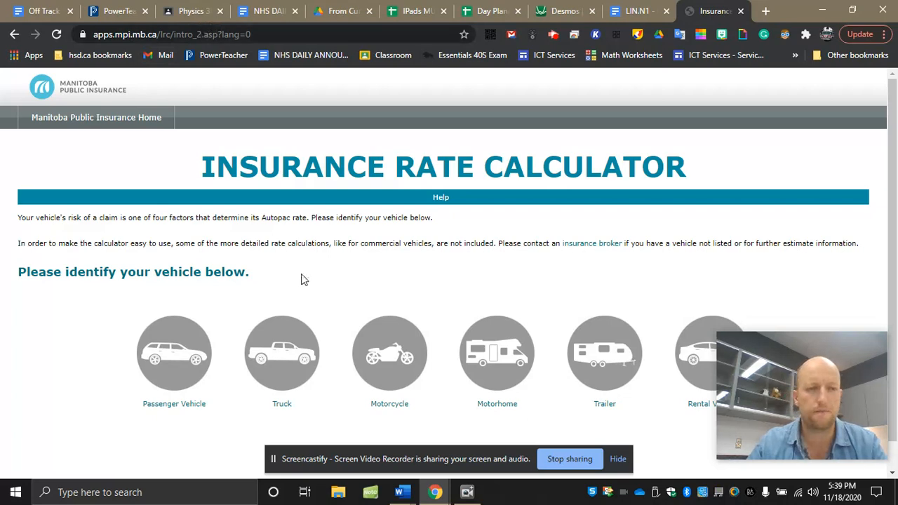
Step: Launch the Insurance Rate Calculator at its vehicle type selection page
scroll(down, 3)
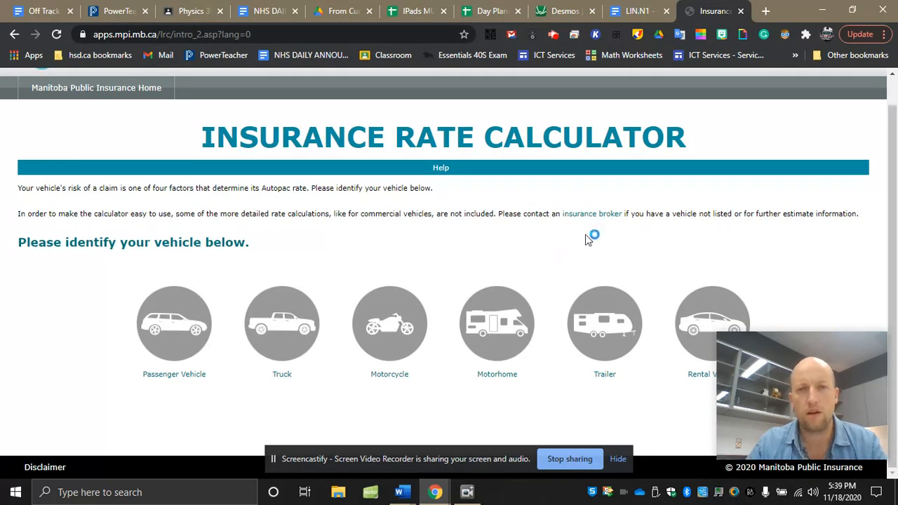
mouse_move(710, 11)
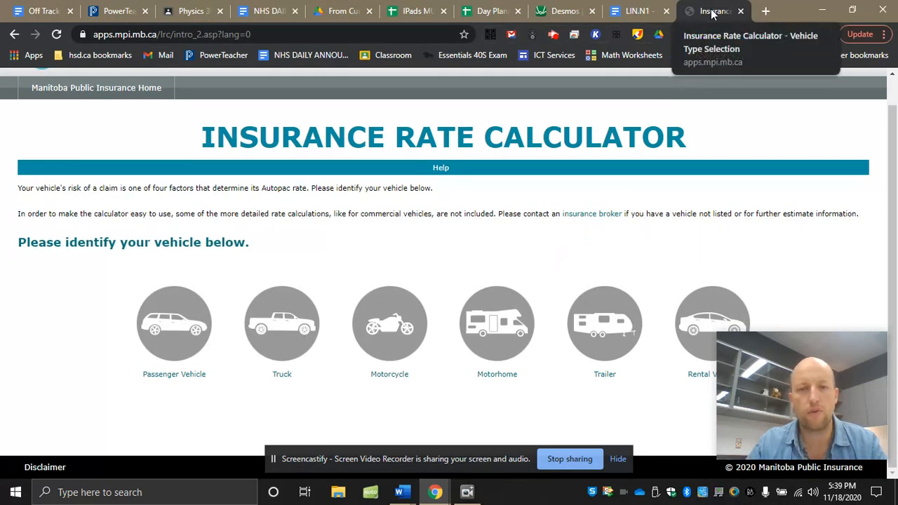
click(634, 11)
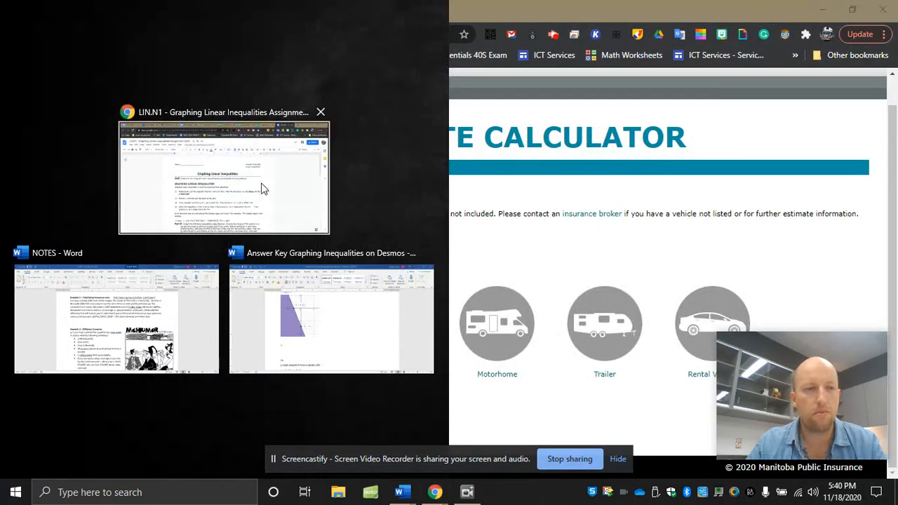
mouse_move(176, 320)
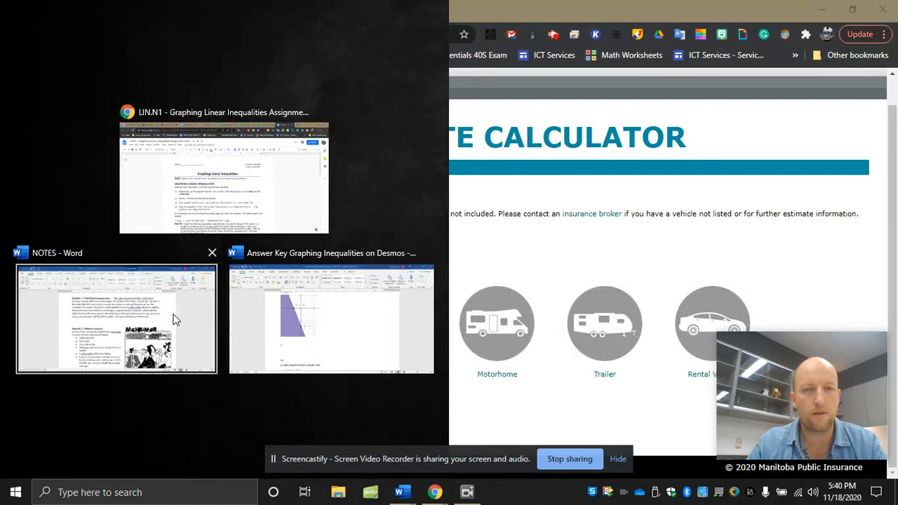
Step: Restore the Chrome window down and place it beside the Word notes so both show
click(117, 319)
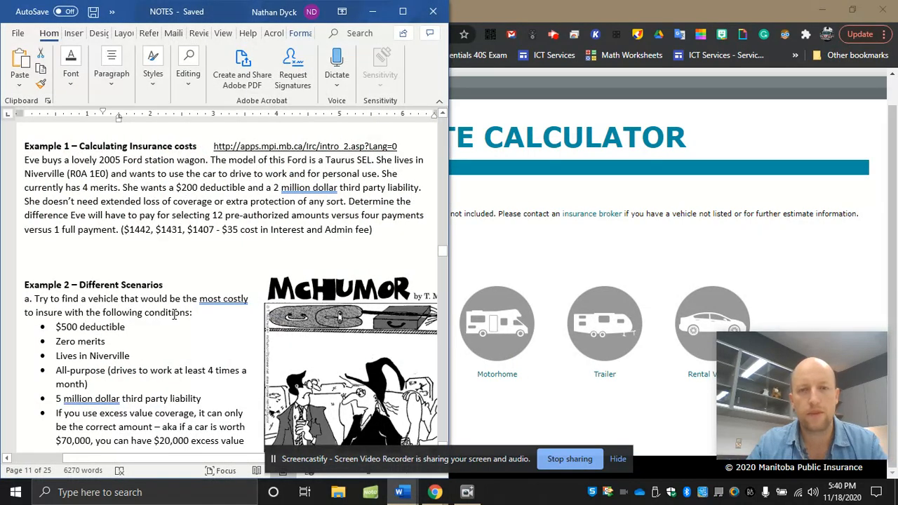
mouse_move(315, 295)
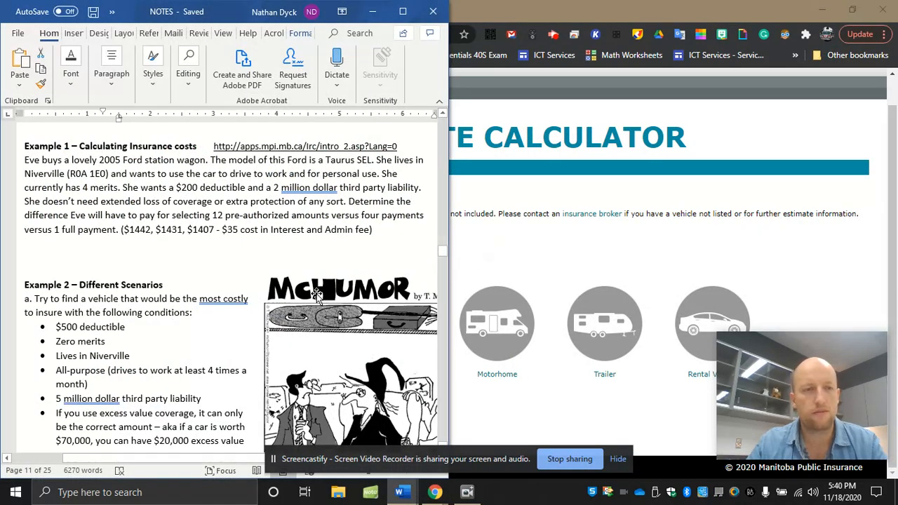
click(429, 493)
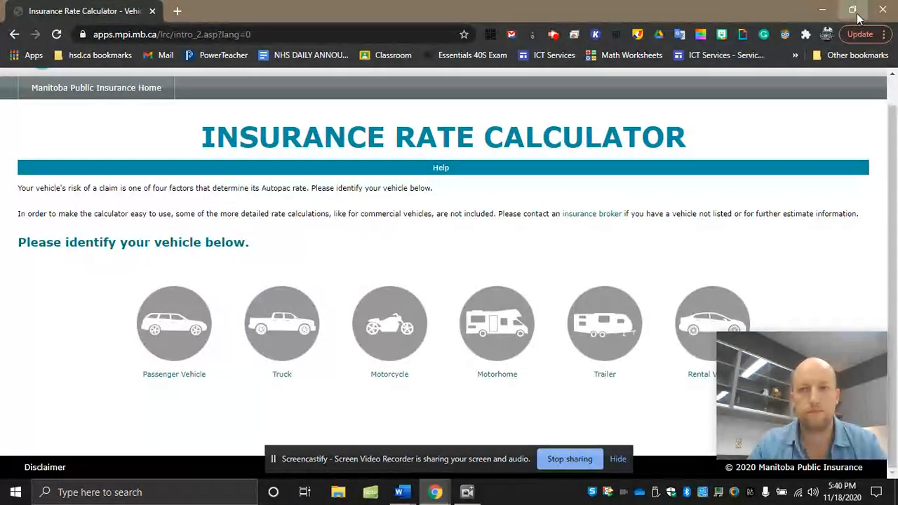
click(853, 8)
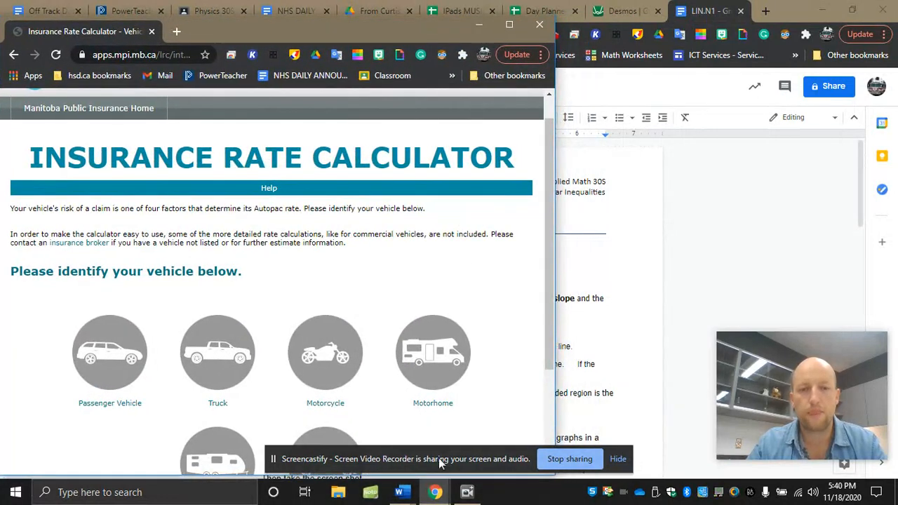
click(399, 491)
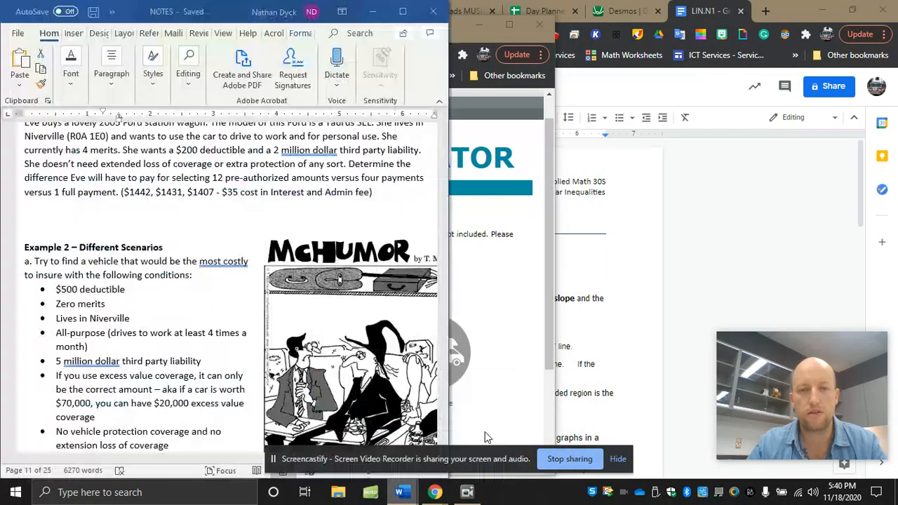
mouse_move(245, 12)
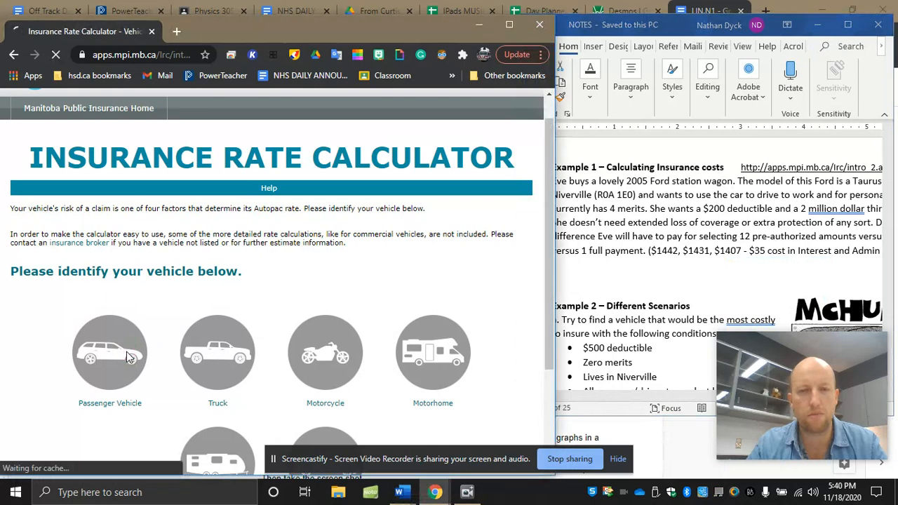
Step: Start a passenger vehicle estimate for model year 2005 with FORD as the make
click(109, 354)
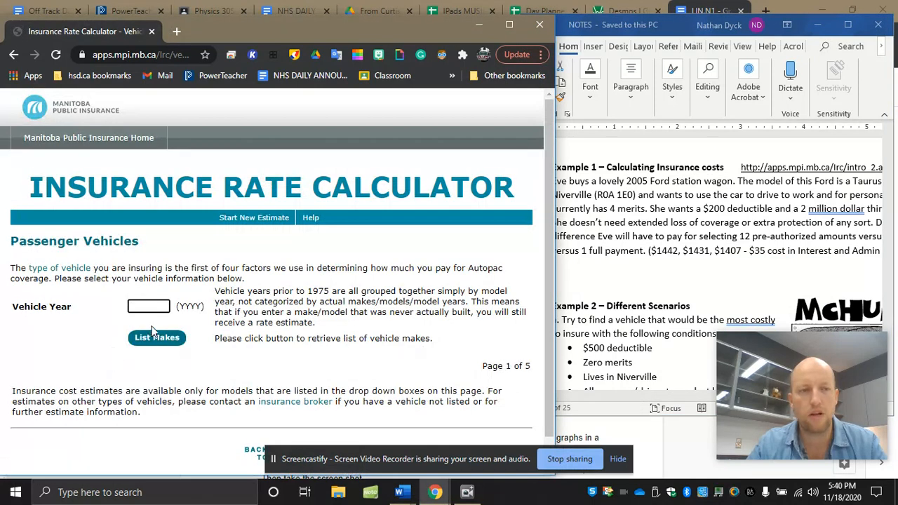
text(2)
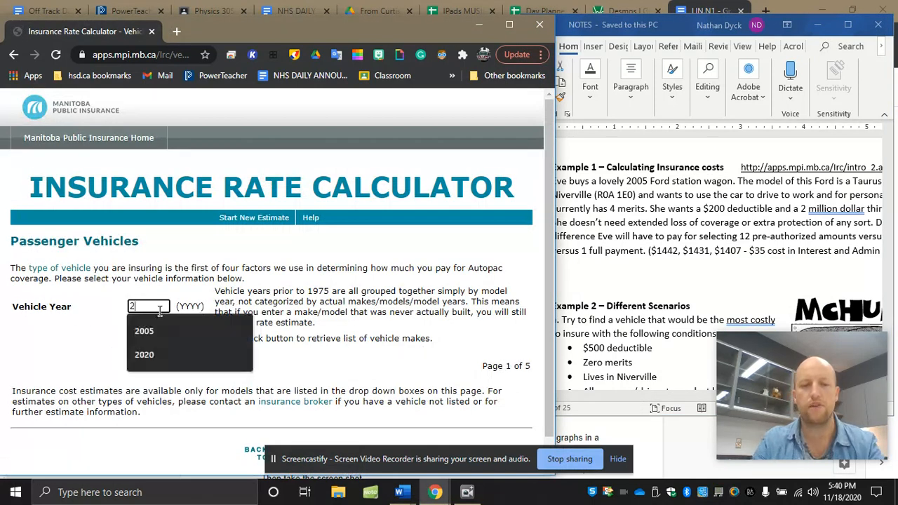
click(143, 331)
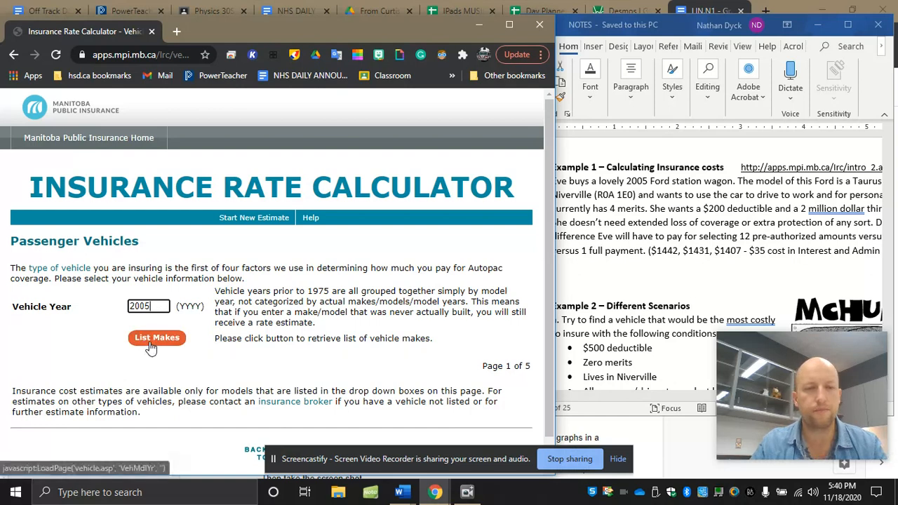
click(157, 337)
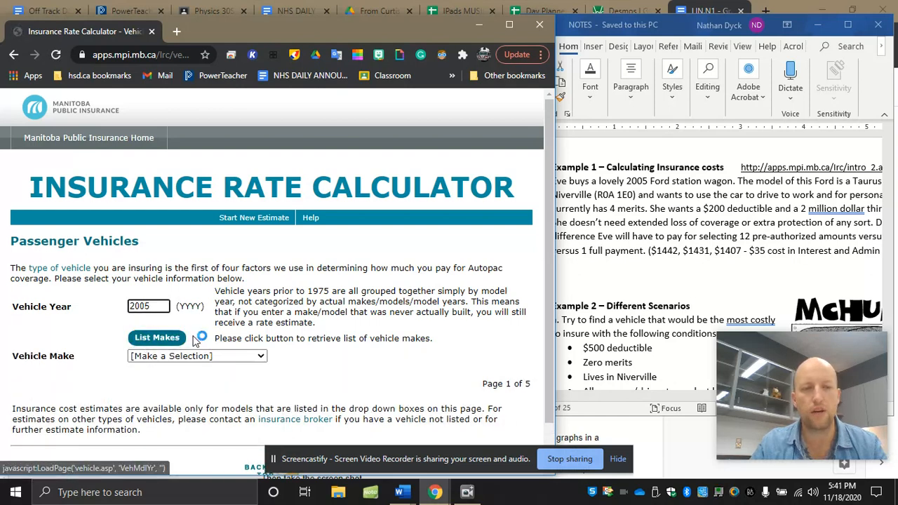
click(197, 357)
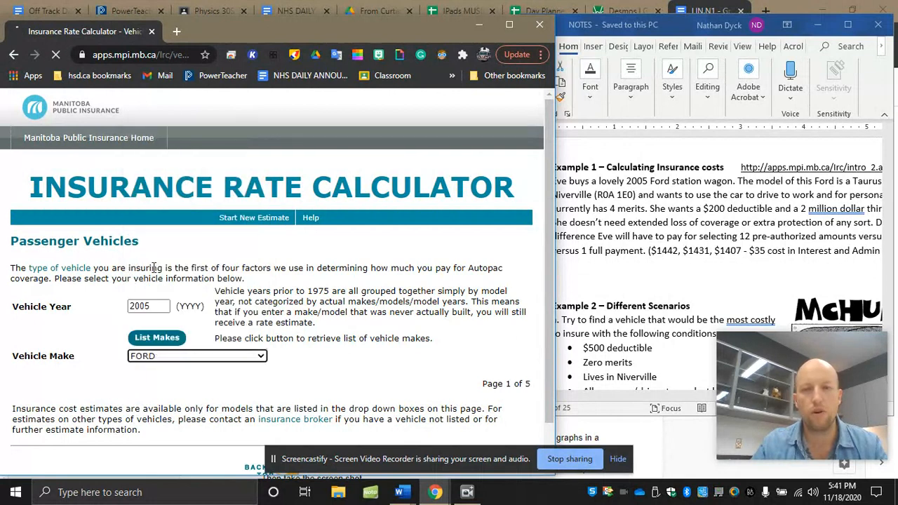
click(157, 337)
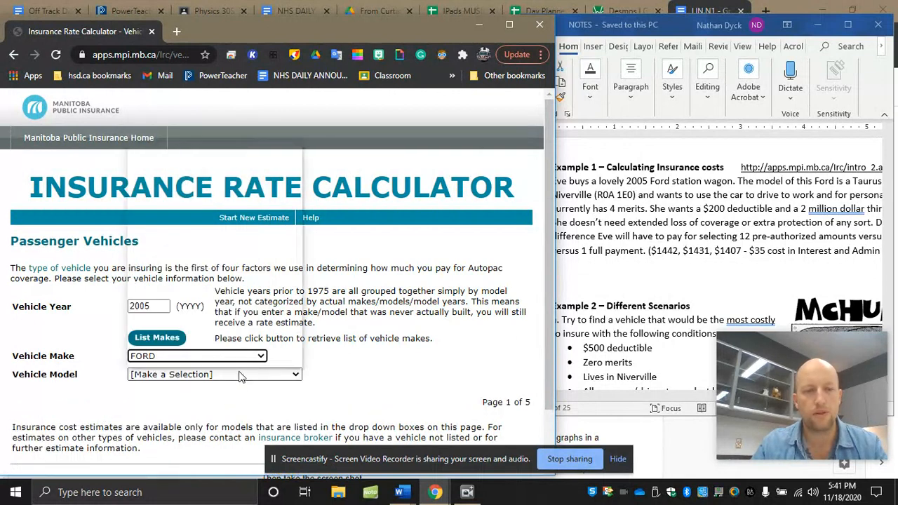
Step: Choose TAURUS SEL station wagon and continue to the residence questions
click(213, 374)
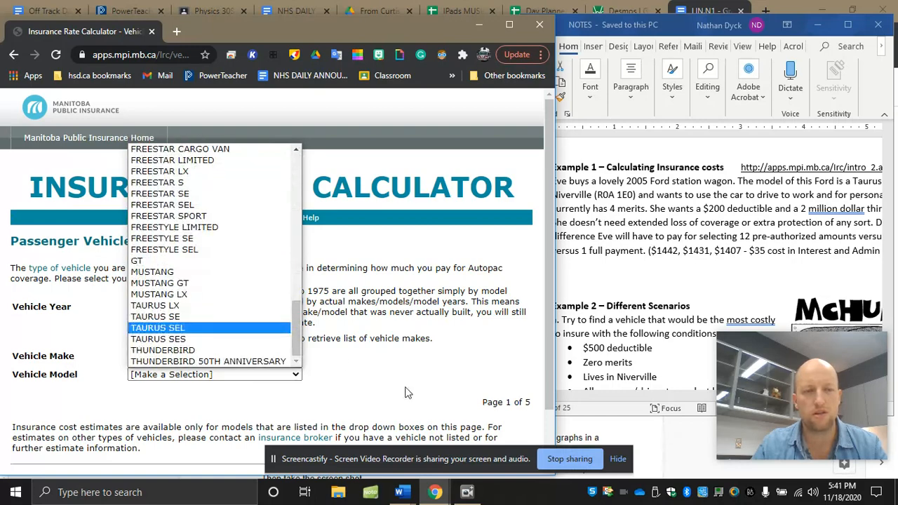
mouse_move(811, 195)
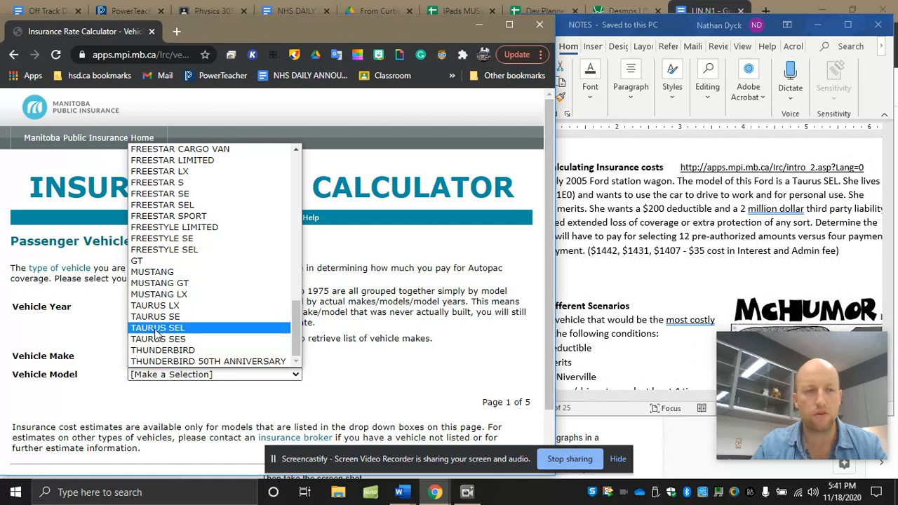
click(158, 328)
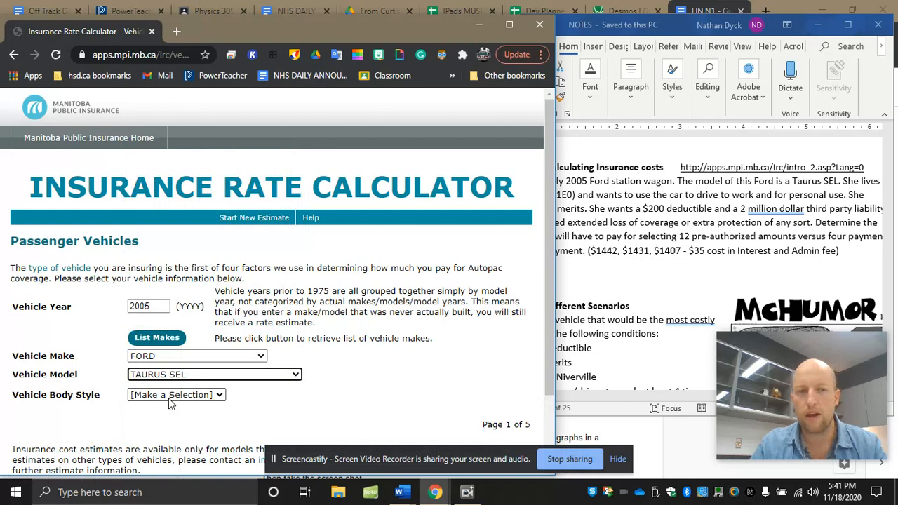
click(175, 394)
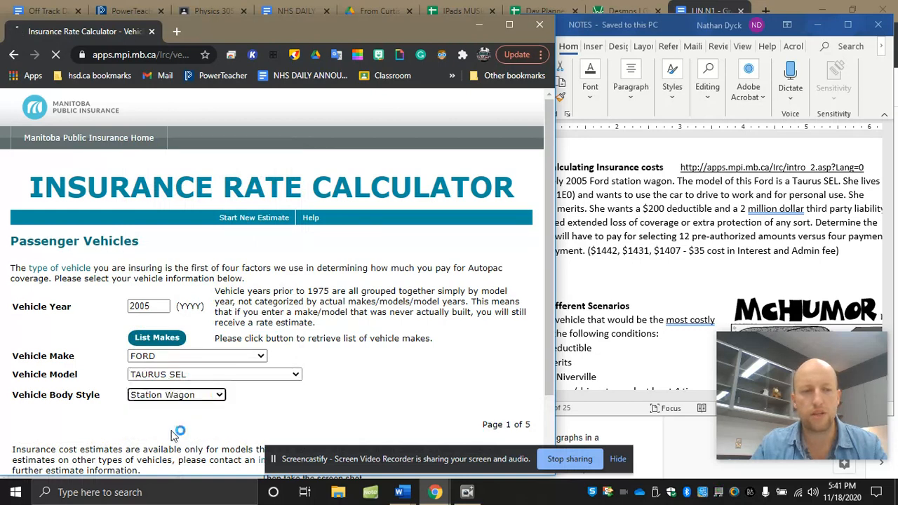
scroll(down, 3)
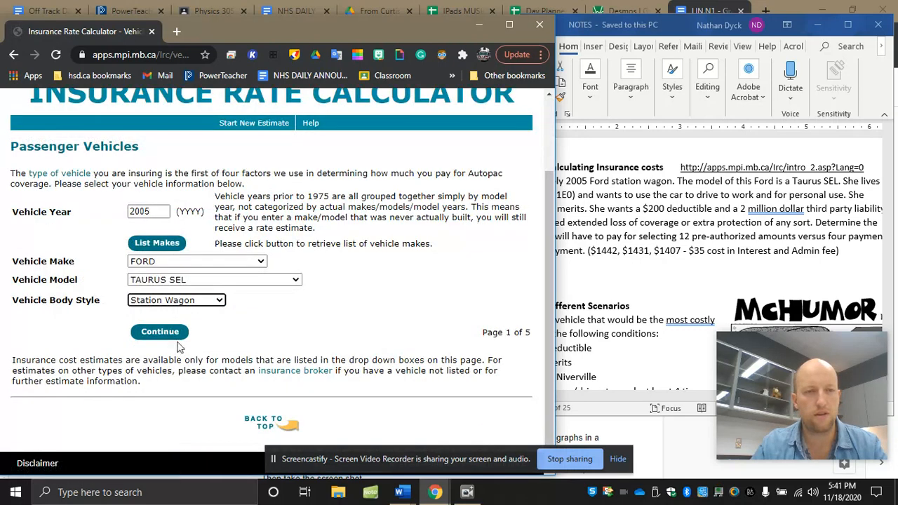
click(159, 332)
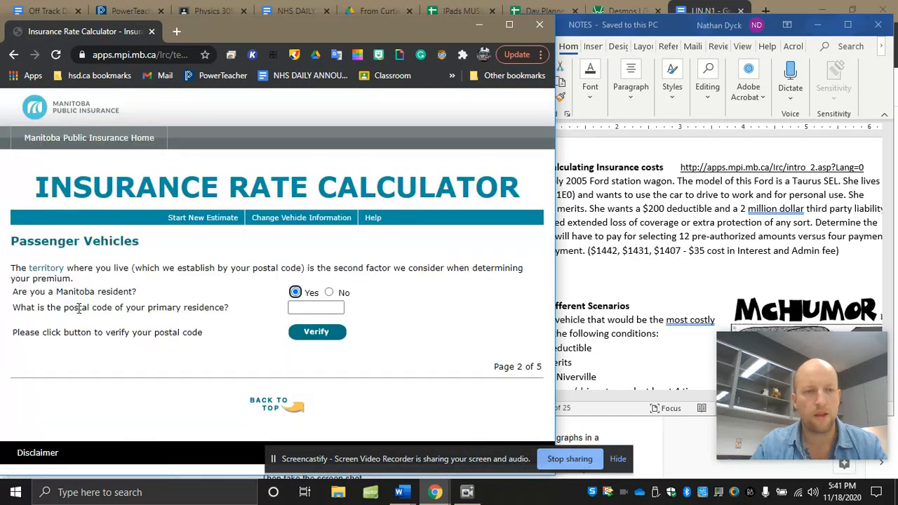
Step: Enter Manitoba postal code R0A 1E0 and verify it
click(316, 308)
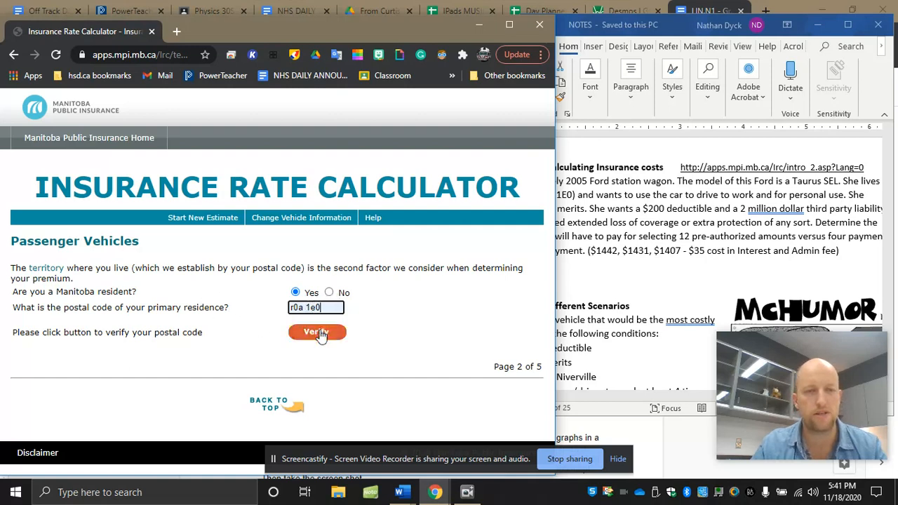
click(317, 331)
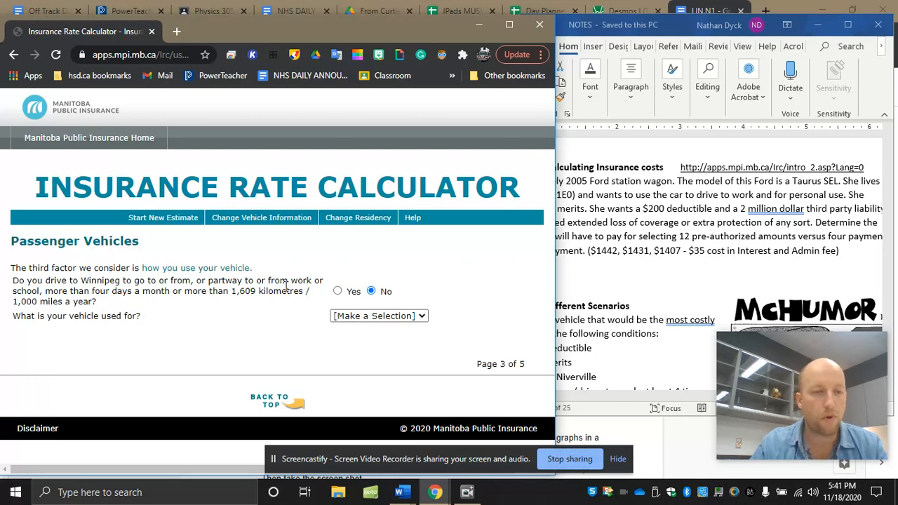
mouse_move(189, 301)
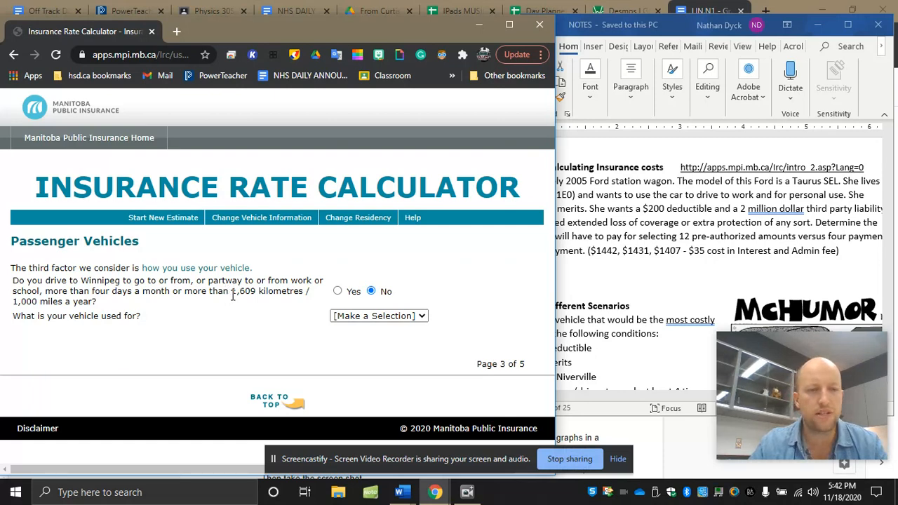
Step: Answer Yes to driving into Winnipeg often and continue to the driving record questions
drag(231, 290, 268, 290)
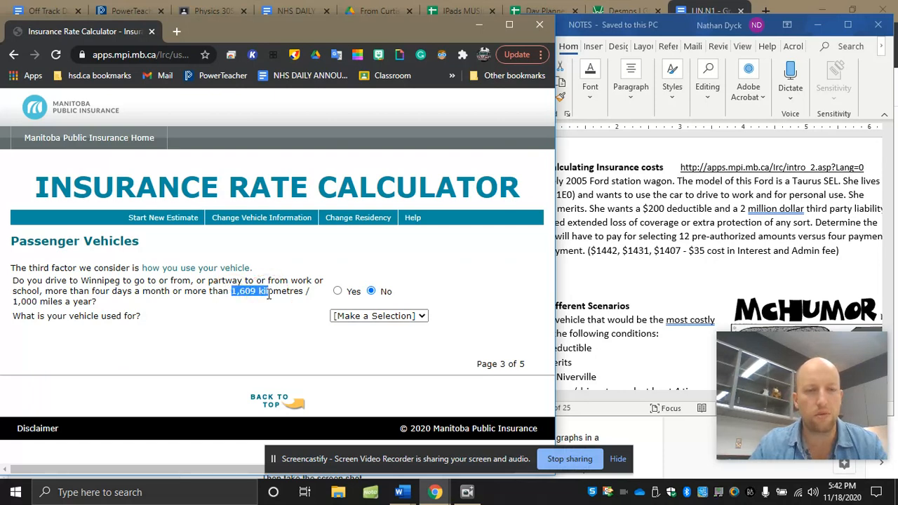
mouse_move(340, 290)
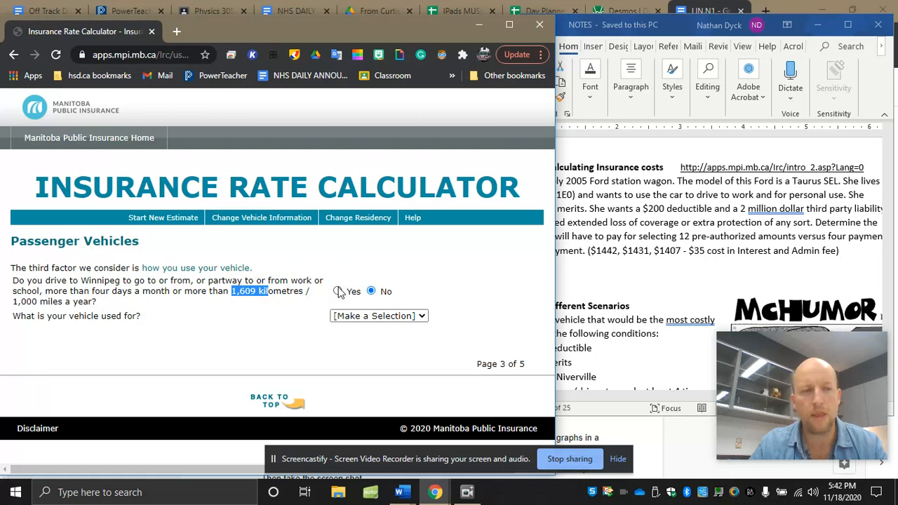
click(340, 290)
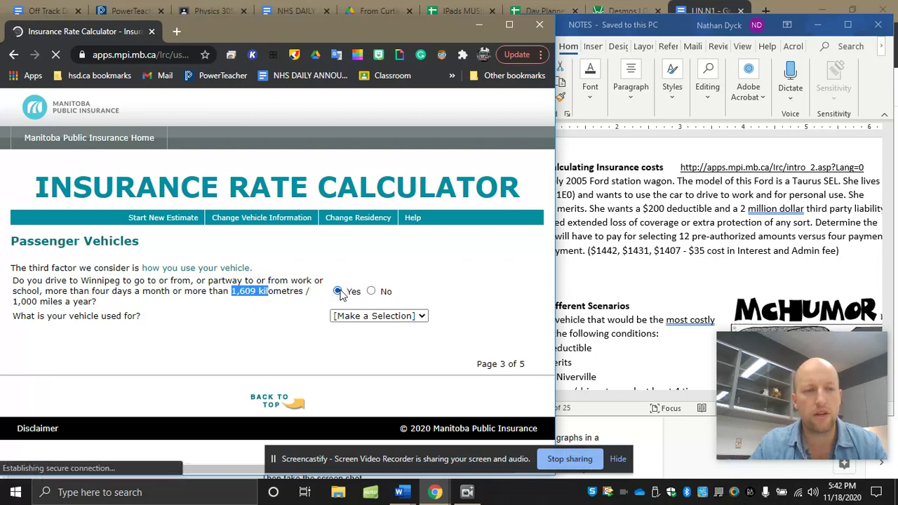
click(337, 290)
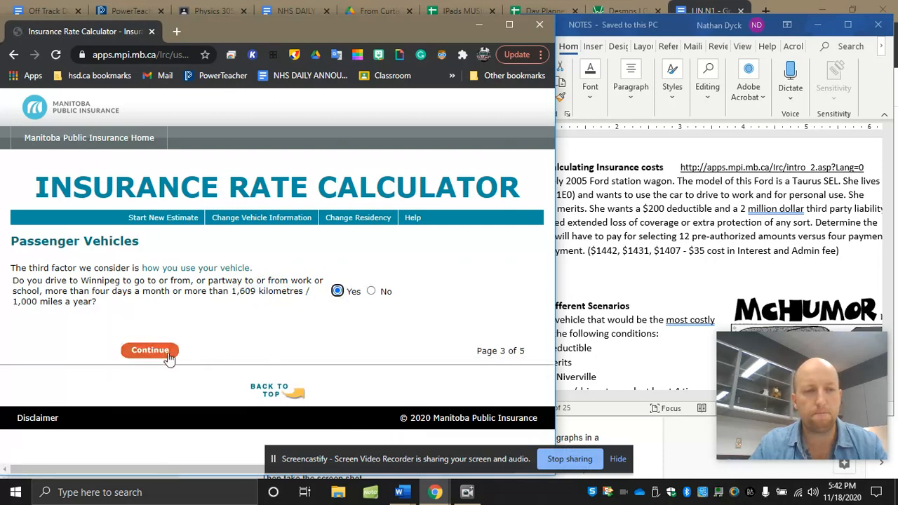
click(149, 350)
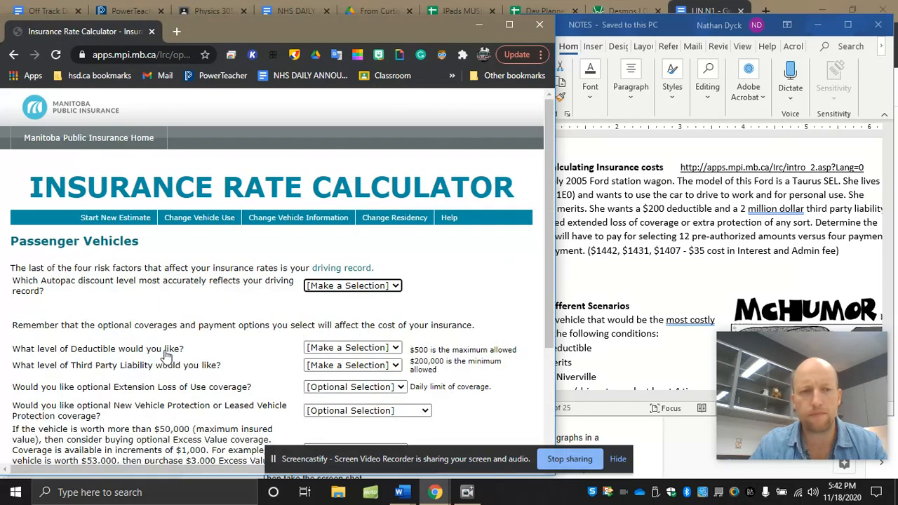
Step: Check the merits table in the notes, then choose the Discount 15% Autopac level
scroll(down, 3)
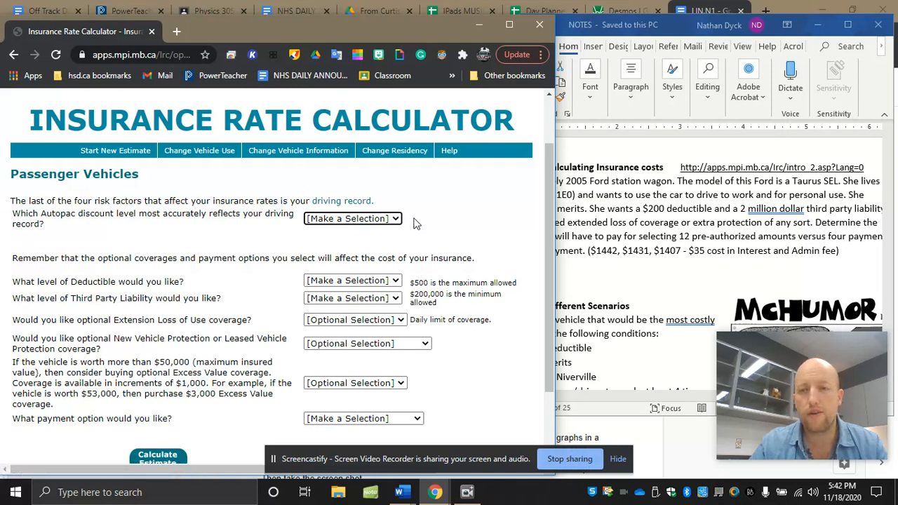
mouse_move(639, 223)
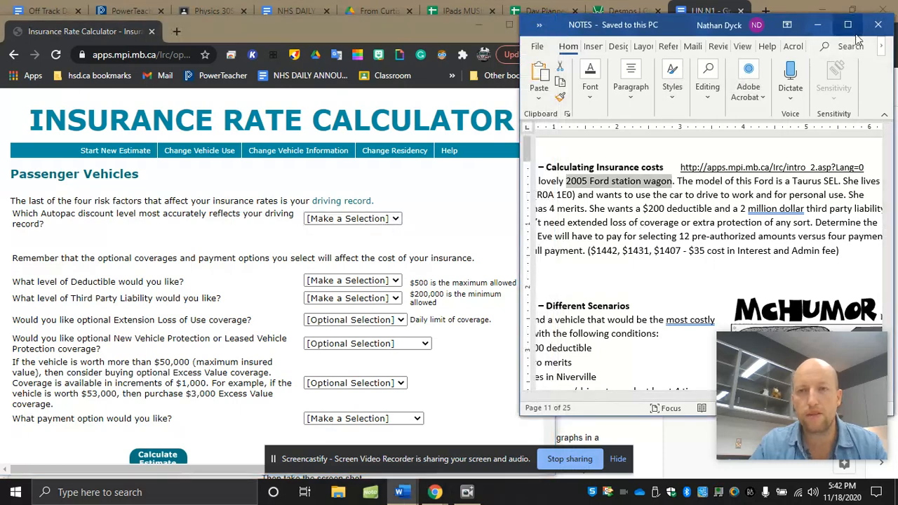
click(848, 24)
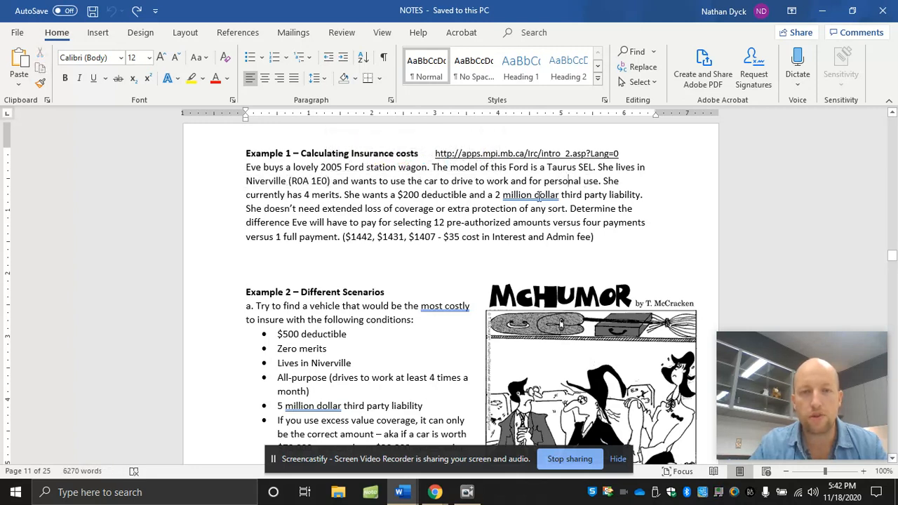
mouse_move(583, 179)
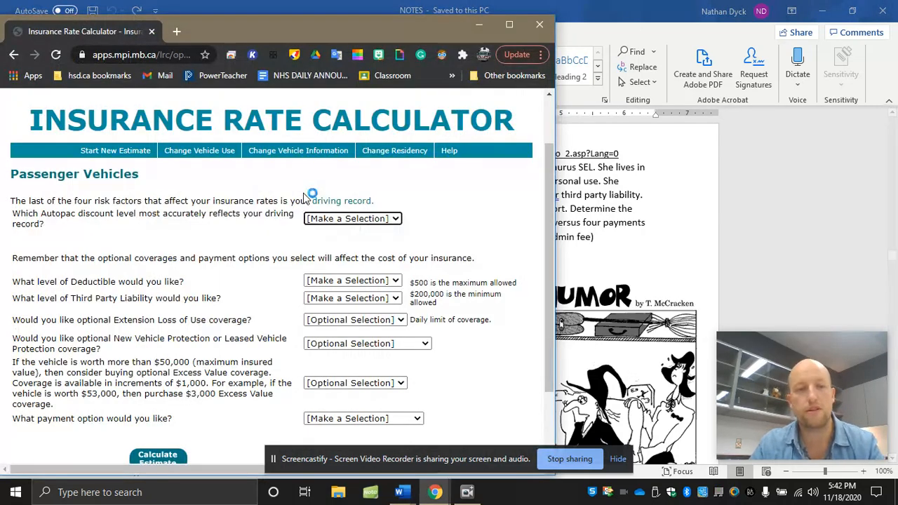
click(350, 219)
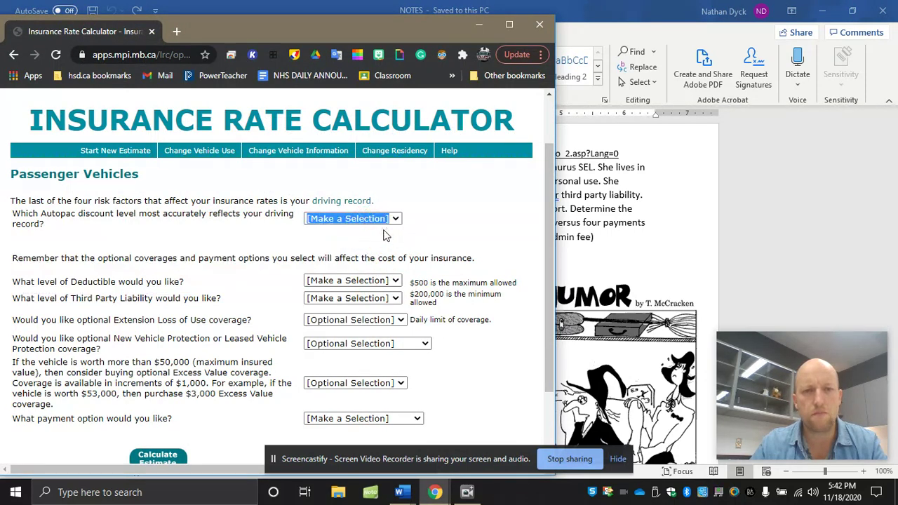
click(399, 491)
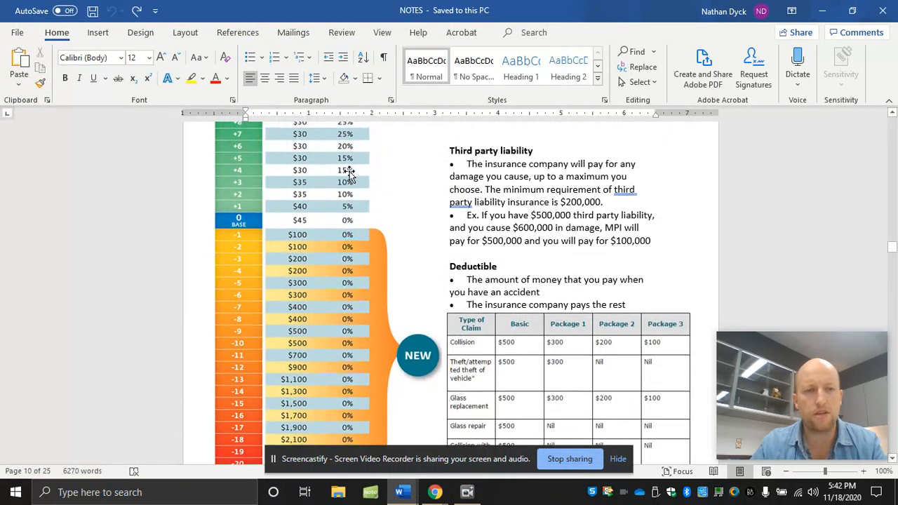
scroll(down, 3)
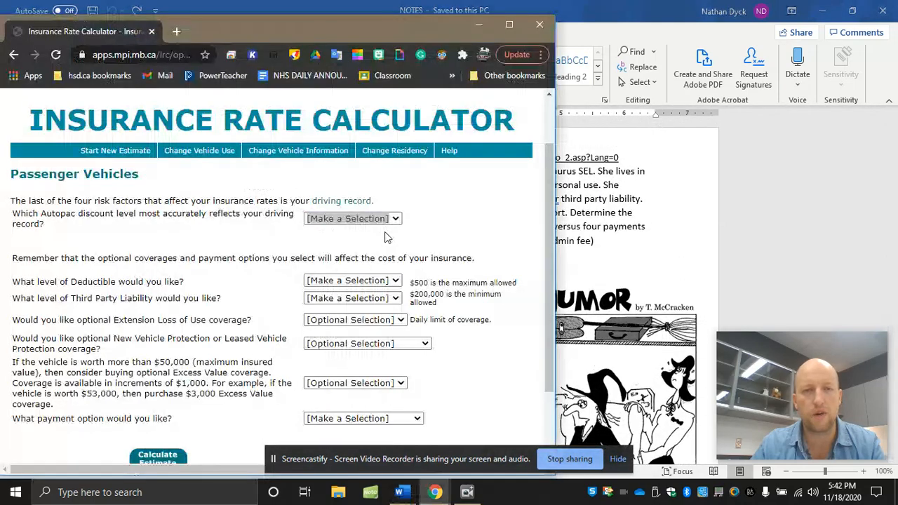
click(352, 219)
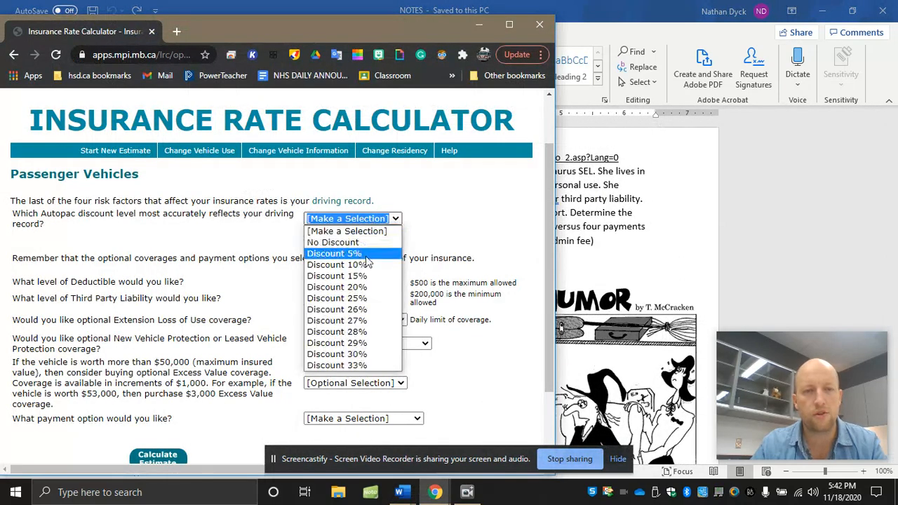
click(335, 275)
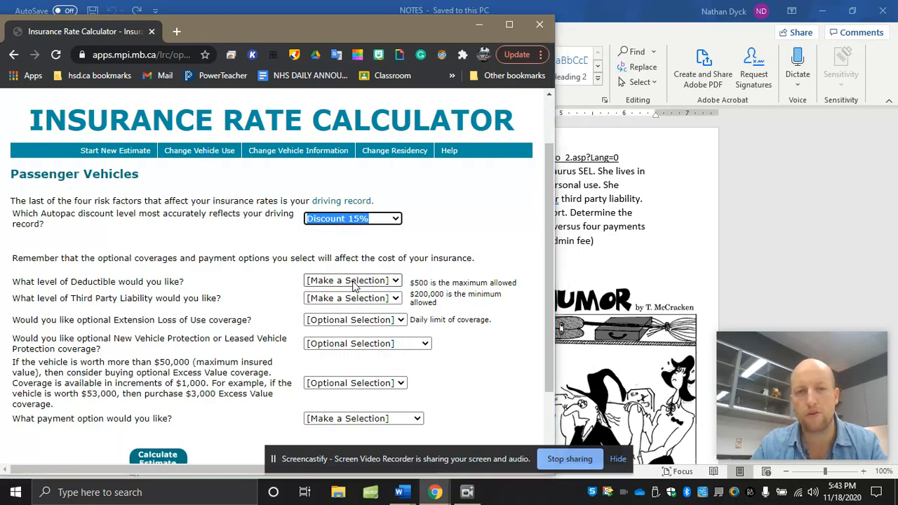
Step: Reread Example 1 in the notes, then choose a $200 deductible
click(397, 491)
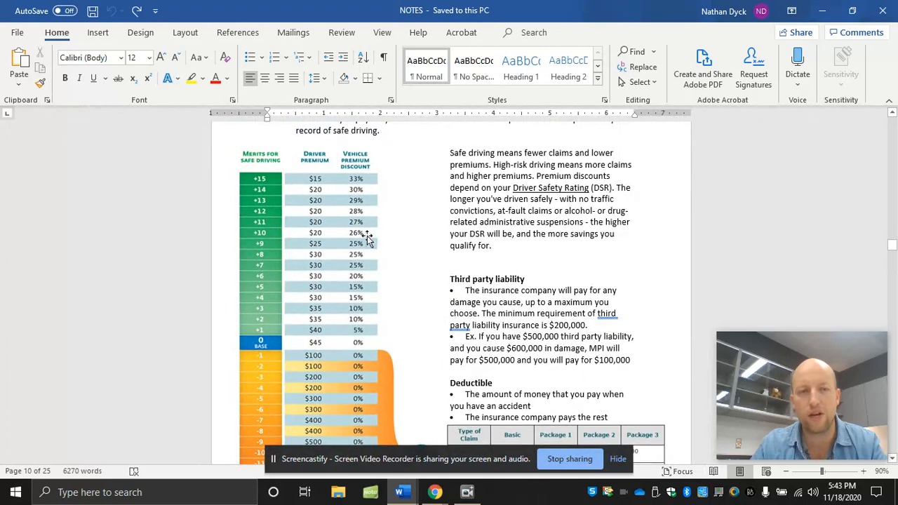
mouse_move(372, 301)
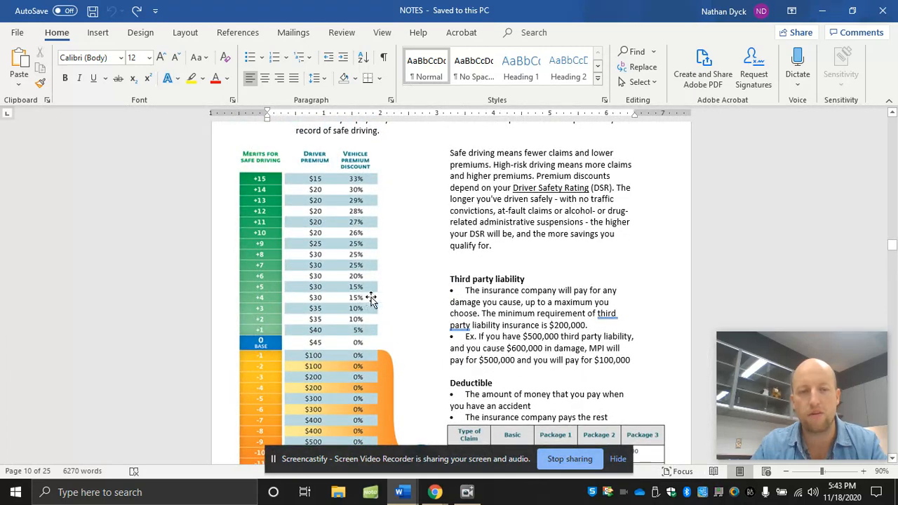
click(432, 492)
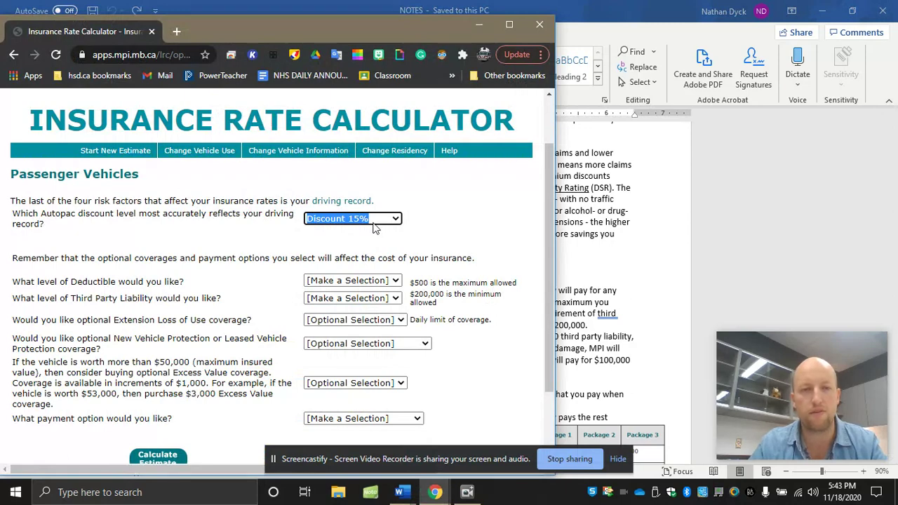
click(396, 491)
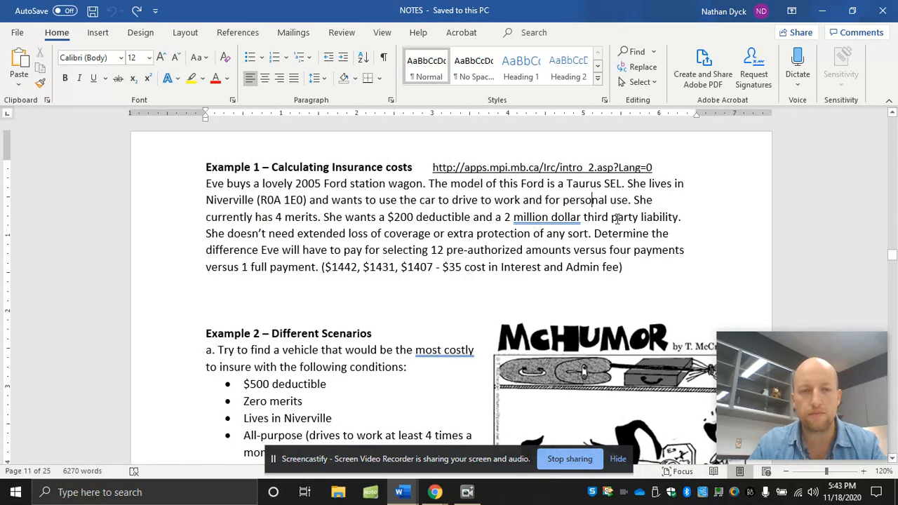
mouse_move(439, 264)
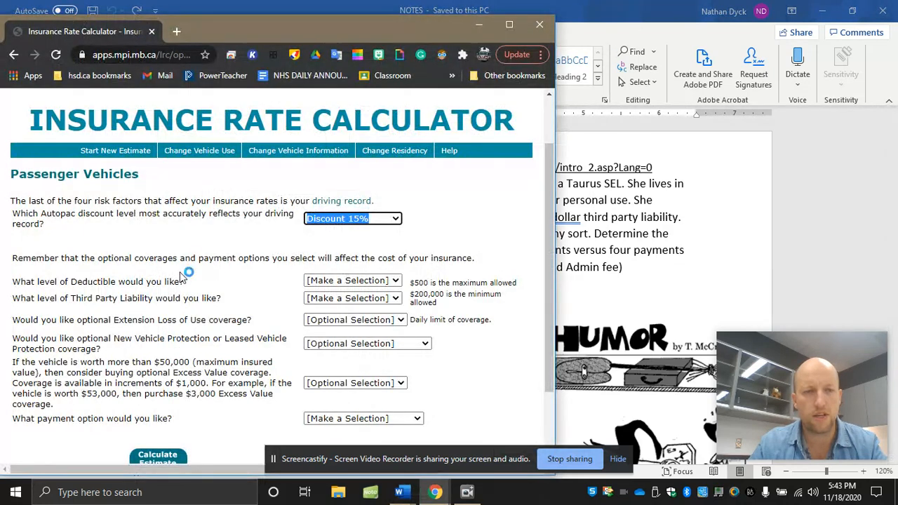
click(416, 491)
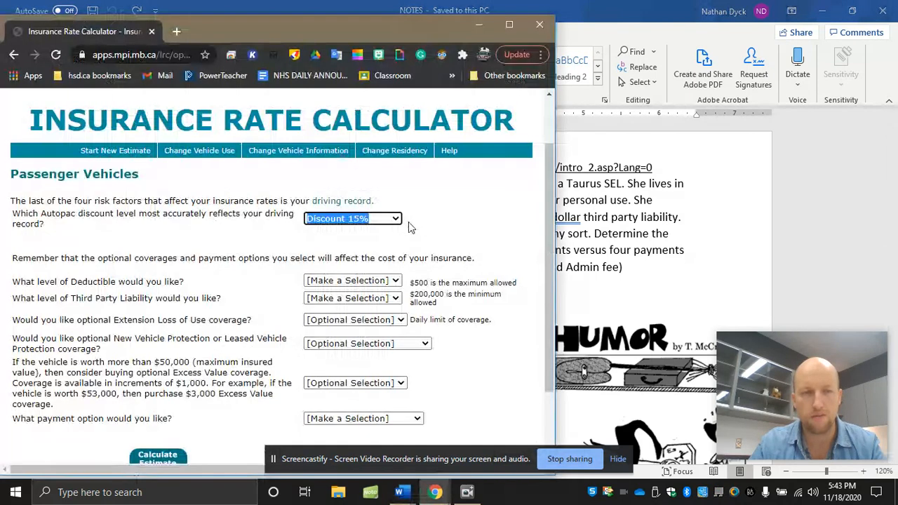
mouse_move(404, 27)
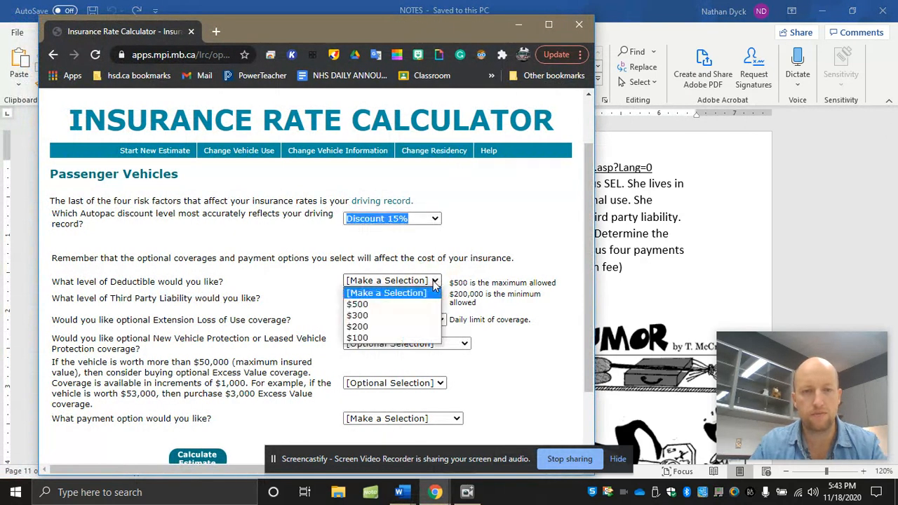
click(358, 325)
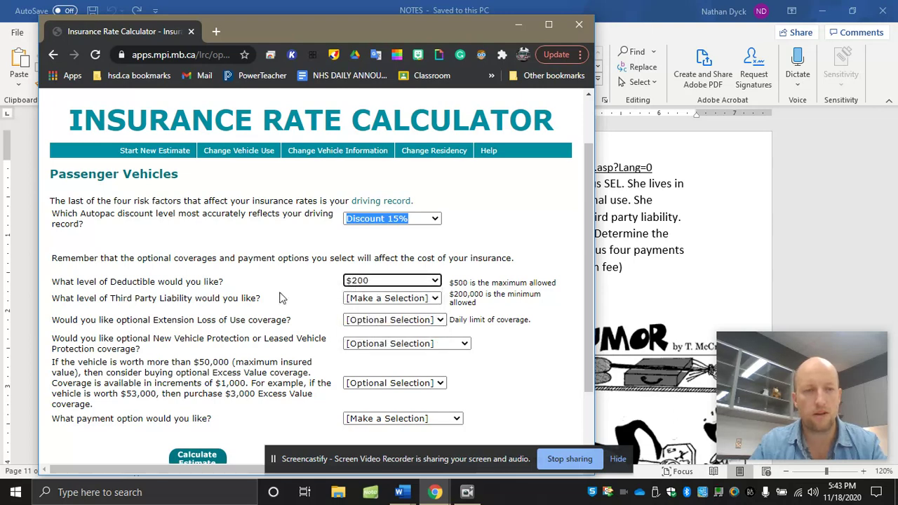
click(391, 297)
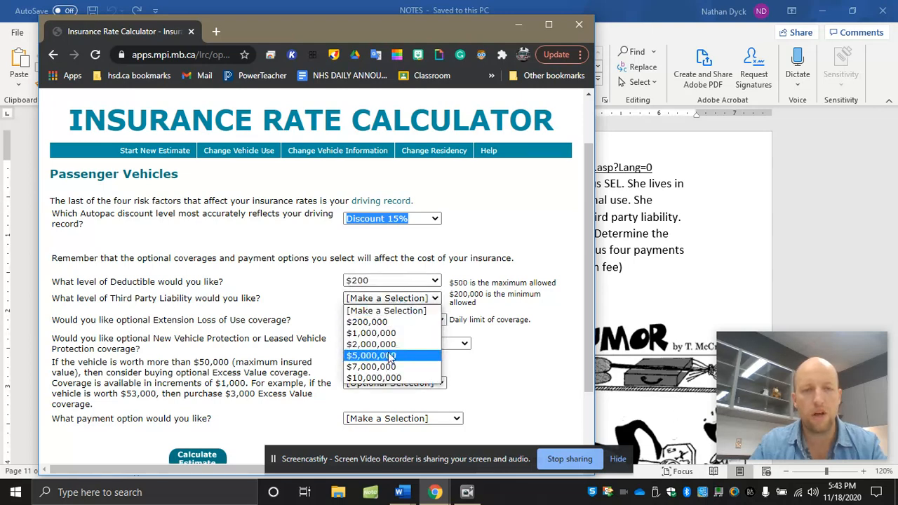
mouse_move(371, 344)
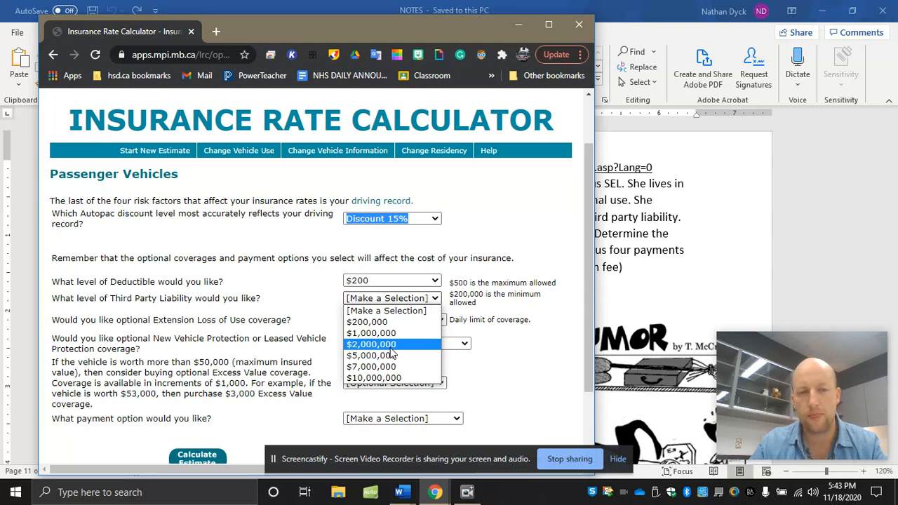
mouse_move(387, 355)
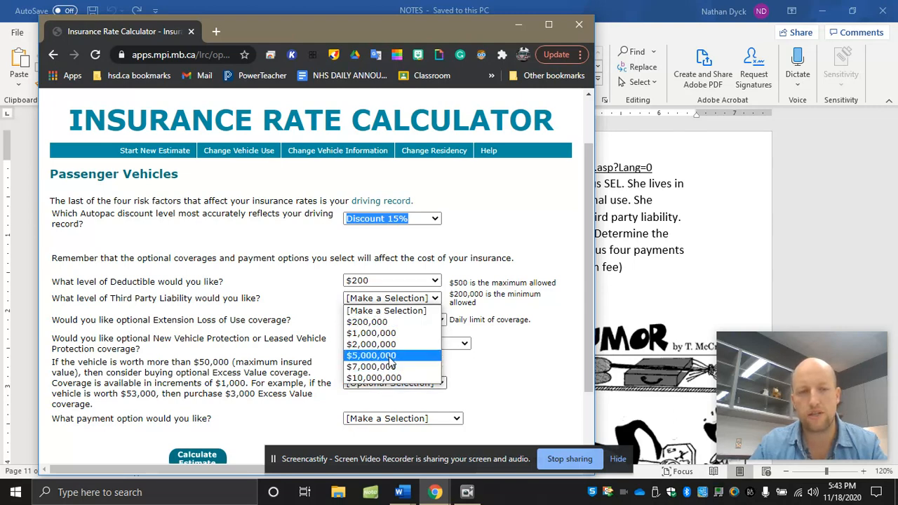
mouse_move(368, 321)
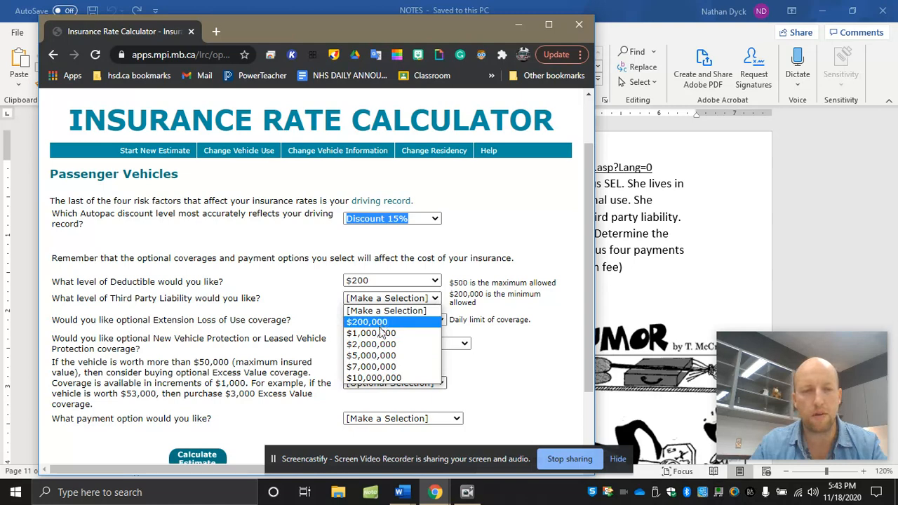
mouse_move(371, 344)
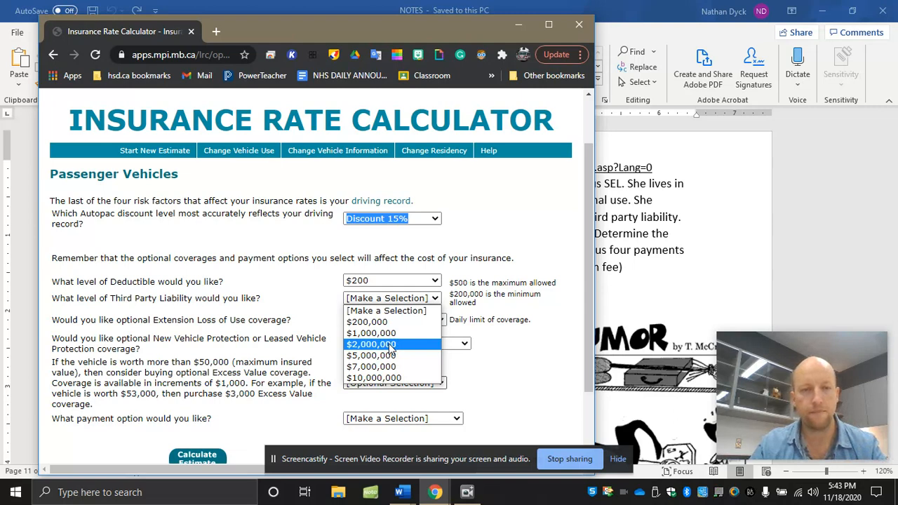
Step: Choose $2,000,000 third party liability and check Example 1 in the notes
click(370, 344)
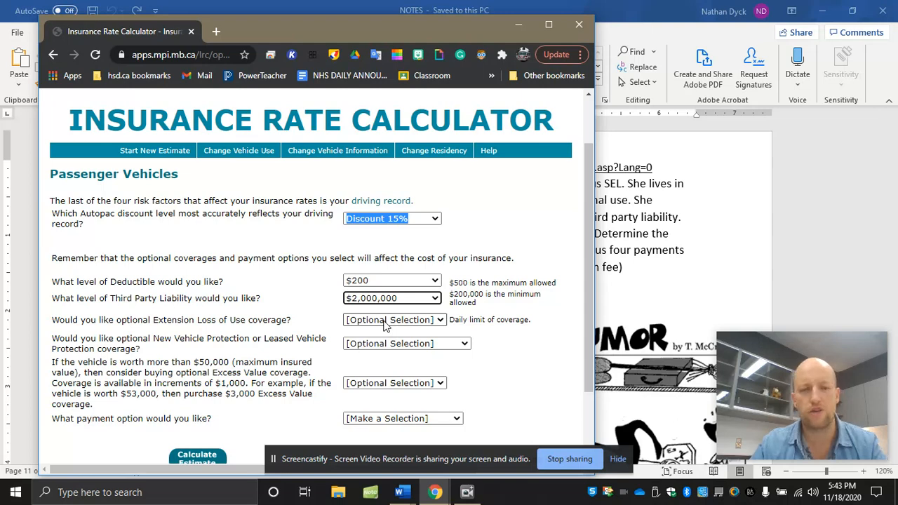
click(415, 491)
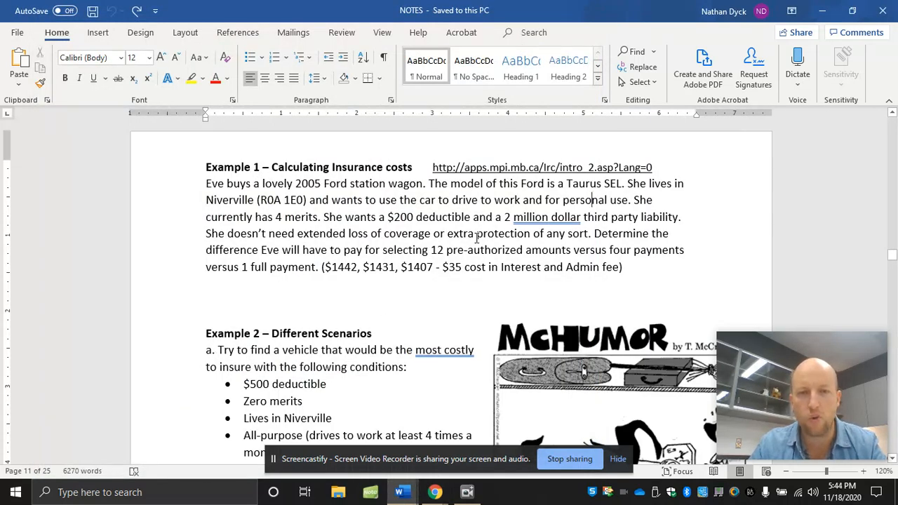
mouse_move(564, 241)
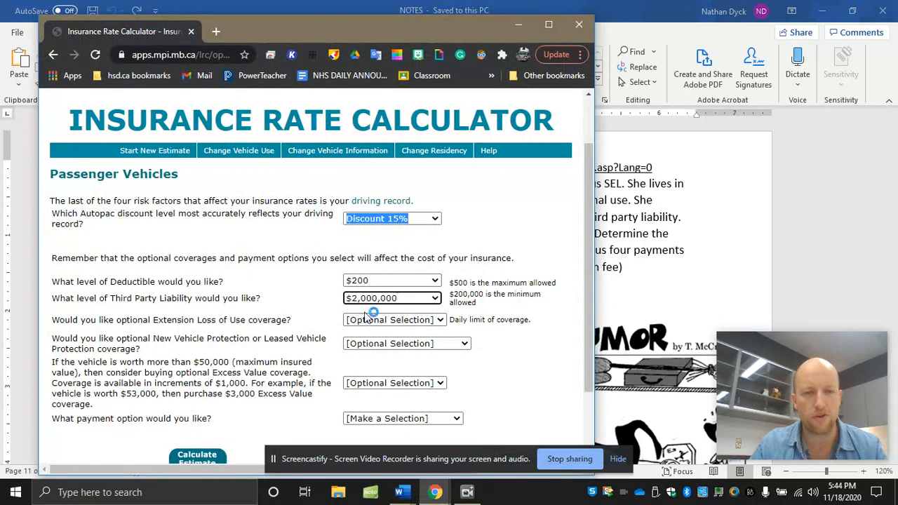
click(393, 320)
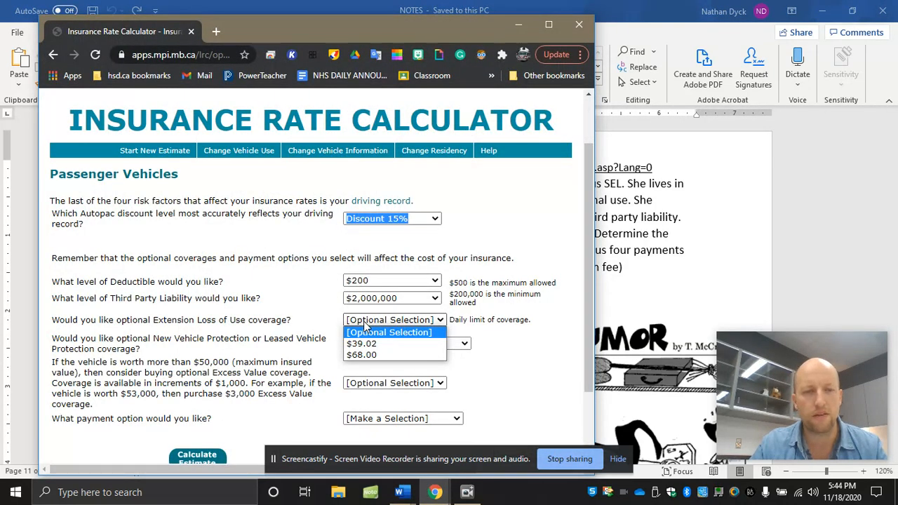
mouse_move(376, 337)
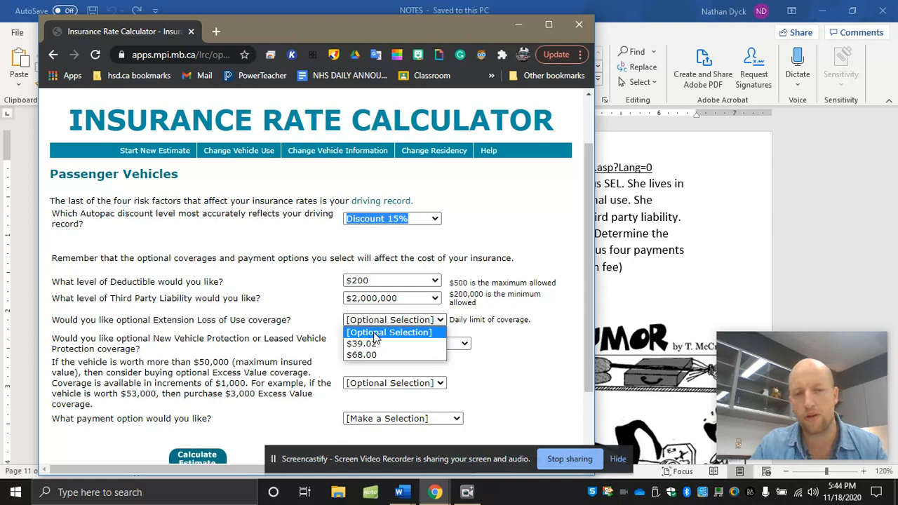
click(390, 331)
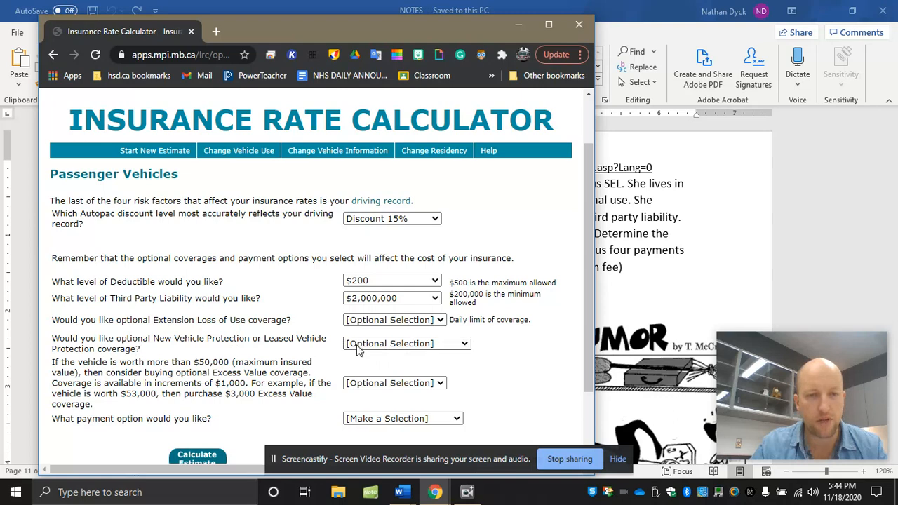
scroll(down, 3)
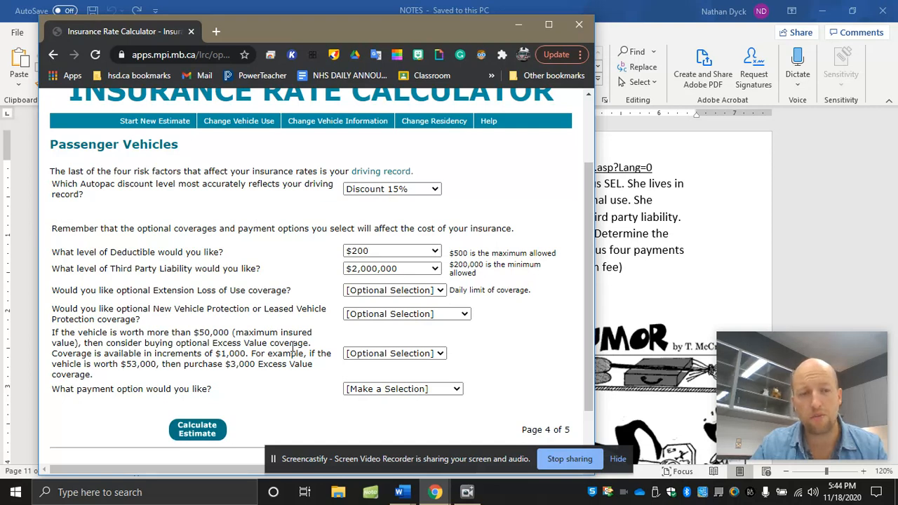
click(394, 354)
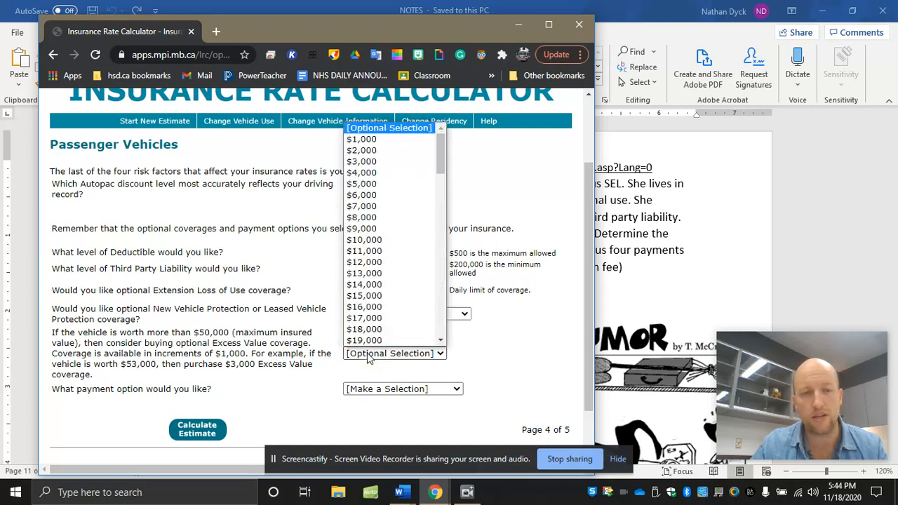
scroll(down, 3)
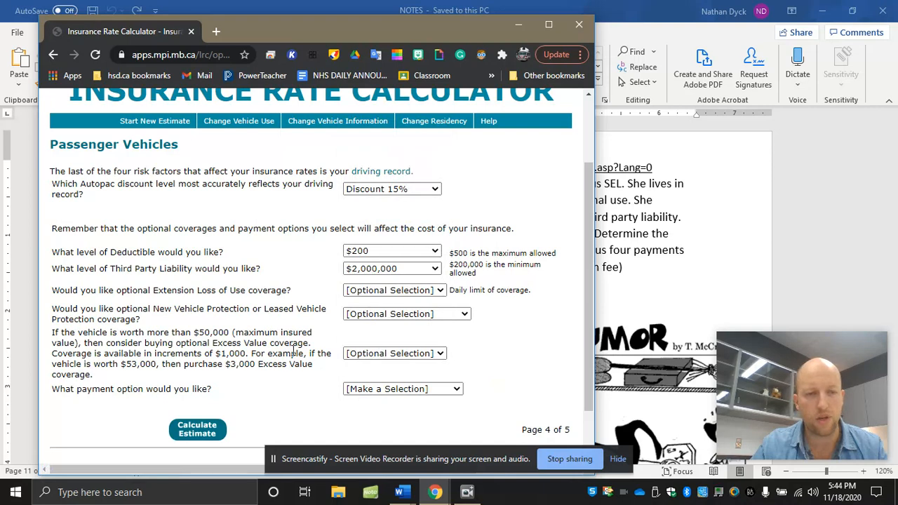
mouse_move(362, 359)
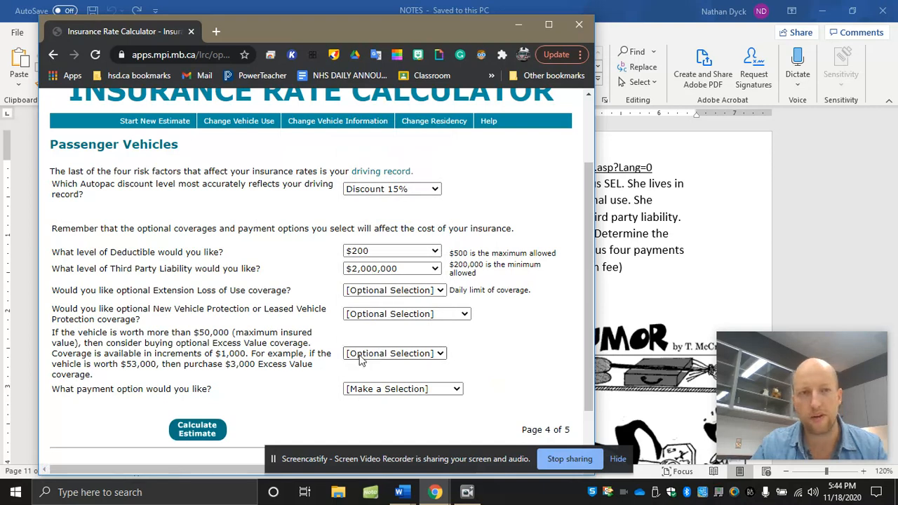
mouse_move(163, 385)
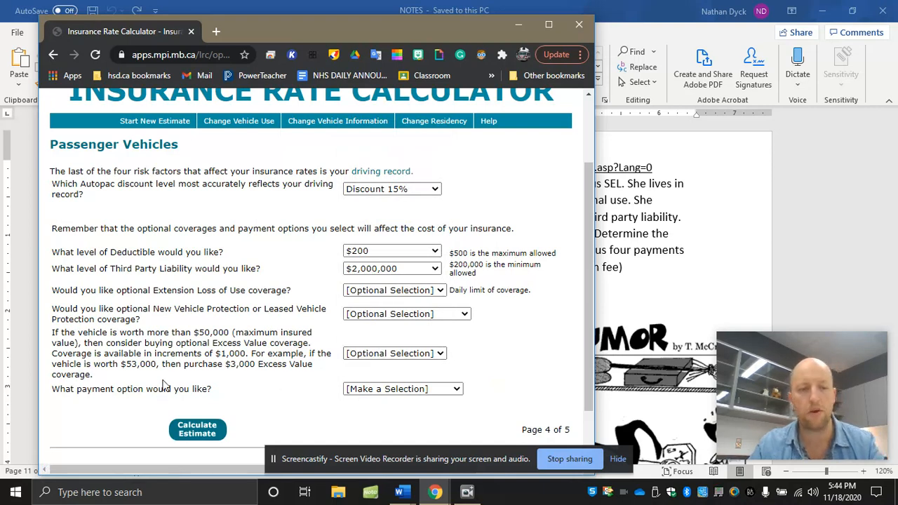
Step: Choose 12 pre-authorized payments and calculate the estimate
click(417, 491)
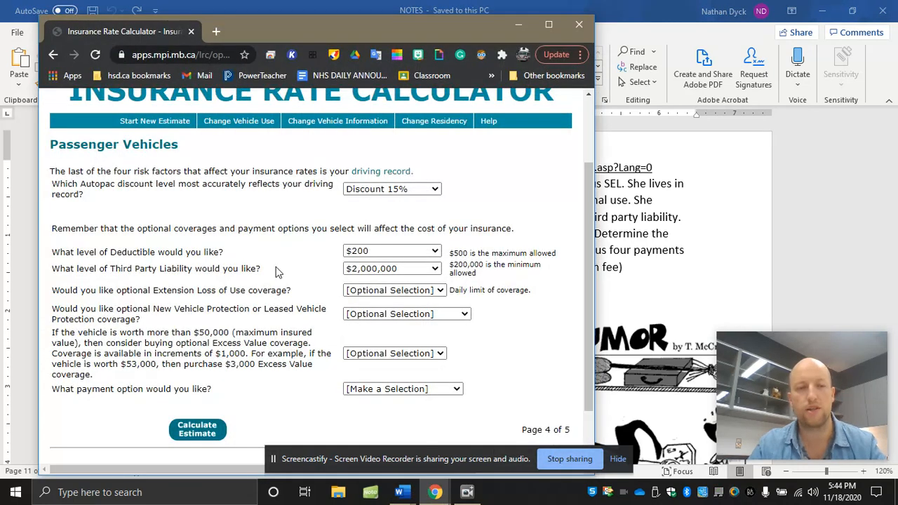
click(403, 389)
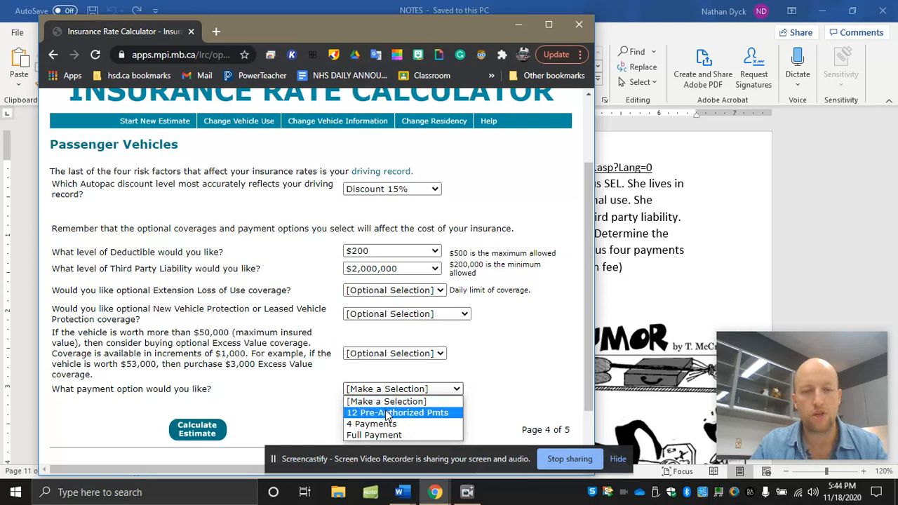
click(197, 432)
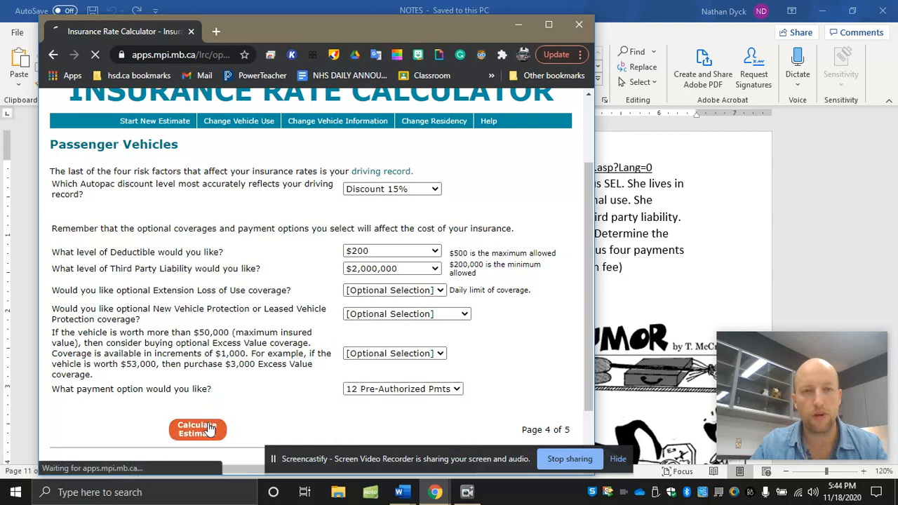
click(197, 429)
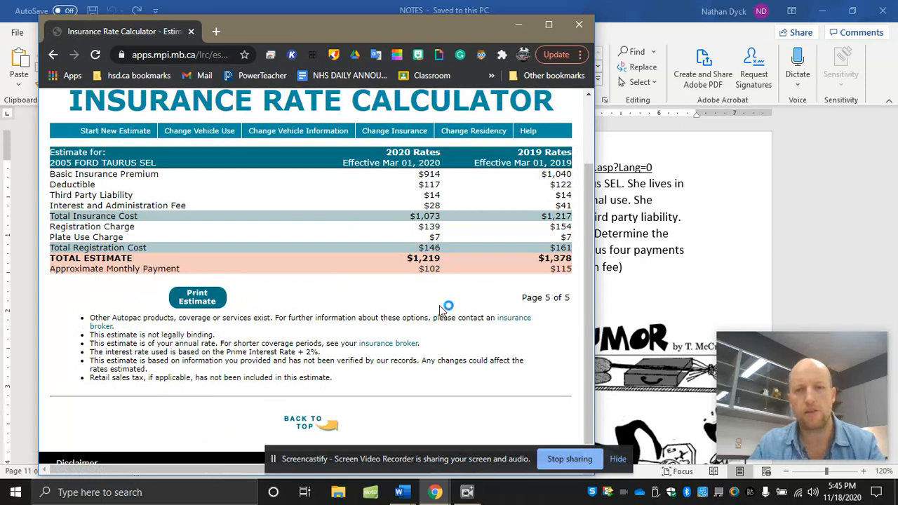
Step: Record the $1,219 total as '1219,' on the Example 1 line in Word
click(414, 491)
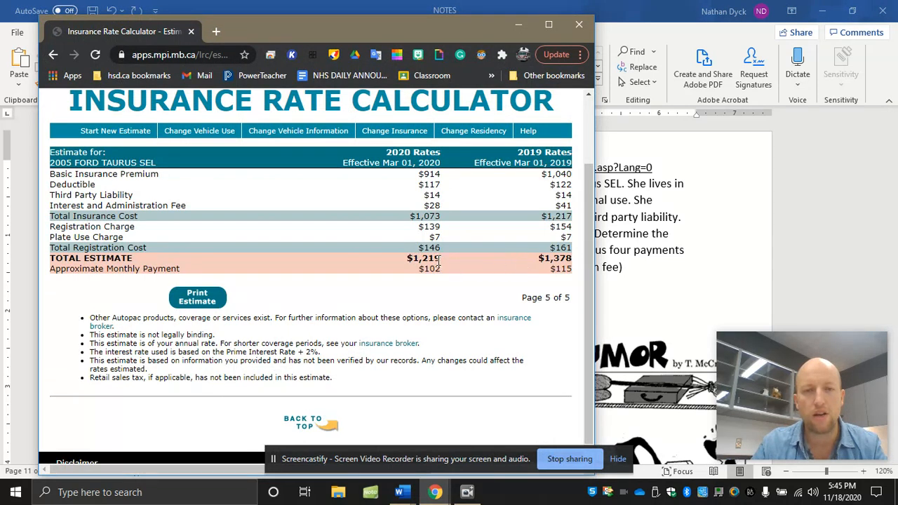
mouse_move(480, 264)
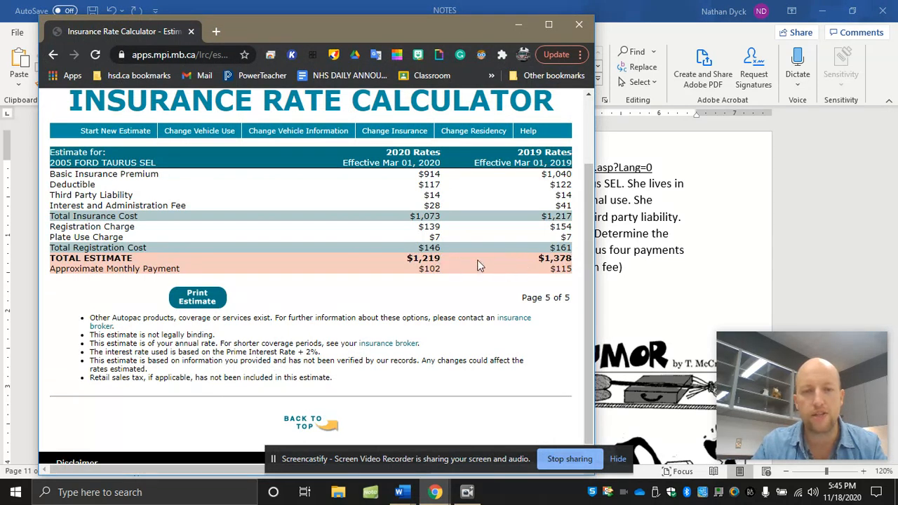
mouse_move(452, 267)
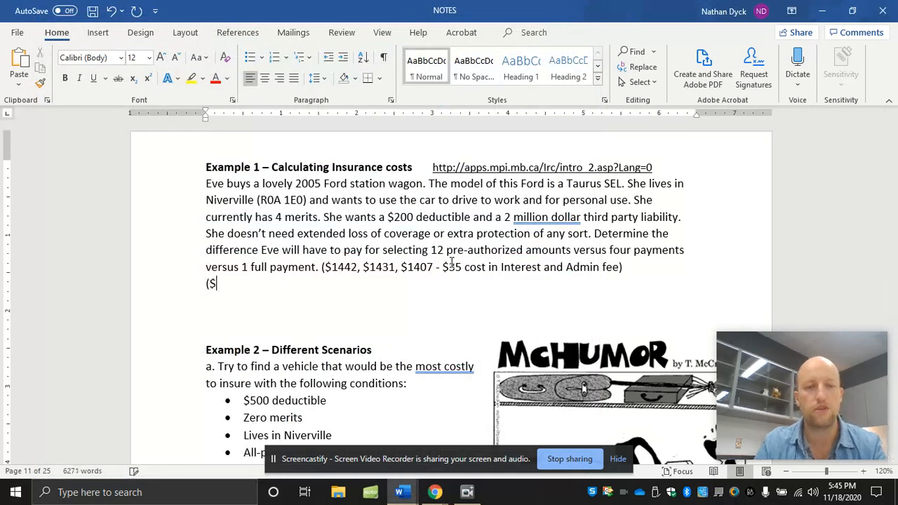
text(1219,)
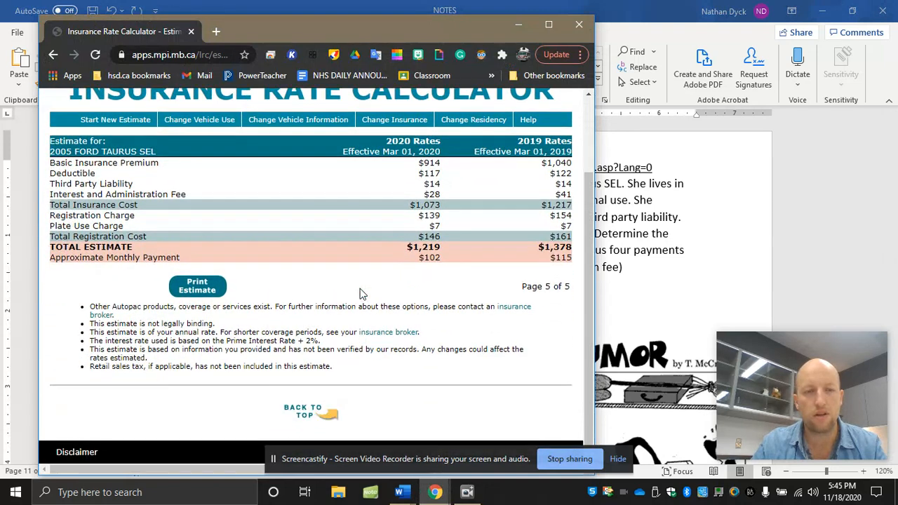
mouse_move(309, 332)
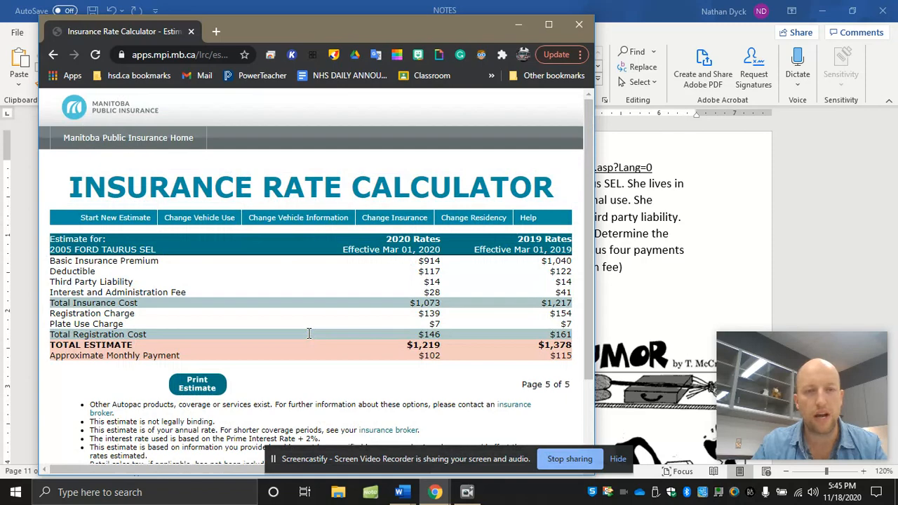
scroll(down, 3)
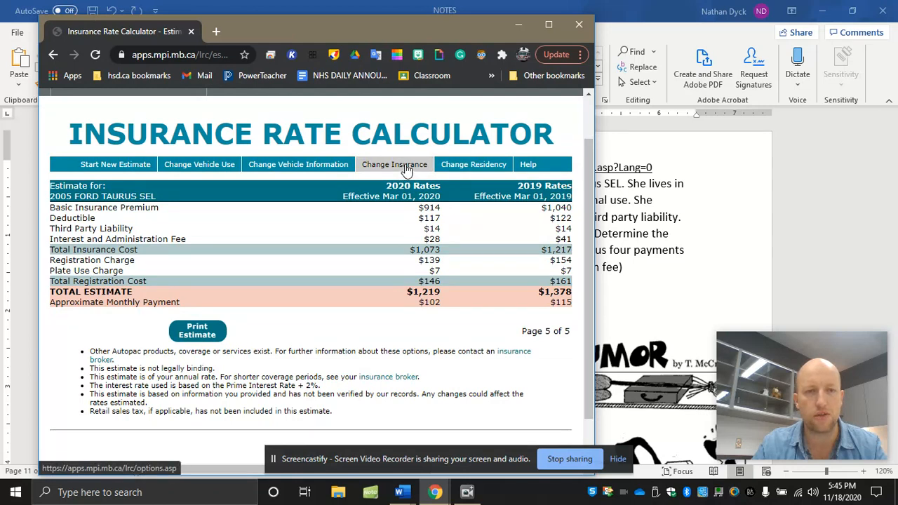
Step: Recalculate with 4 Payments for a $1,211 total and start typing it in the notes
click(407, 164)
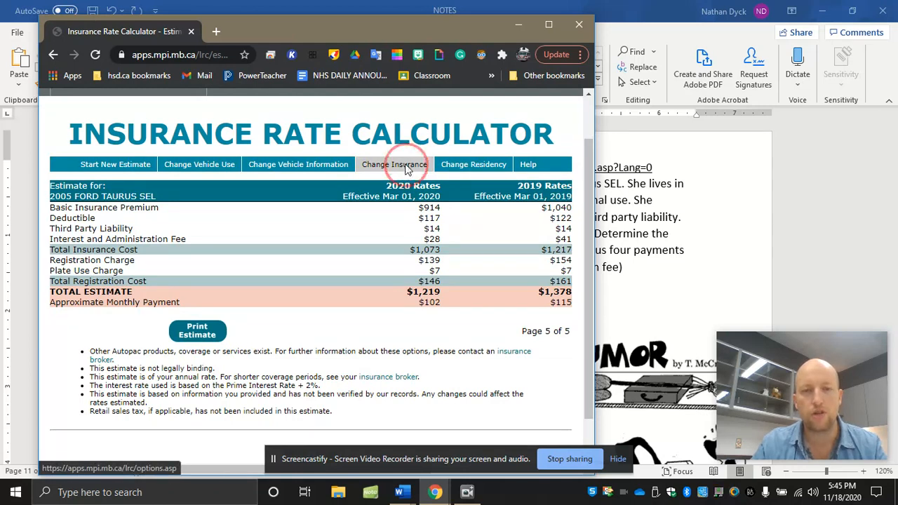
click(393, 163)
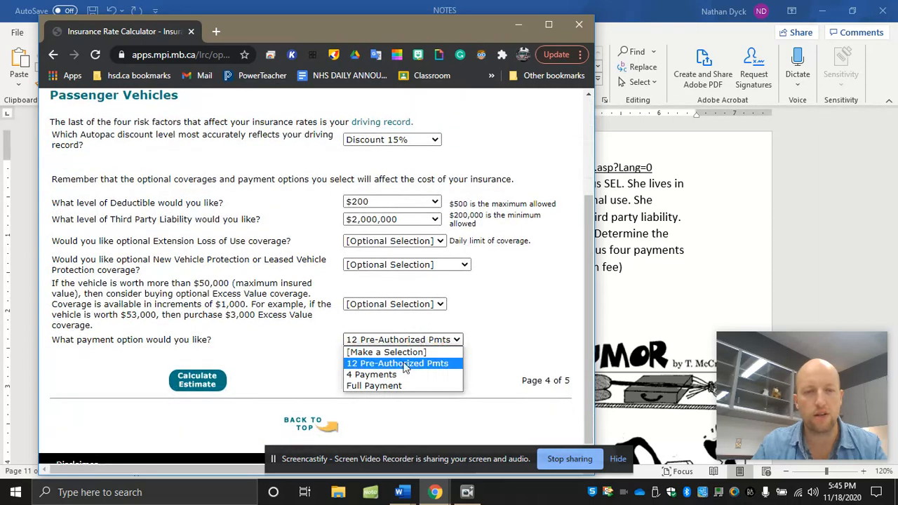
click(370, 373)
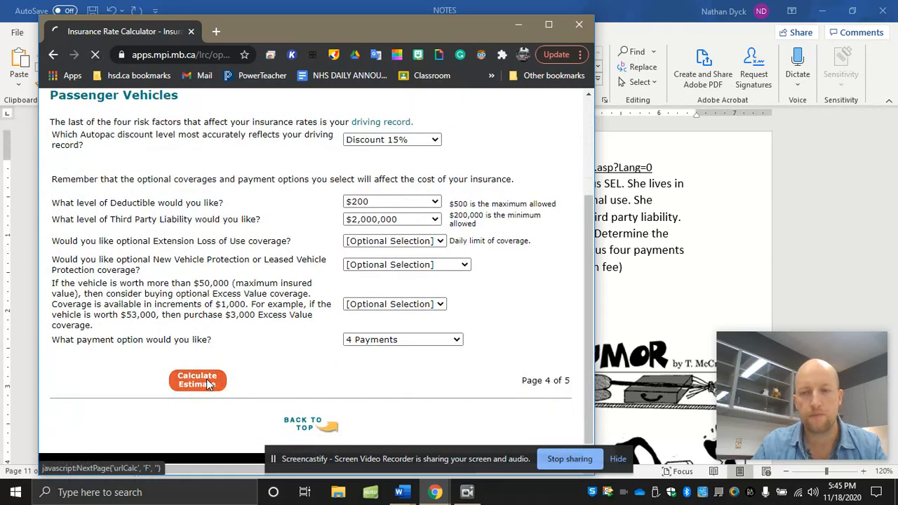
click(196, 381)
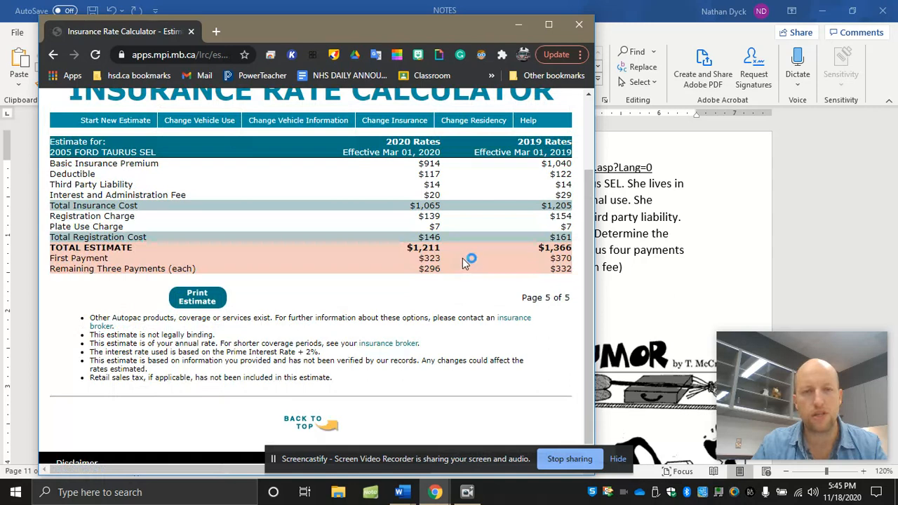
mouse_move(216, 191)
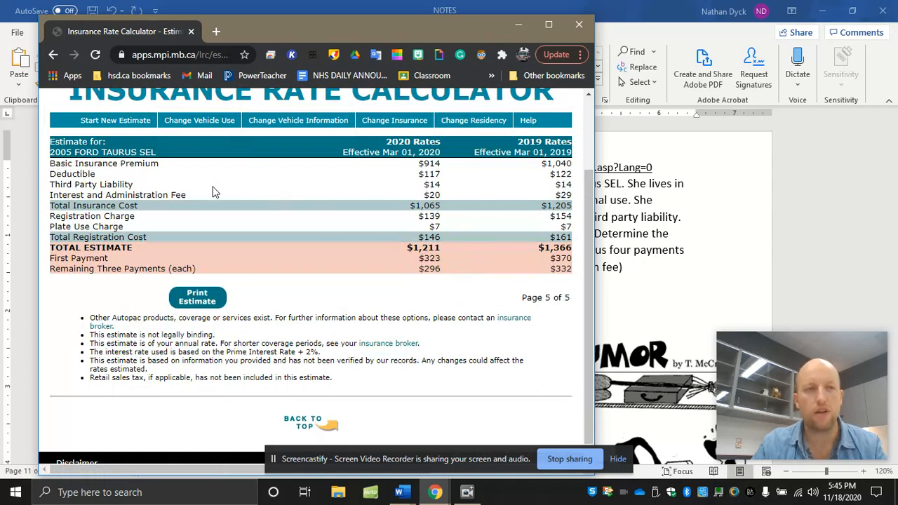
mouse_move(446, 181)
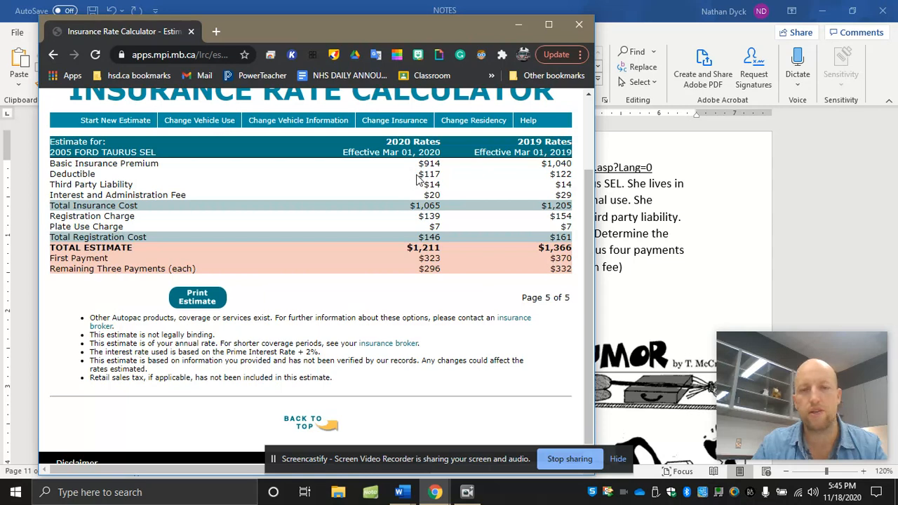
mouse_move(418, 181)
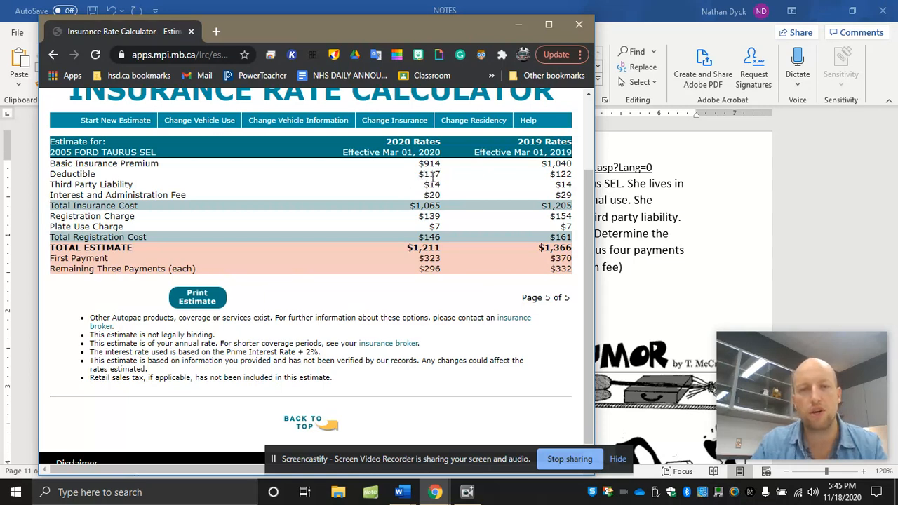
mouse_move(408, 169)
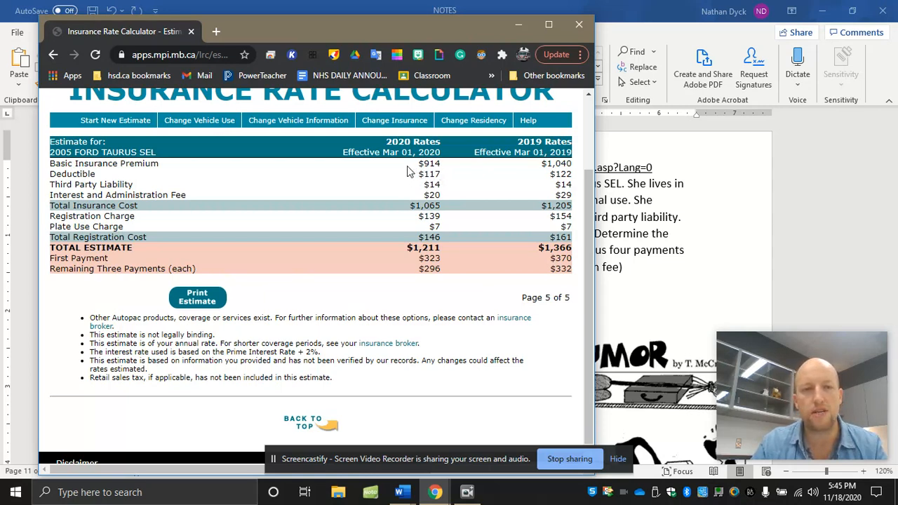
mouse_move(438, 195)
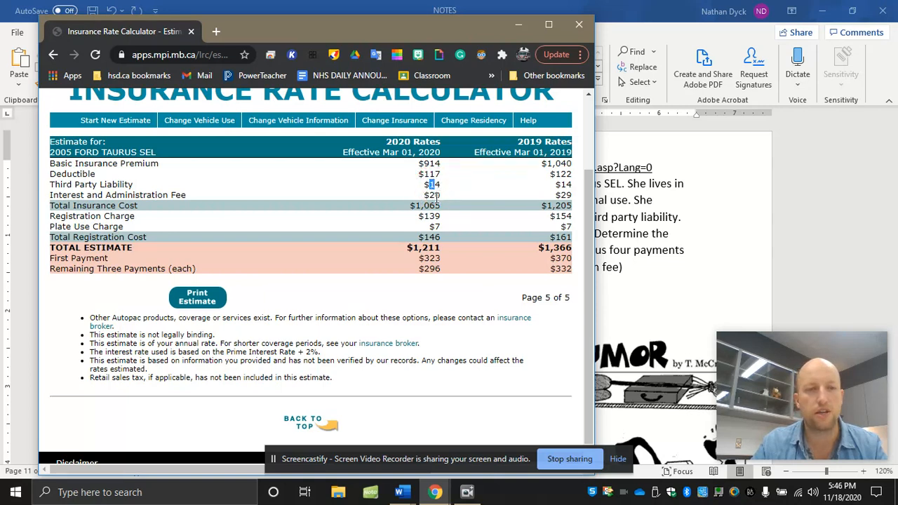
mouse_move(427, 216)
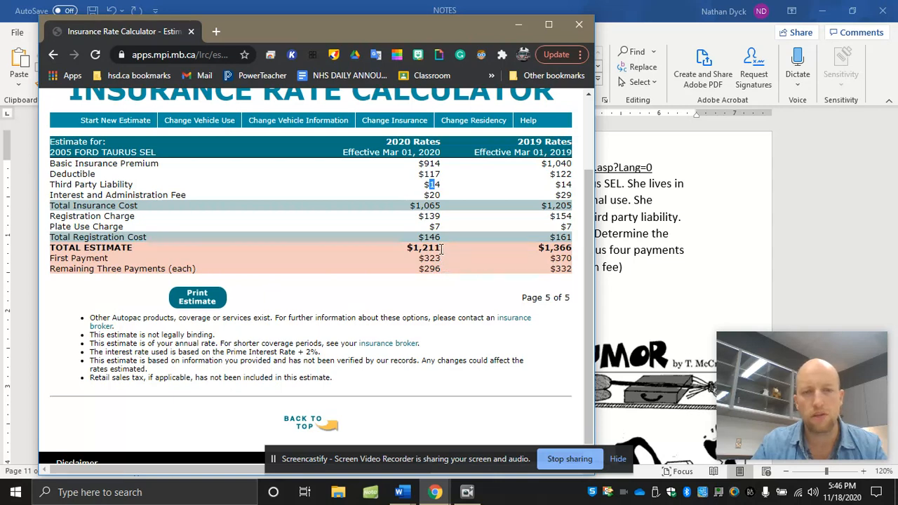
click(397, 491)
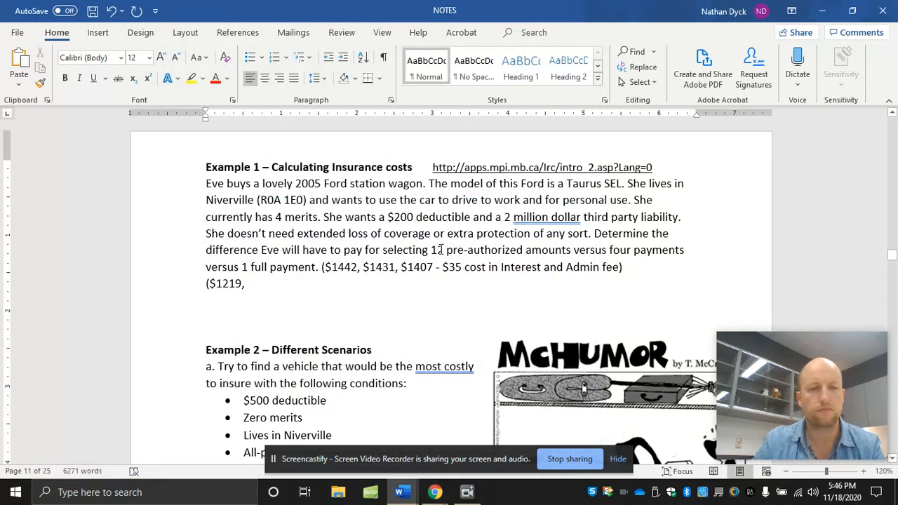
text($12)
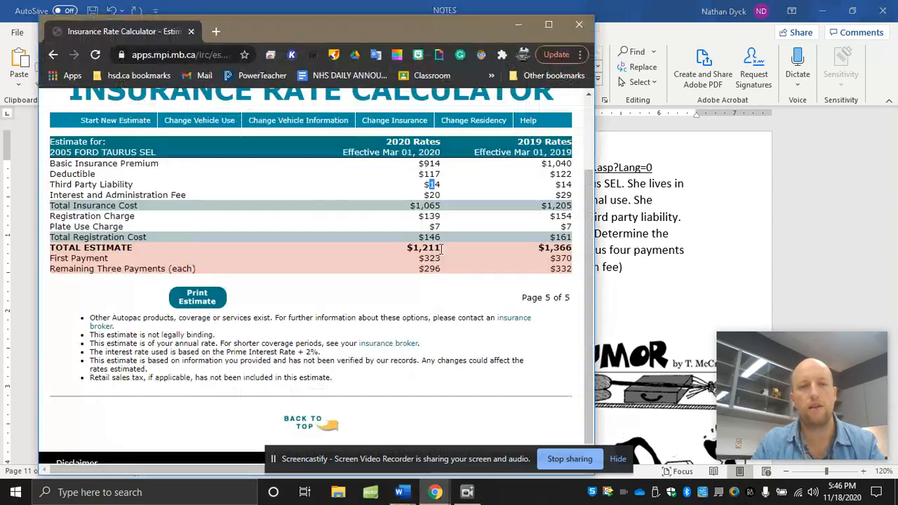
Step: Recalculate with Full Payment and finish the notes line with '$1191)'
click(413, 121)
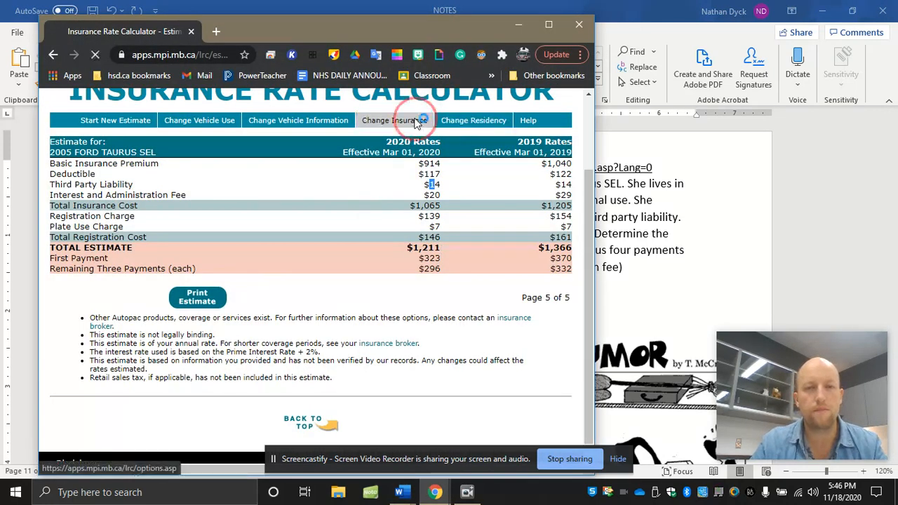
click(395, 121)
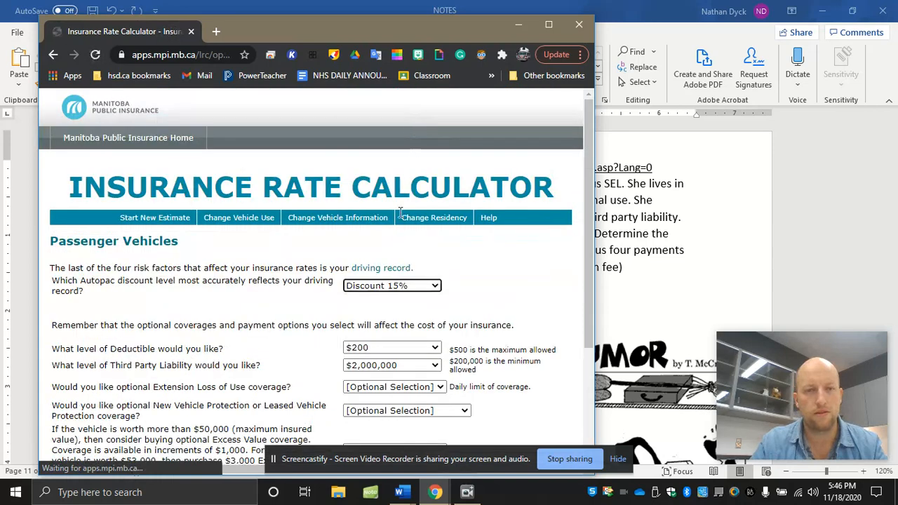
click(402, 327)
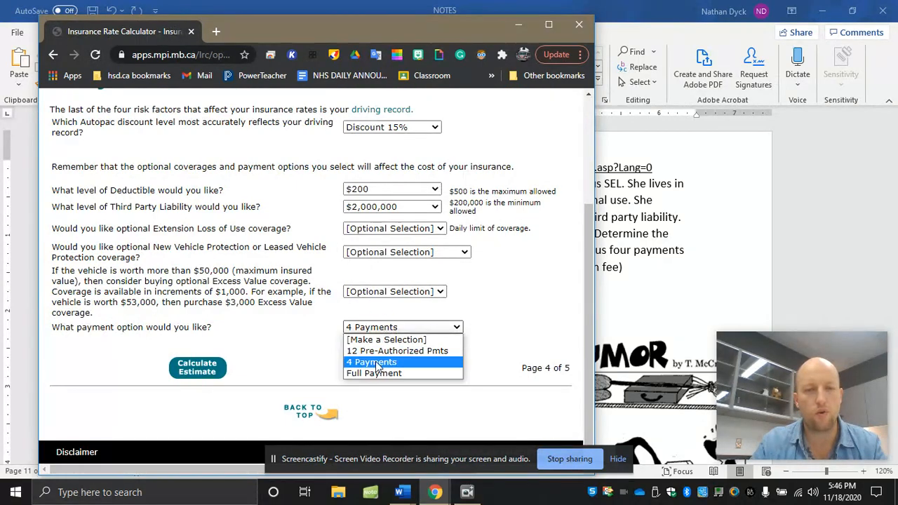
click(196, 367)
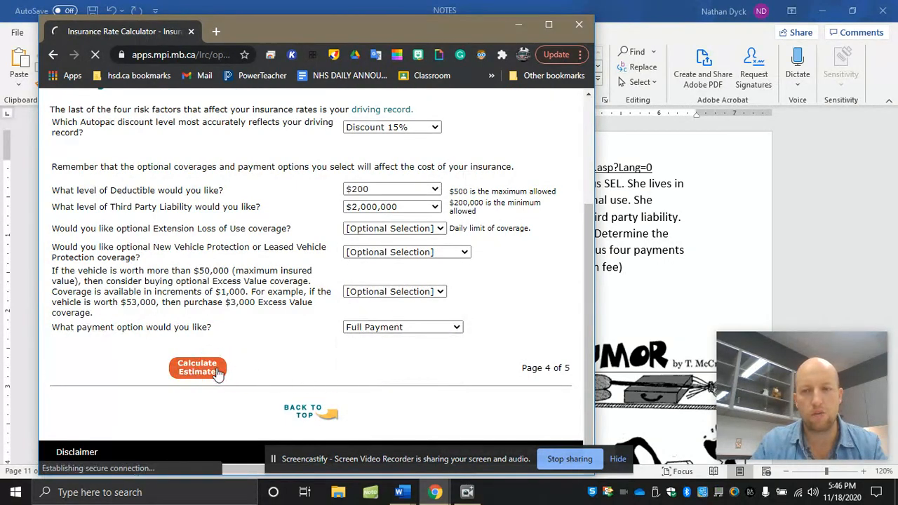
click(197, 368)
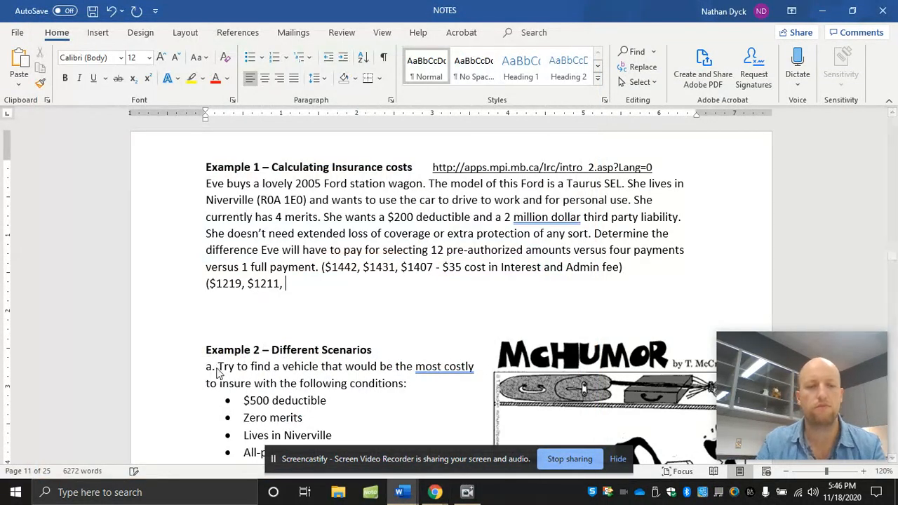
text($1191))
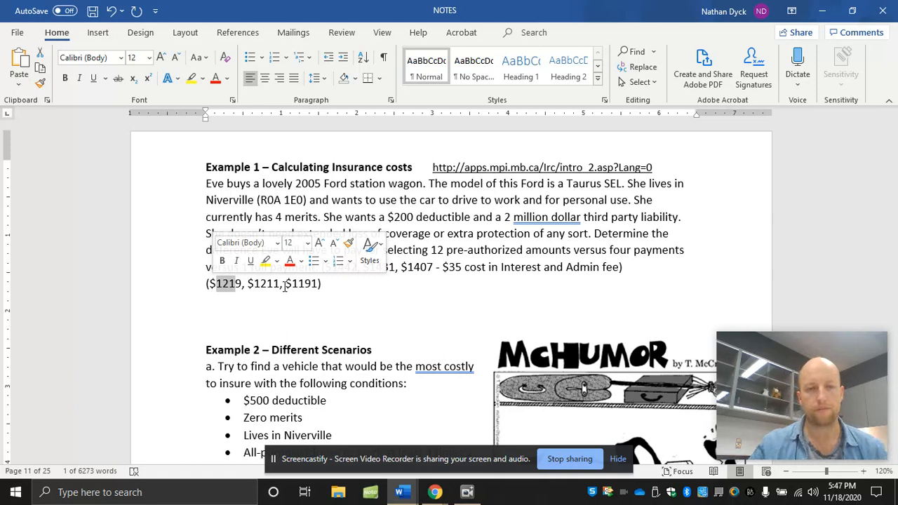
Step: Select the recorded totals line ($1219, $1211, $1191) in the notes
click(303, 284)
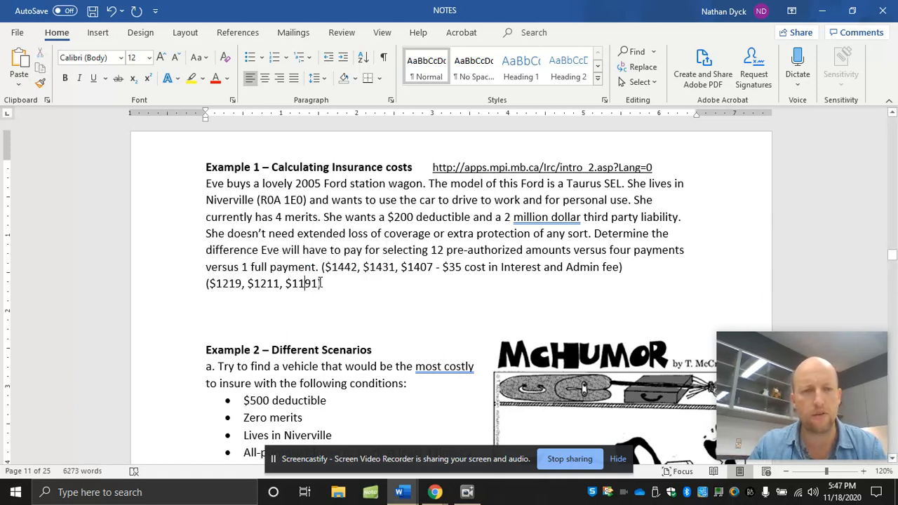
double_click(307, 284)
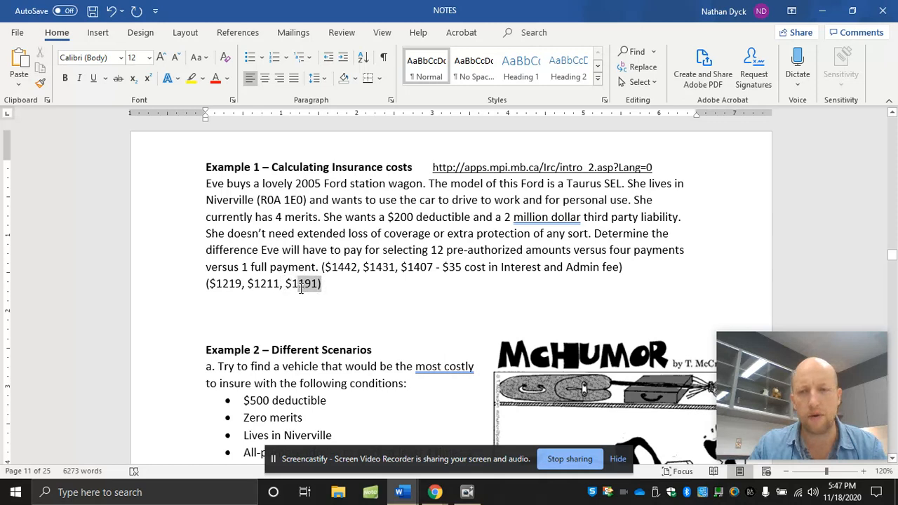
double_click(306, 283)
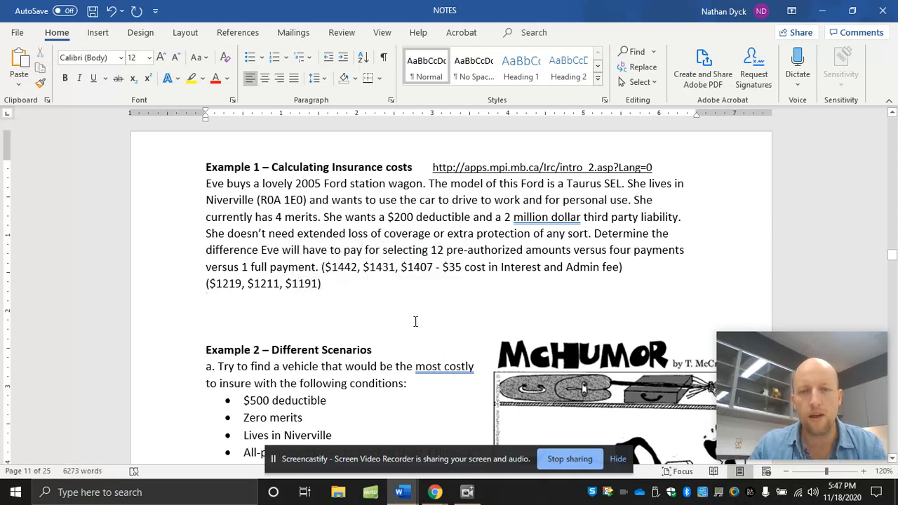
double_click(306, 283)
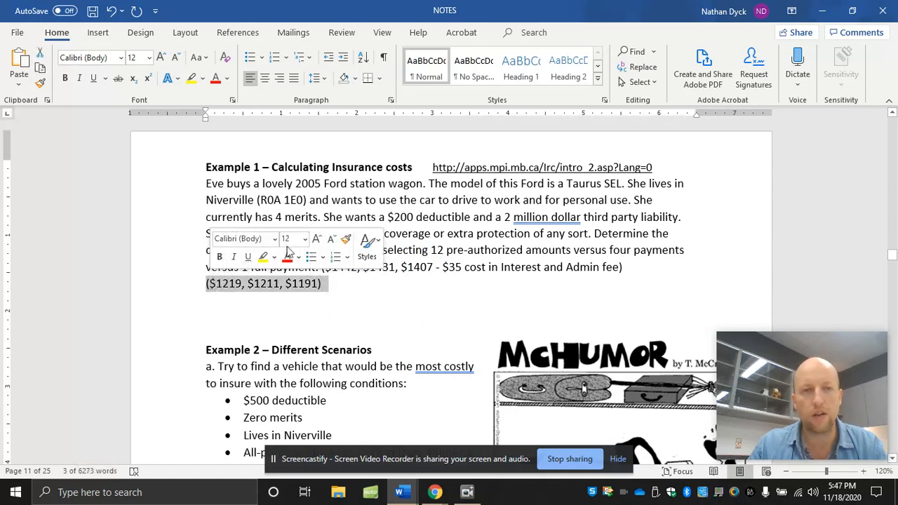
scroll(down, 3)
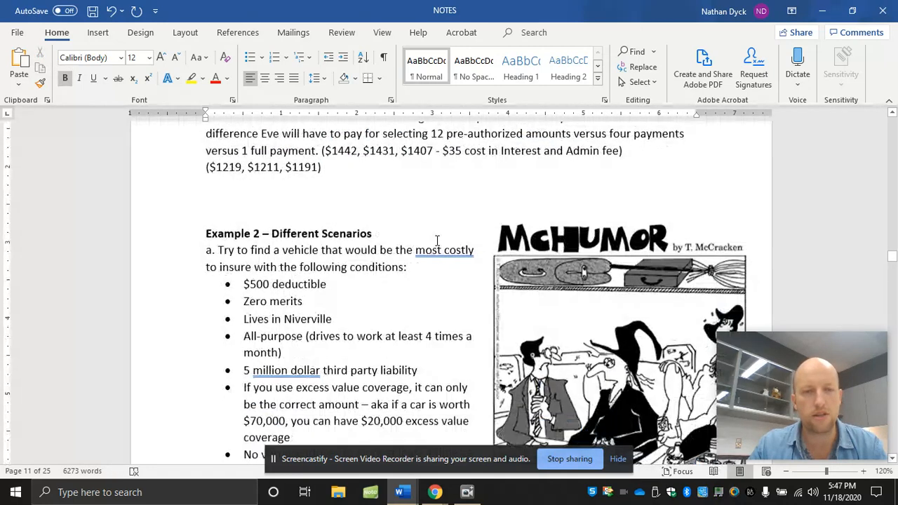
scroll(down, 3)
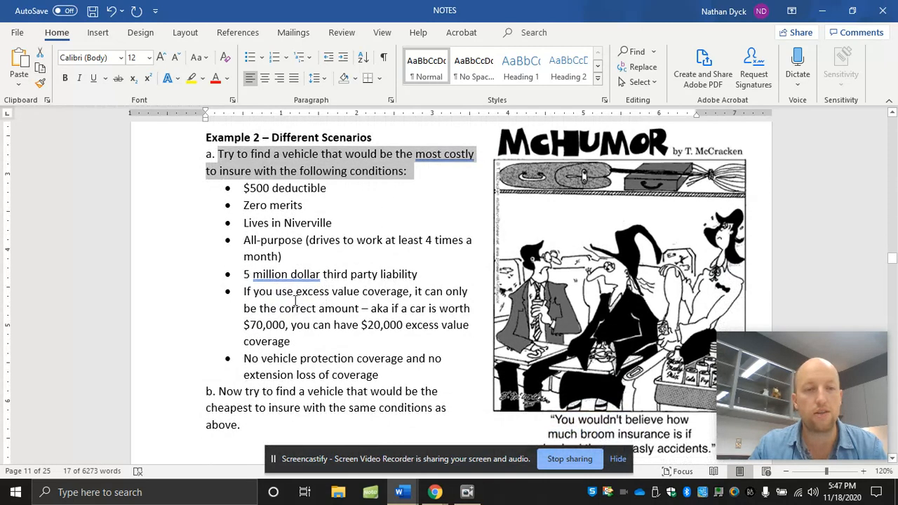
scroll(down, 3)
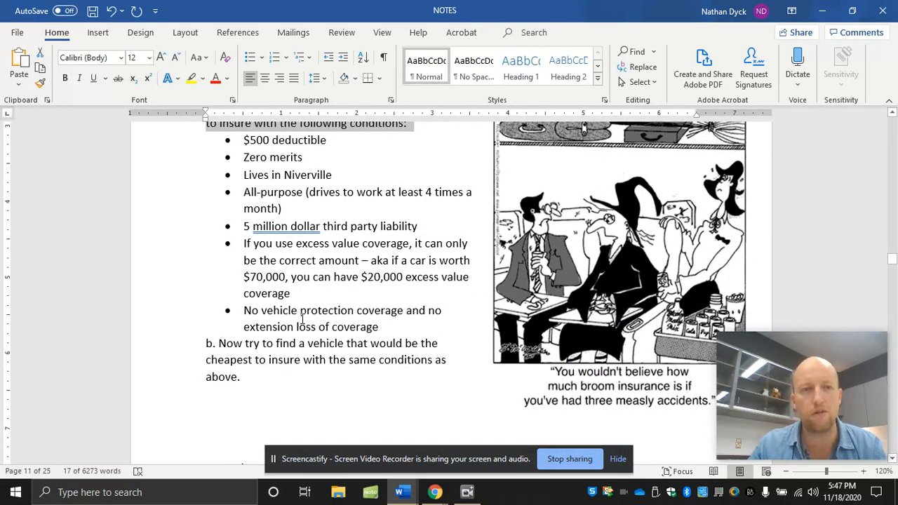
double_click(261, 157)
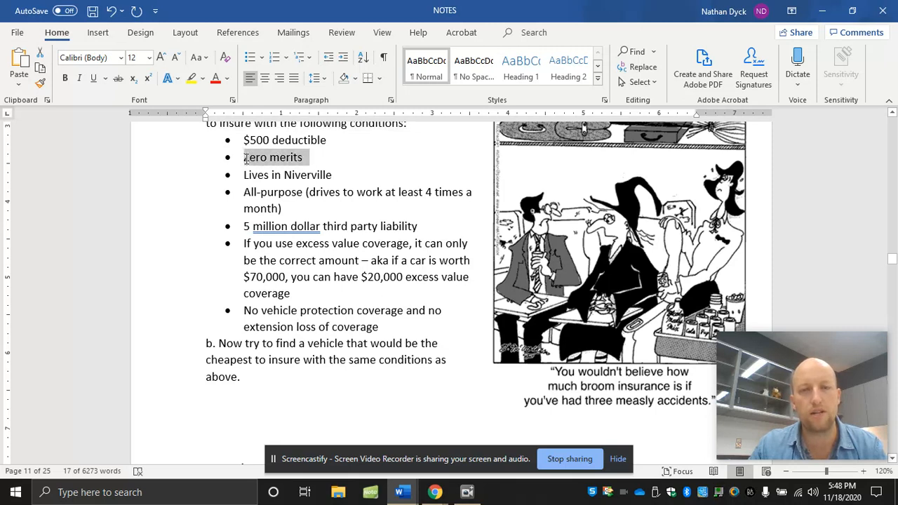
double_click(261, 157)
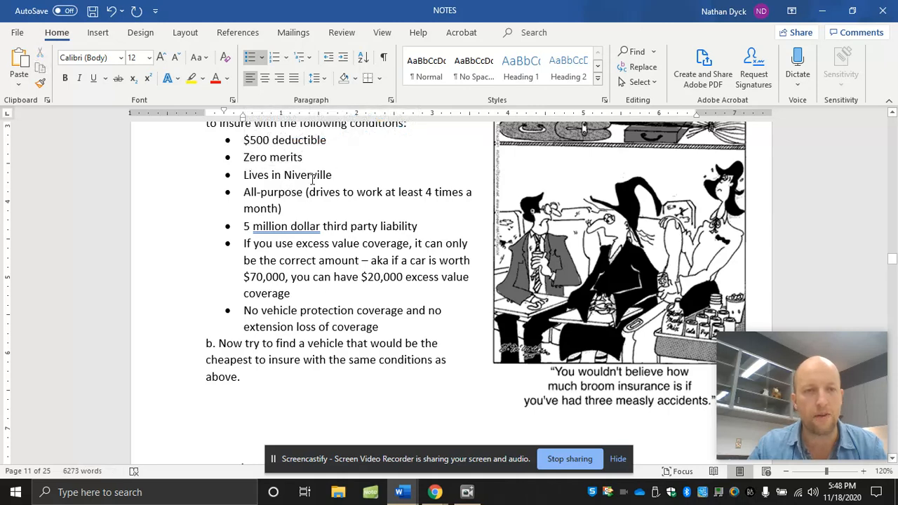
scroll(down, 3)
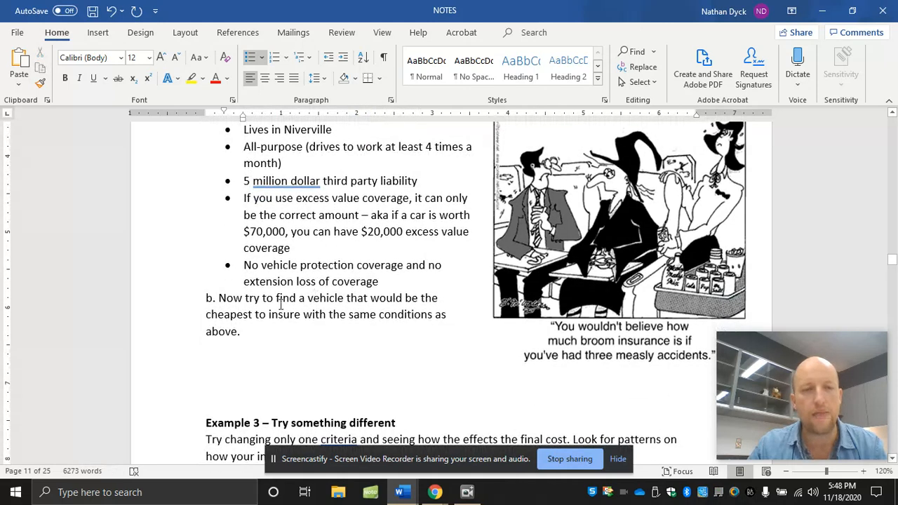
drag(218, 297, 421, 298)
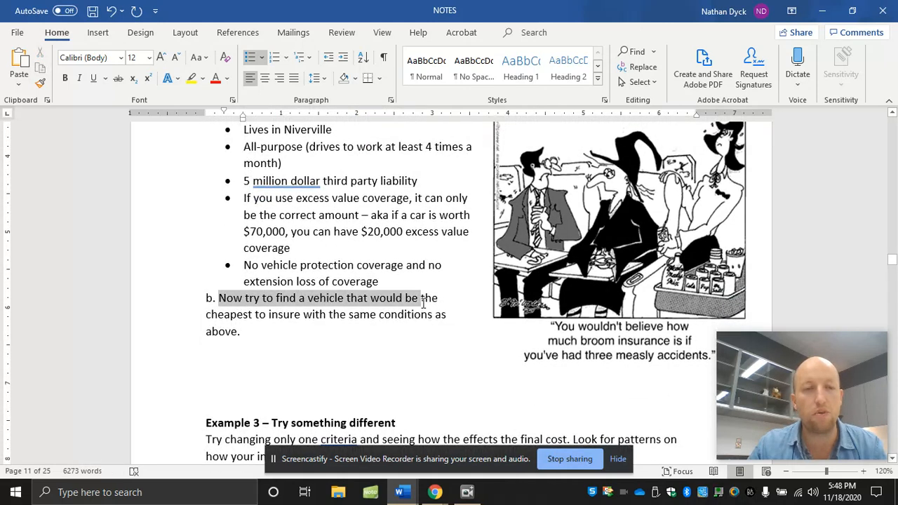
drag(421, 297, 339, 314)
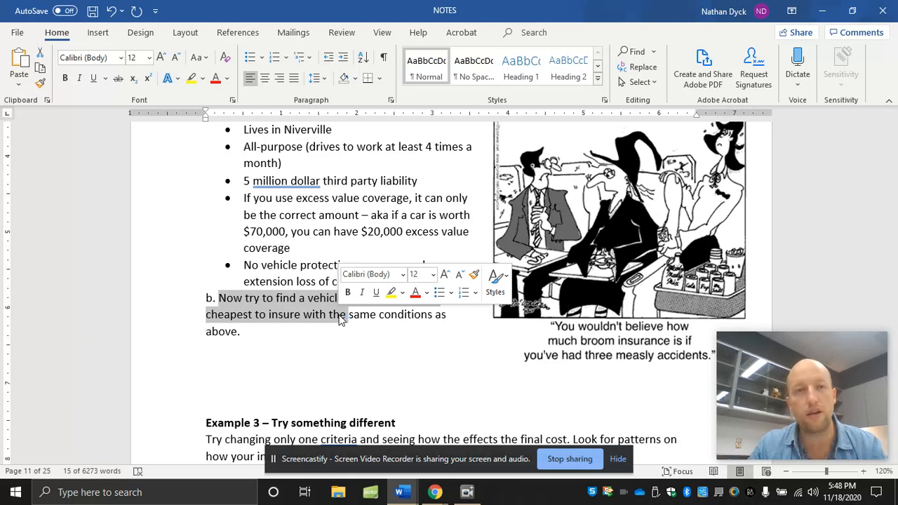
mouse_move(499, 311)
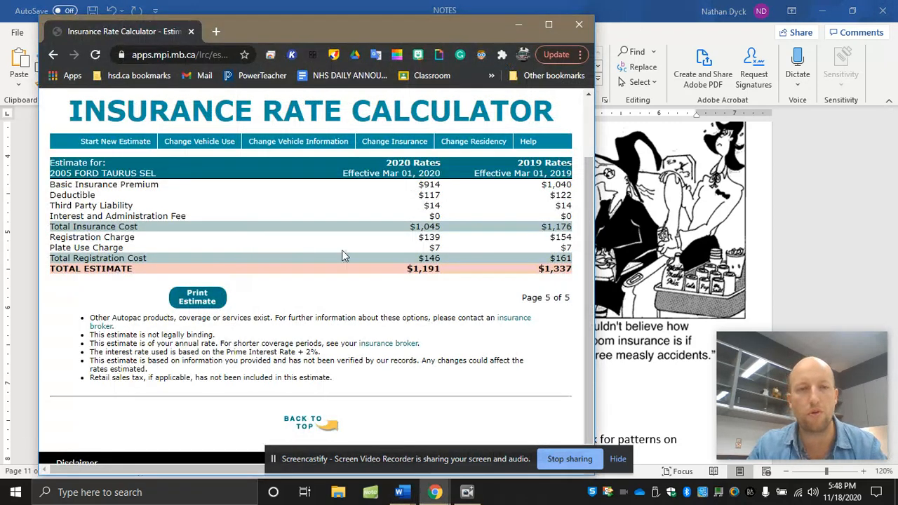
mouse_move(396, 208)
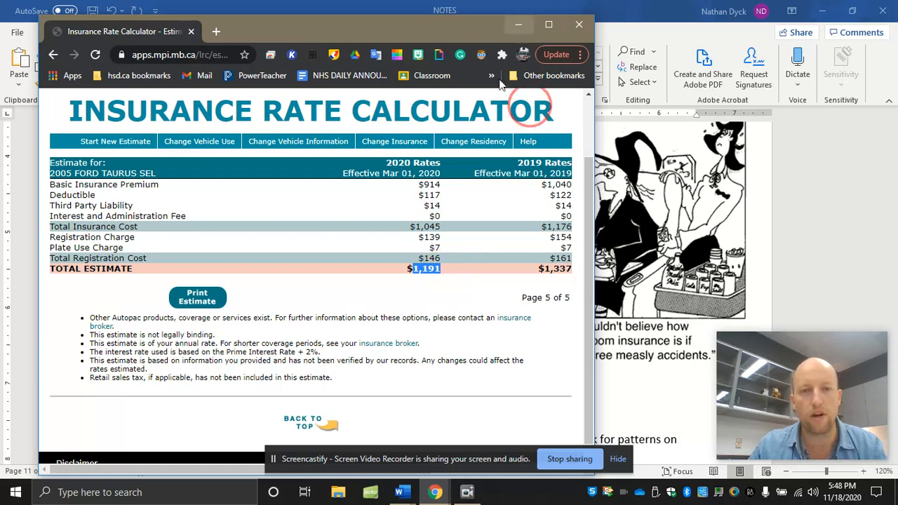
mouse_move(522, 67)
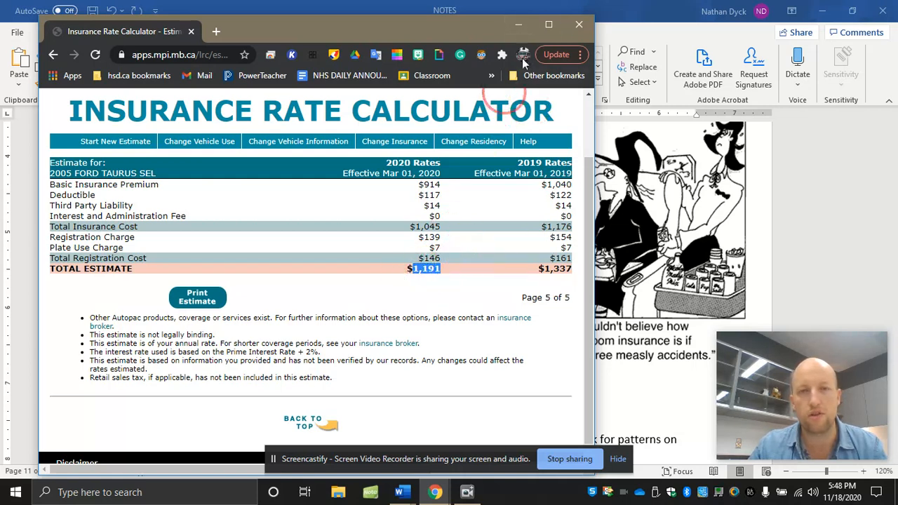
Step: Review Example 3 in the Word notes, then return to the $1,191 Taurus estimate
click(415, 491)
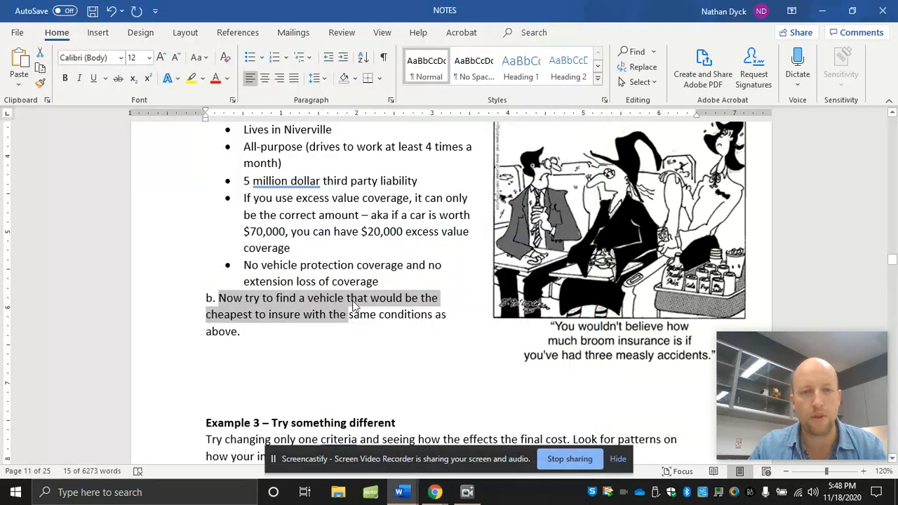
scroll(down, 3)
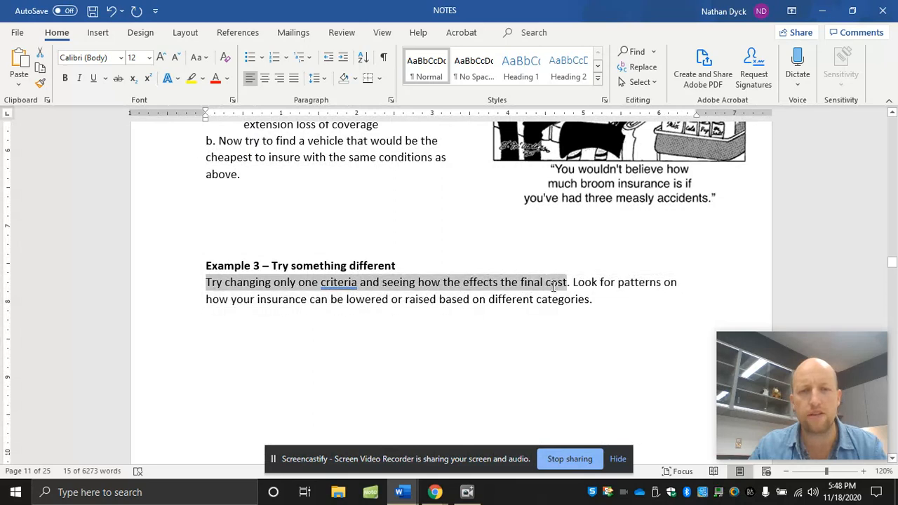
click(553, 284)
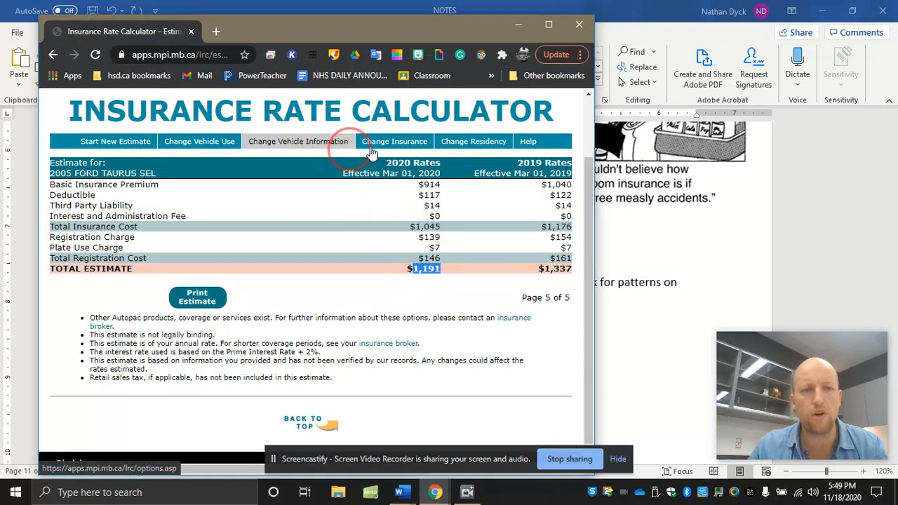
Step: Raise third party liability to $10,000,000 and recalculate for a $1,202 total
click(394, 141)
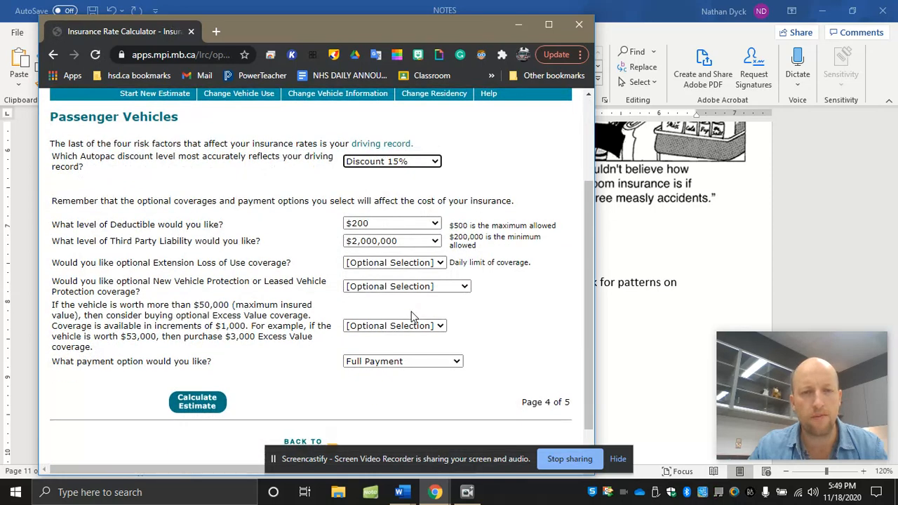
click(391, 241)
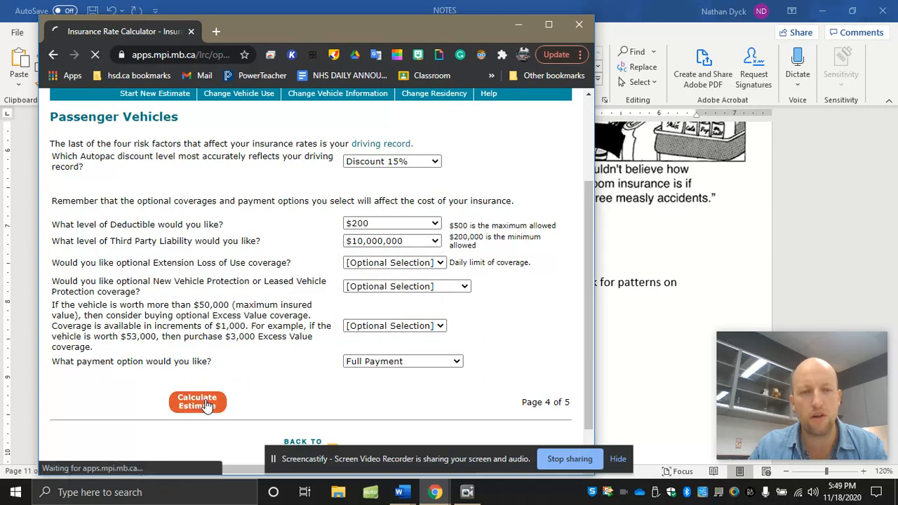
click(197, 403)
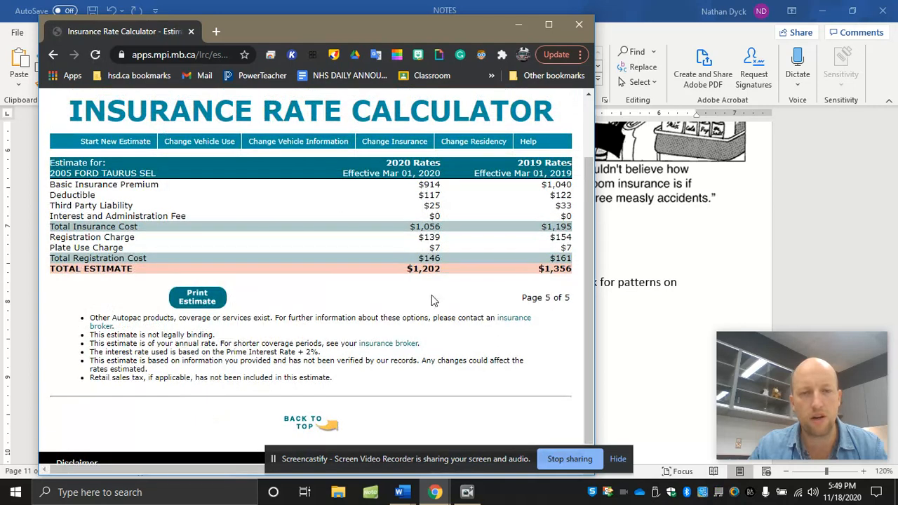
mouse_move(406, 275)
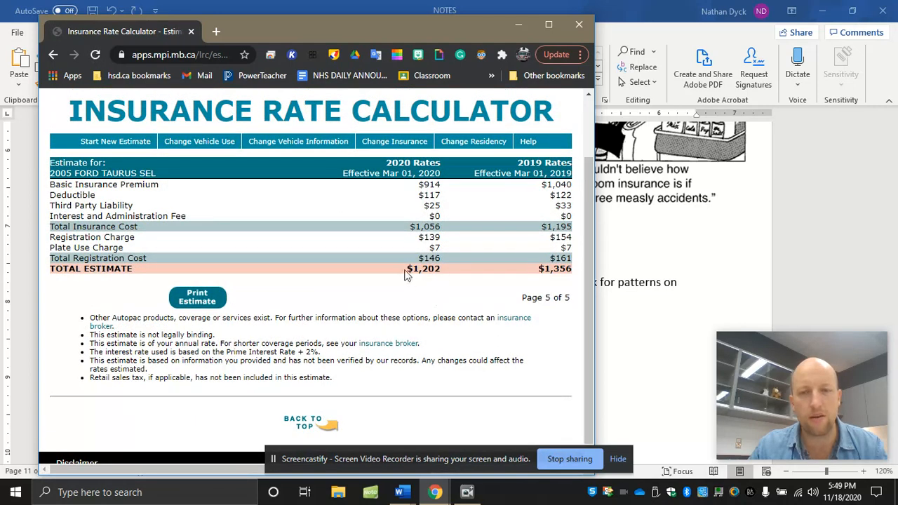
mouse_move(432, 281)
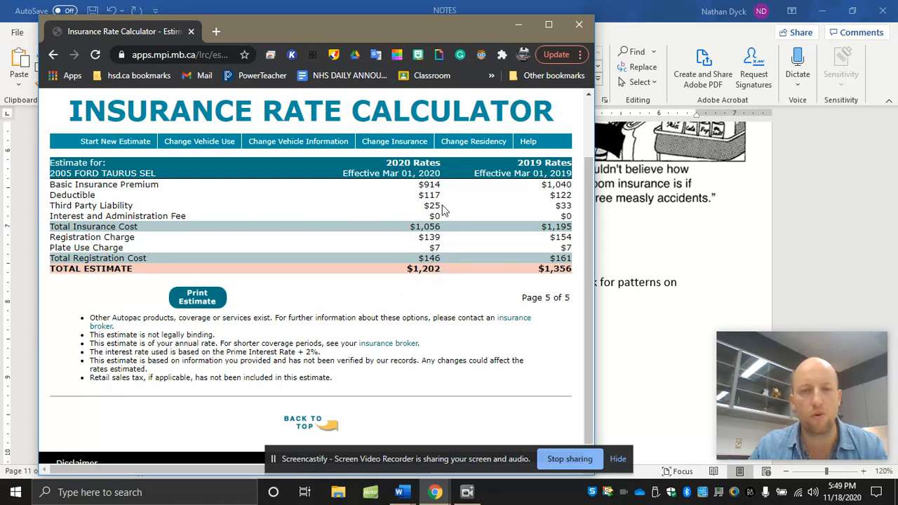
mouse_move(441, 268)
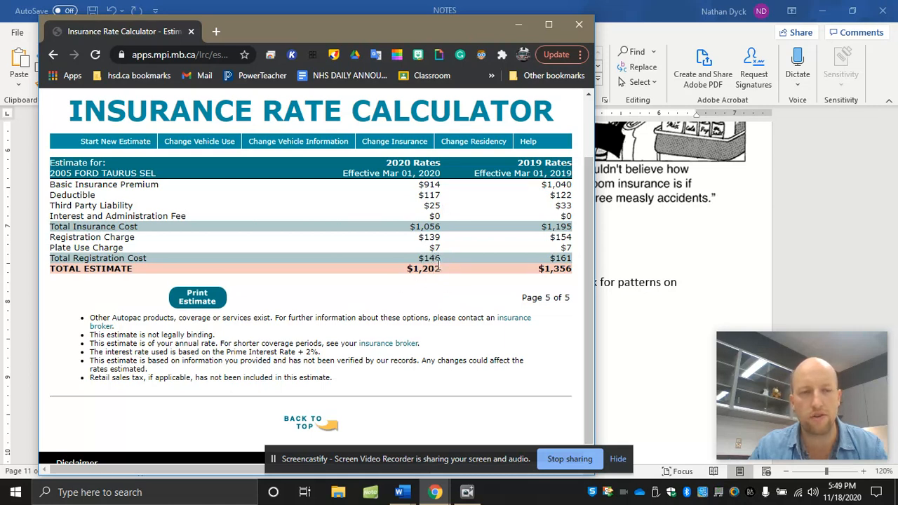
mouse_move(441, 219)
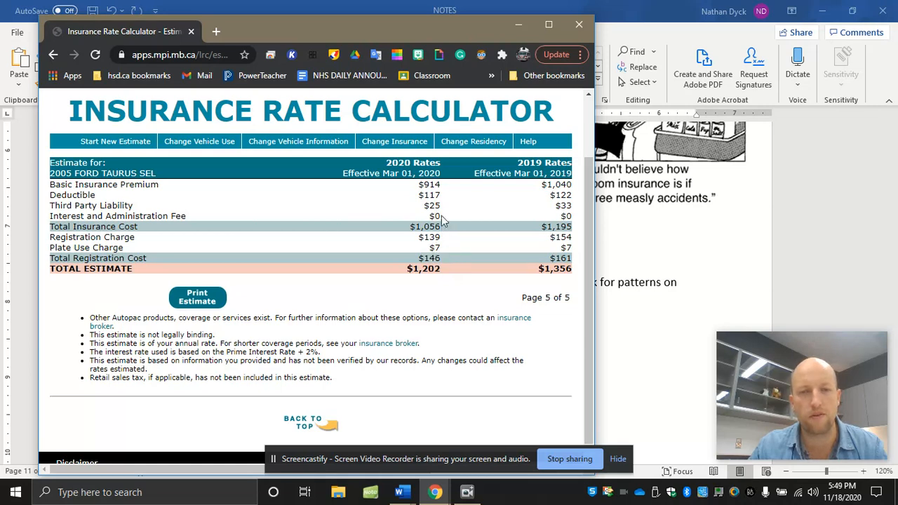
mouse_move(242, 290)
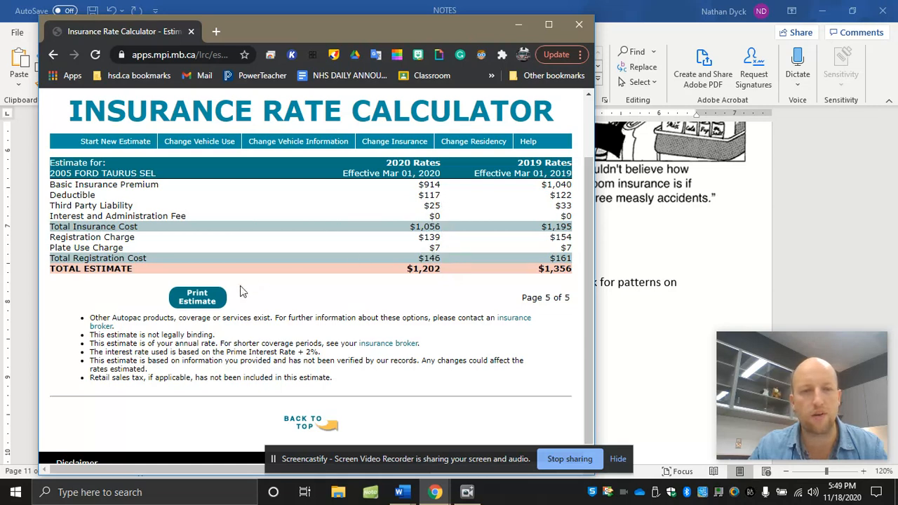
mouse_move(401, 149)
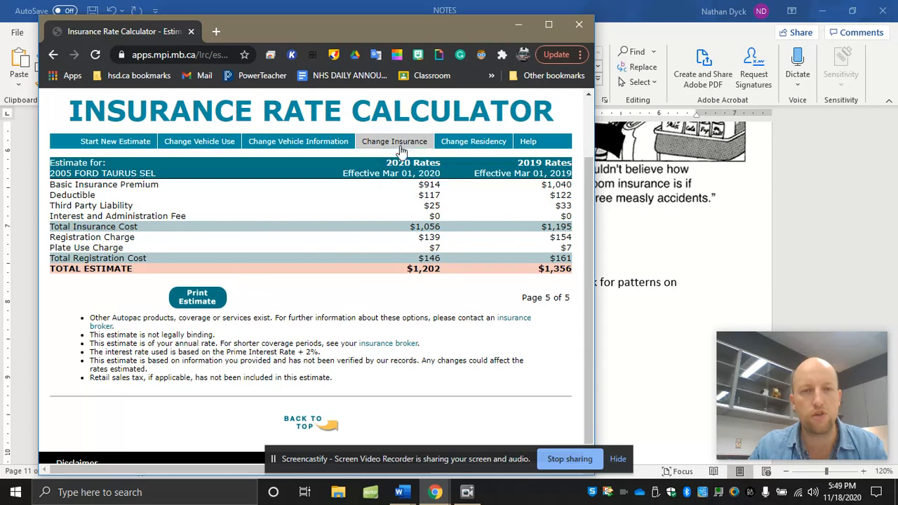
Step: Lower the deductible to $100 and recalculate, raising the 2020 total to $1,296
click(394, 140)
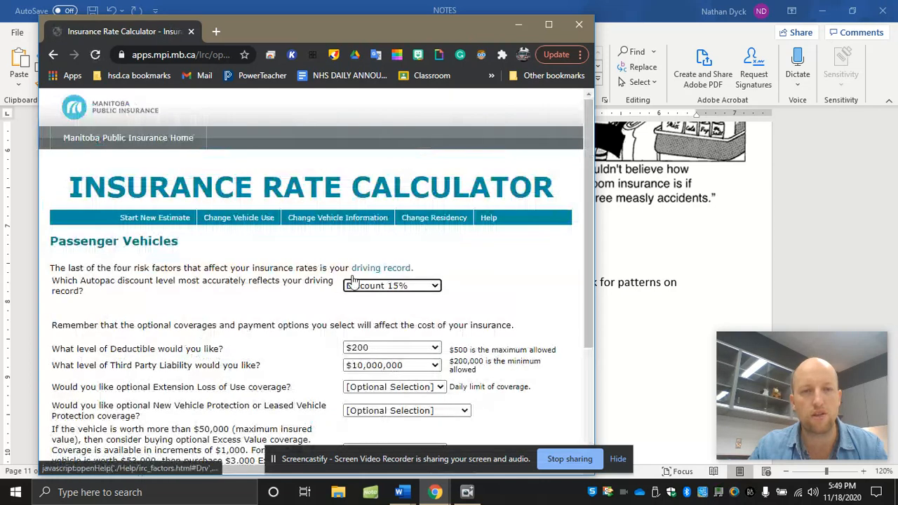
click(391, 348)
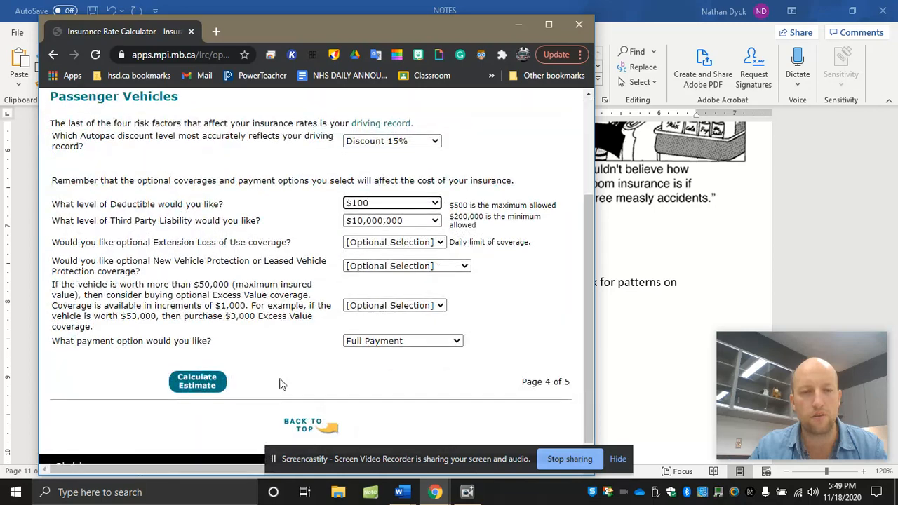
click(197, 382)
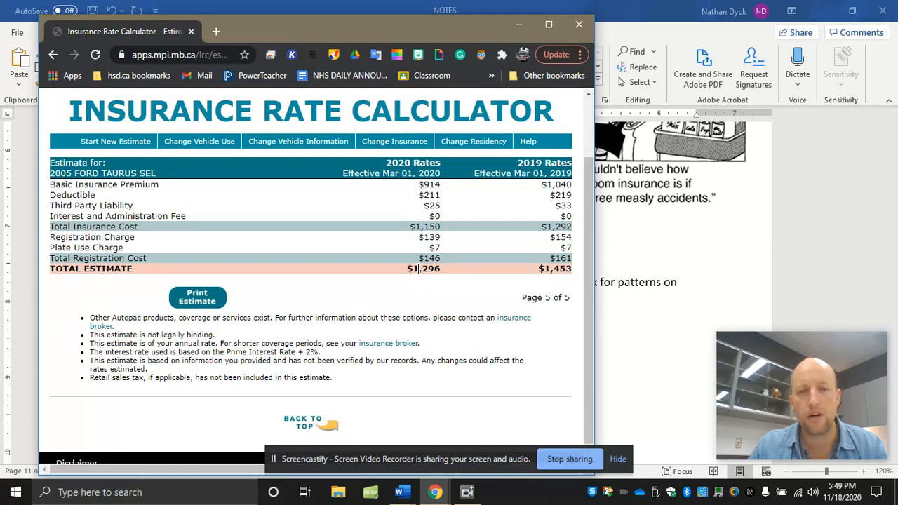
mouse_move(429, 282)
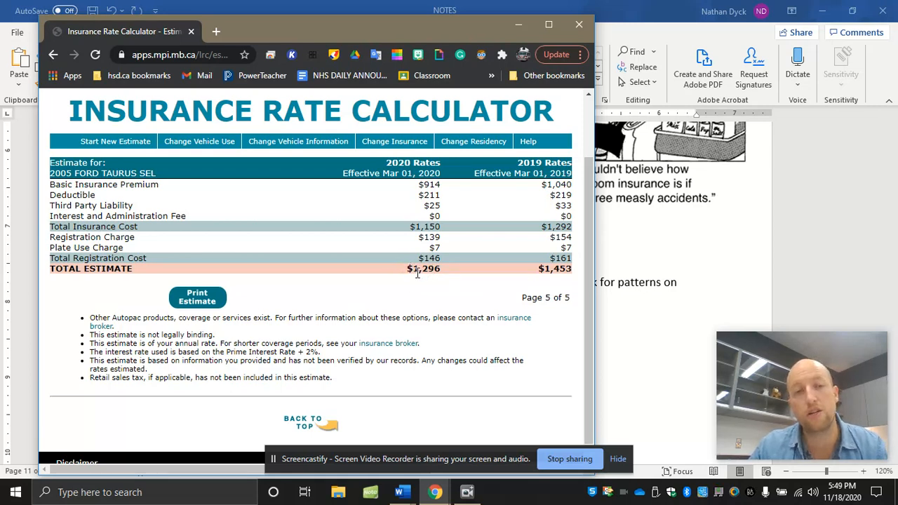
click(413, 268)
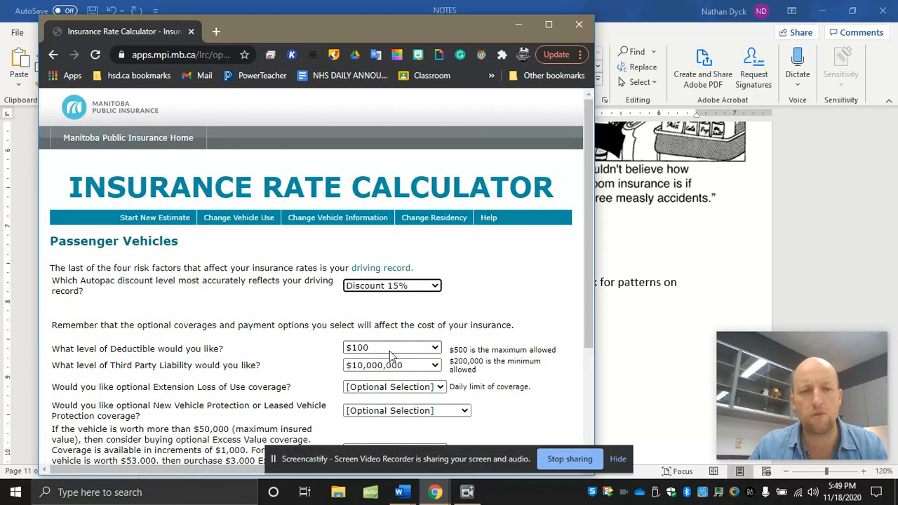
Step: Set the deductible to $500 and recalculate, dropping the 2020 total to $1,085
click(391, 348)
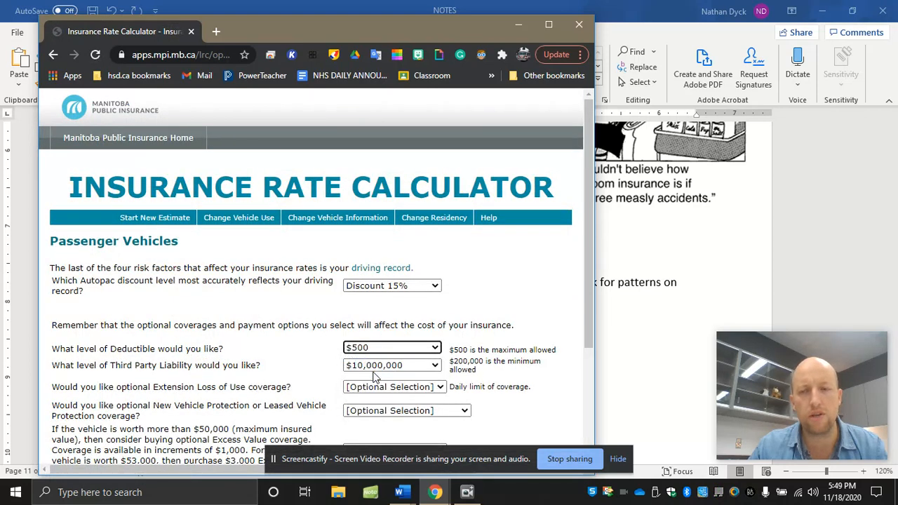
scroll(down, 3)
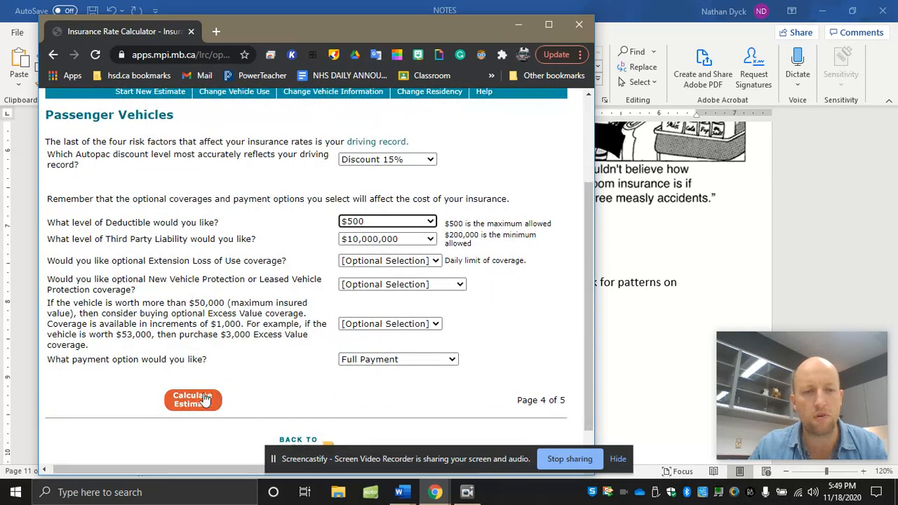
click(194, 400)
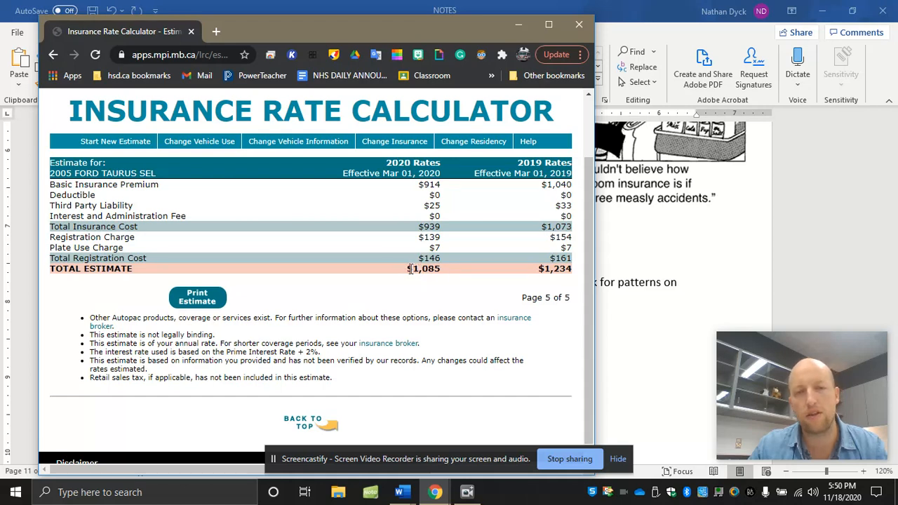
Step: Highlight the 2020 and 2019 totals, then return to the Word notes
double_click(423, 269)
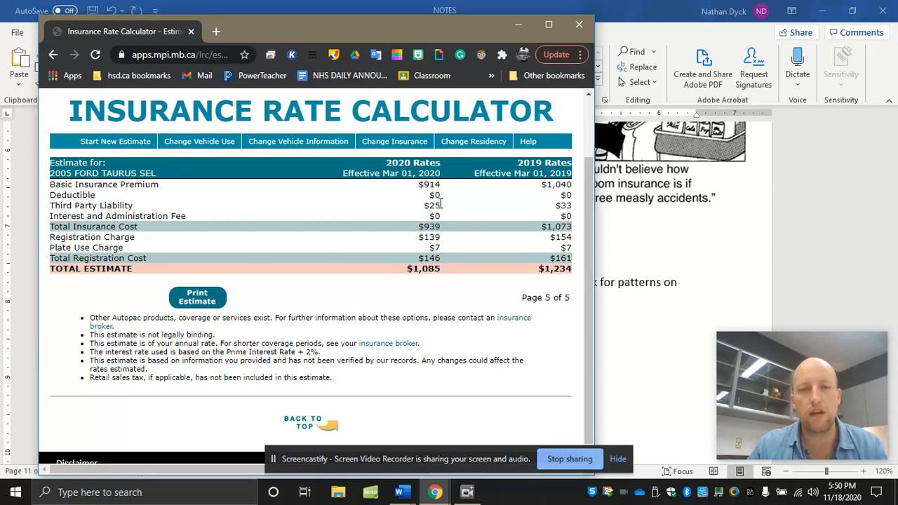
double_click(430, 205)
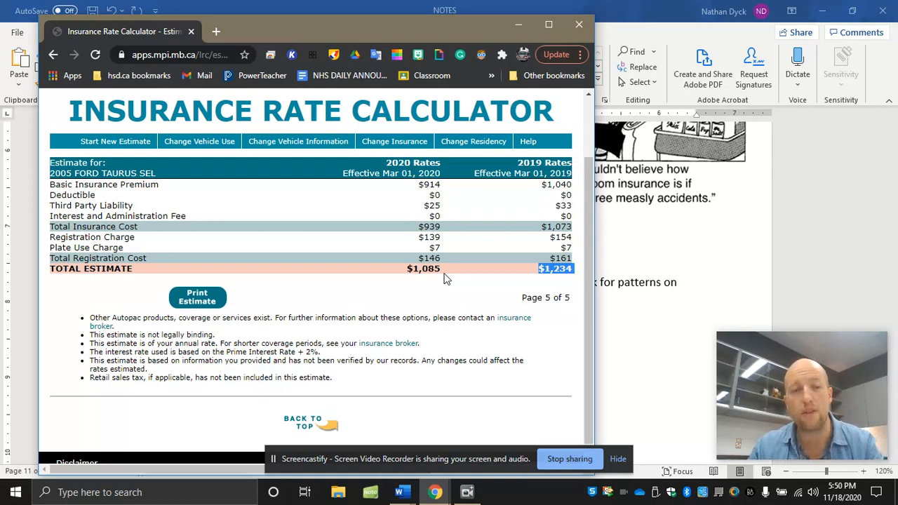
click(415, 492)
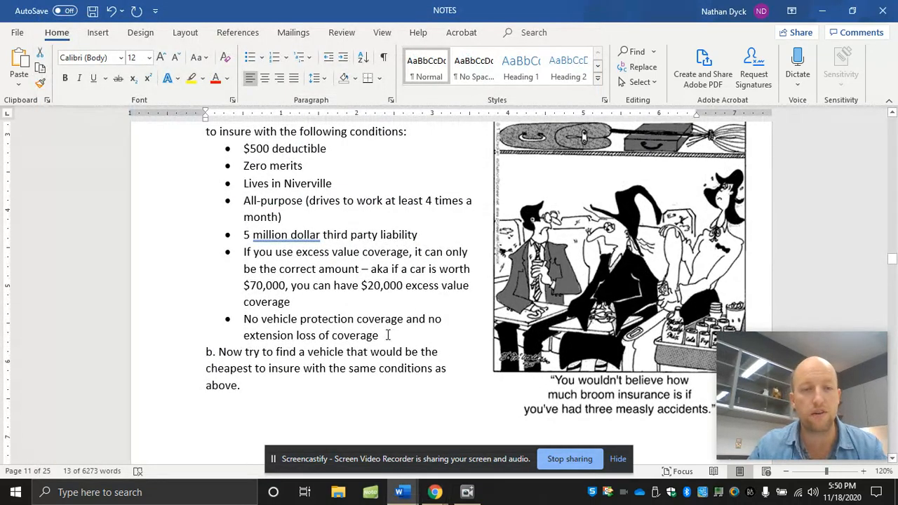